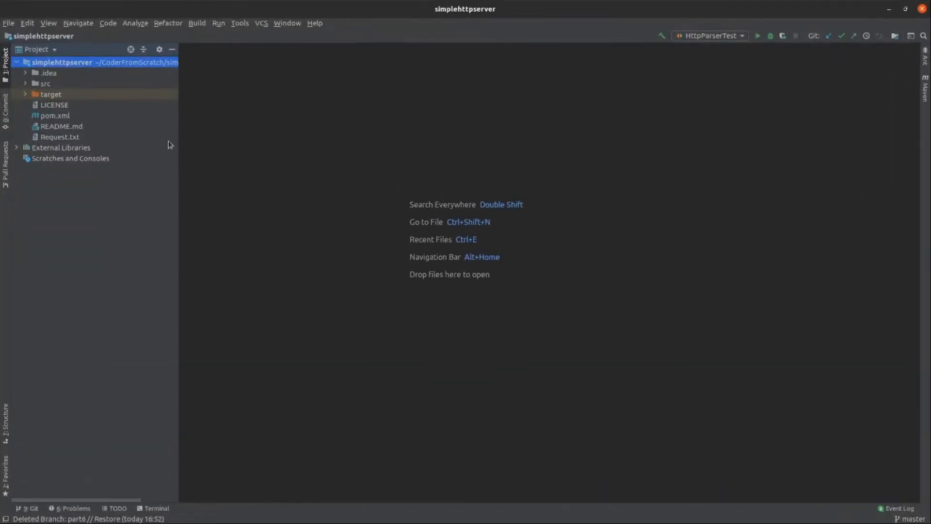
Open the HttpParserTest class from src/test/java in com.coderfromscratch.http
{"action": "left_click", "coordinate": [26, 83]}
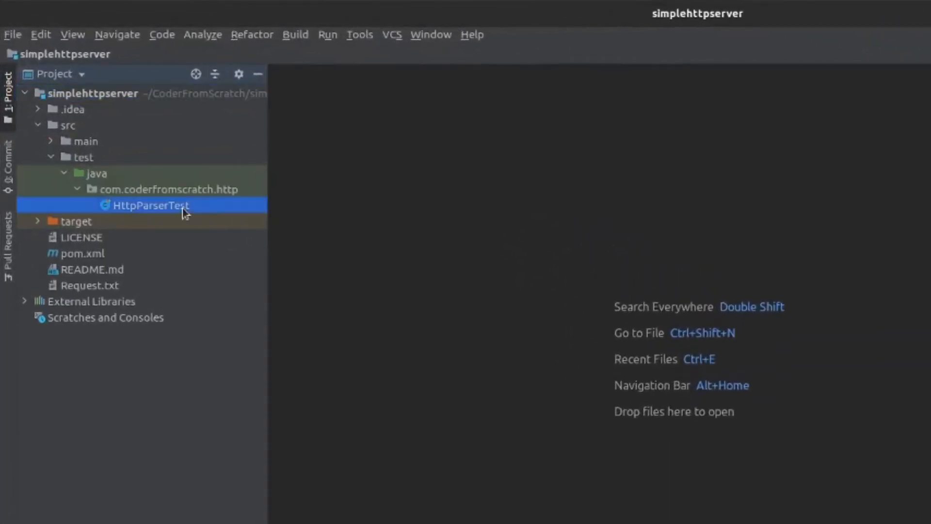
{"action": "double_click", "coordinate": [150, 205]}
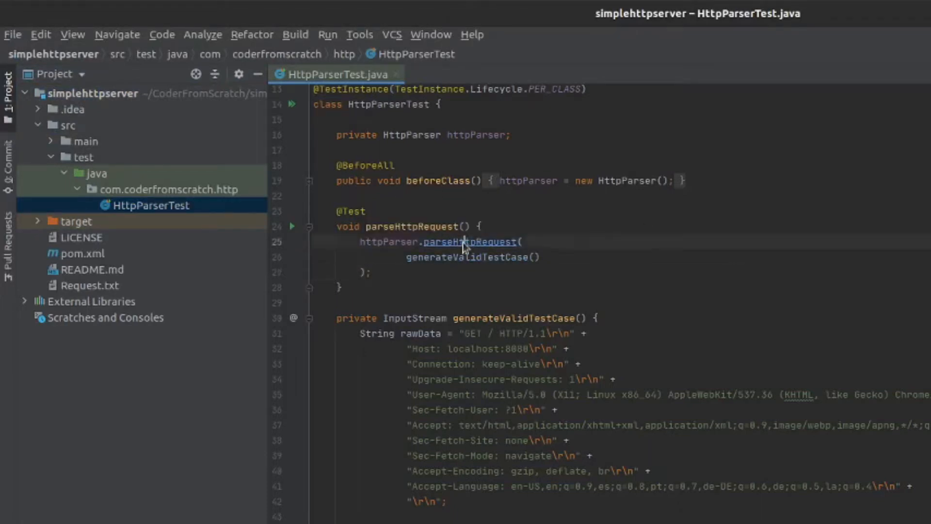
In HttpParser's parseHttpRequest, call parseRequestLine, parseHeaders and parseBody with inputStream
{"action": "left_click", "coordinate": [469, 241]}
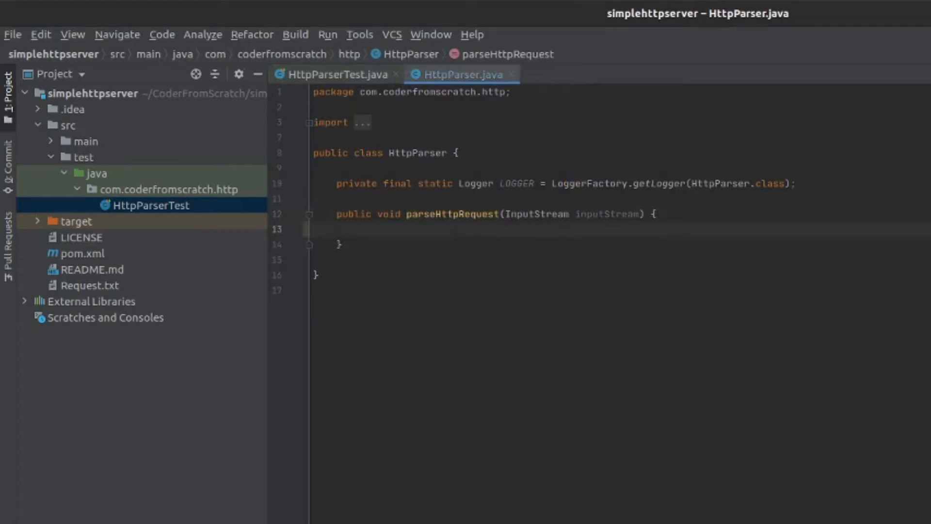
{"action": "type", "text": "parseRequestLine("}
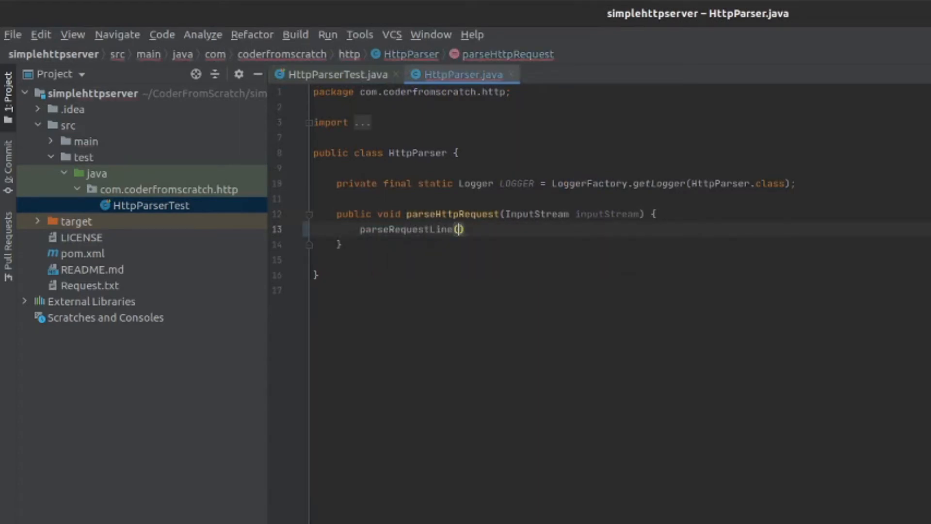
{"action": "type", "text": "inputStream"}
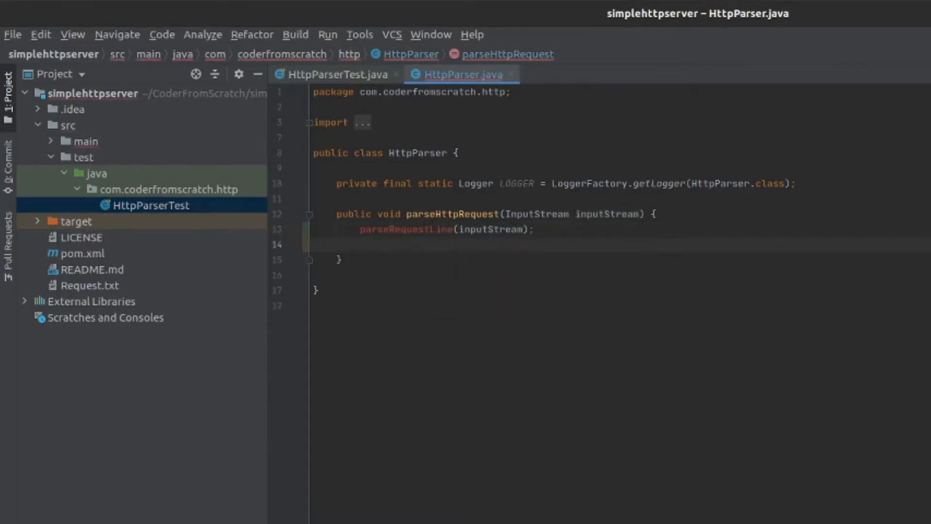
{"action": "type", "text": "parse"}
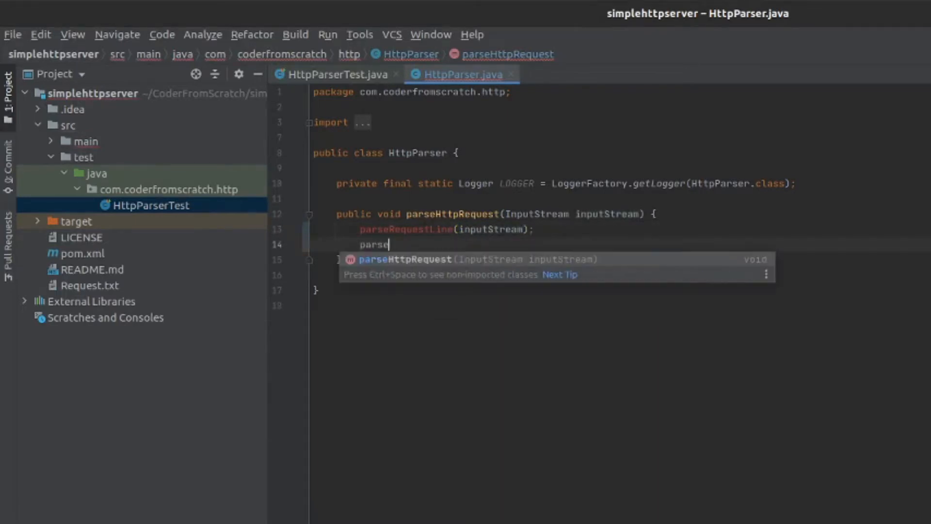
{"action": "type", "text": "Reader"}
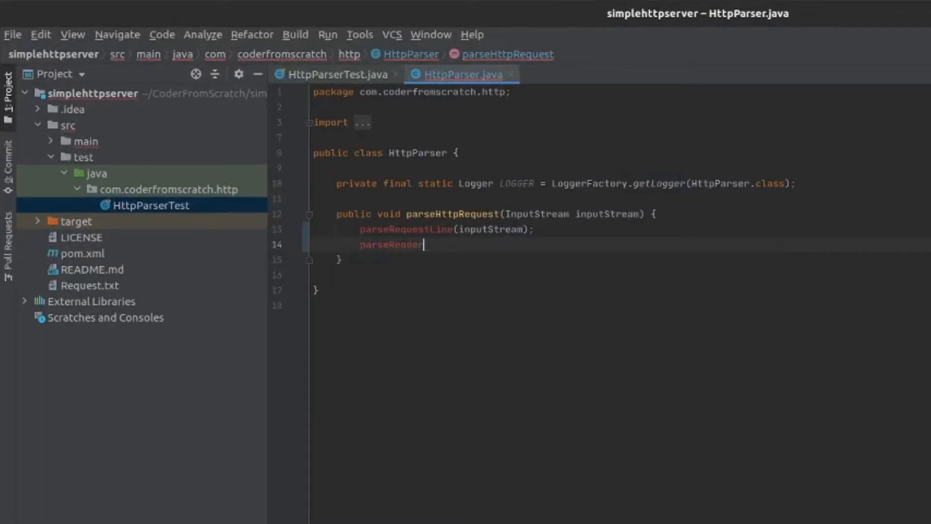
{"action": "type", "text": "(inputStream"}
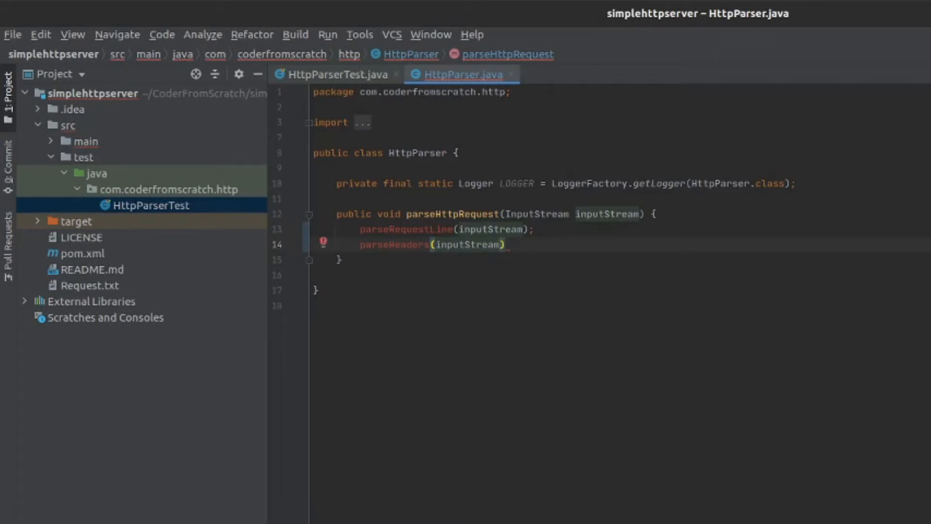
{"action": "type", "text": "parse"}
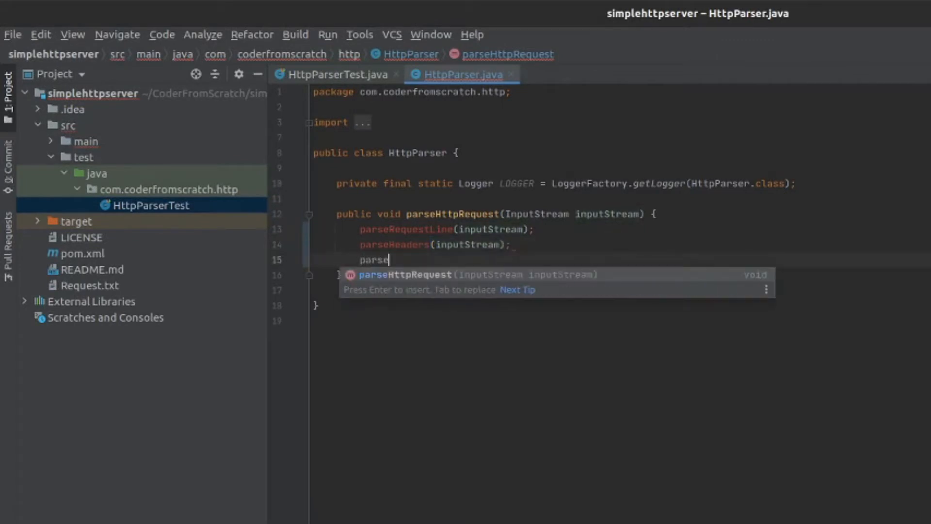
{"action": "type", "text": "Bosdy"}
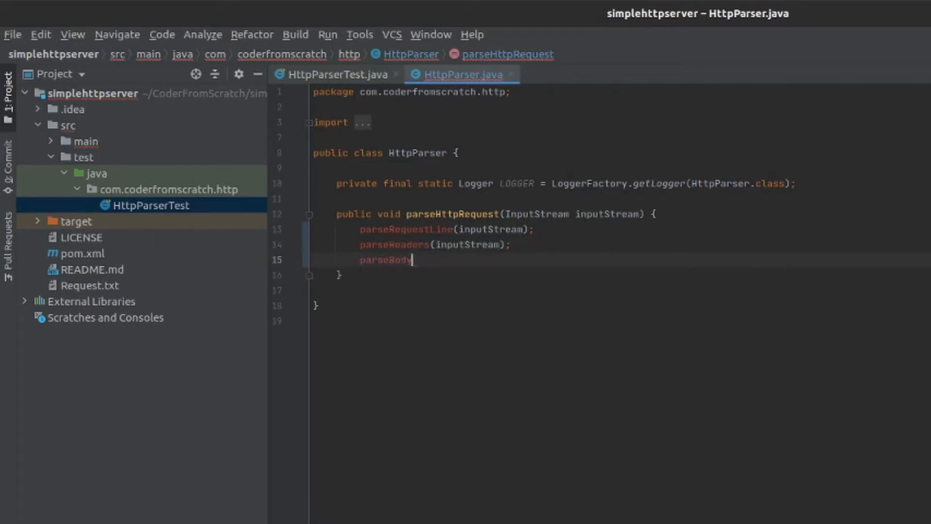
{"action": "type", "text": "(inputStream);"}
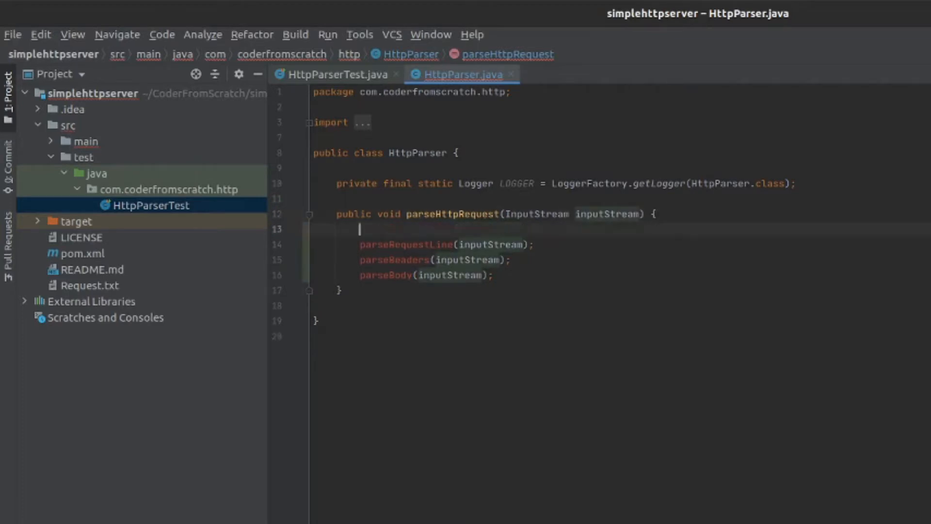
Wrap inputStream in an InputStreamReader named reader using StandardCharsets.US_ASCII
{"action": "type", "text": "InputStreamReader rea"}
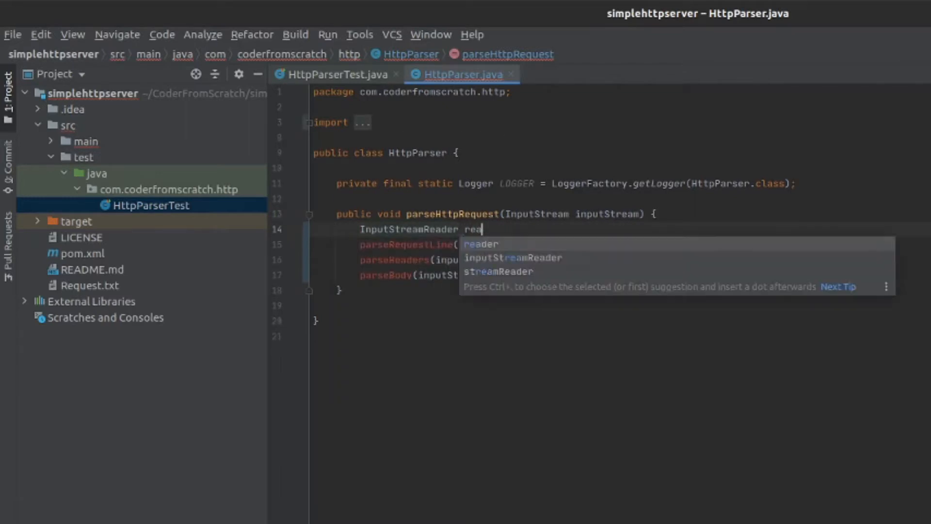
{"action": "type", "text": "der = new InputStreamReader(inputStream);"}
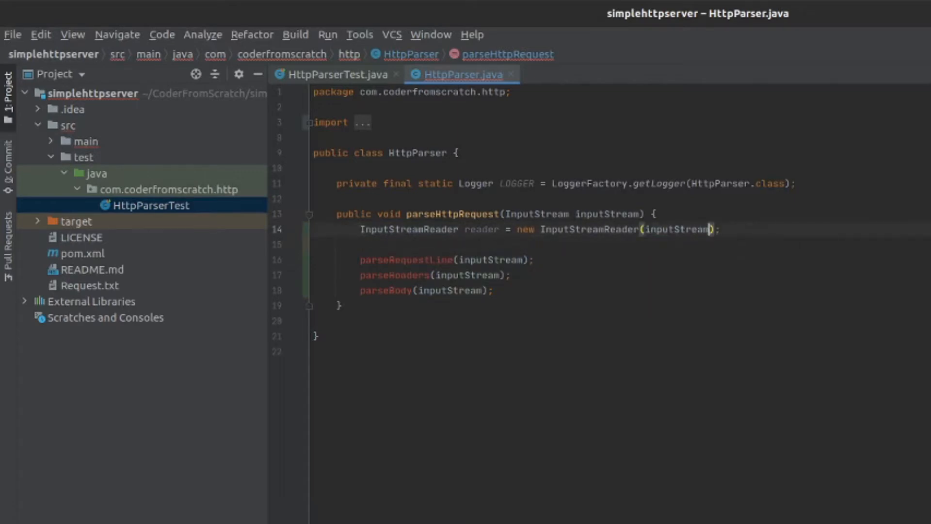
{"action": "type", "text": ", Sta"}
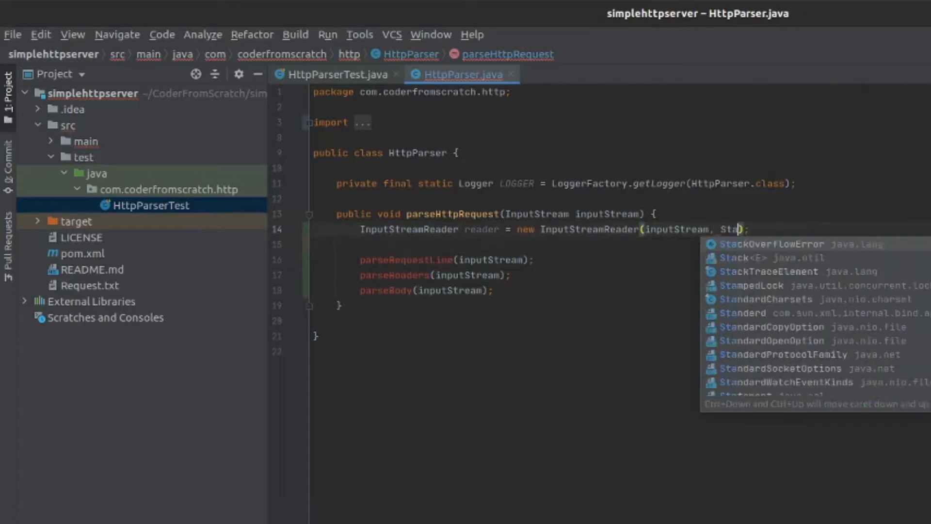
{"action": "type", "text": "ndardCharsets."}
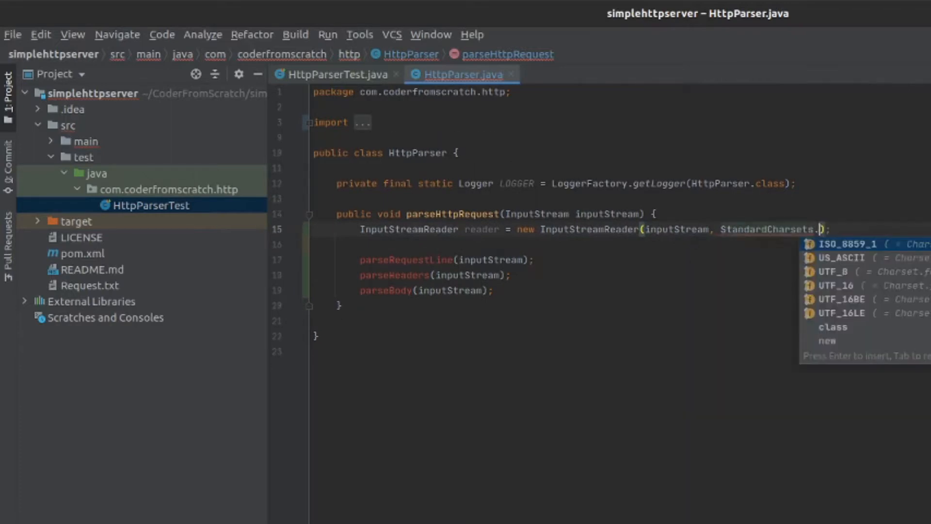
{"action": "type", "text": "US"}
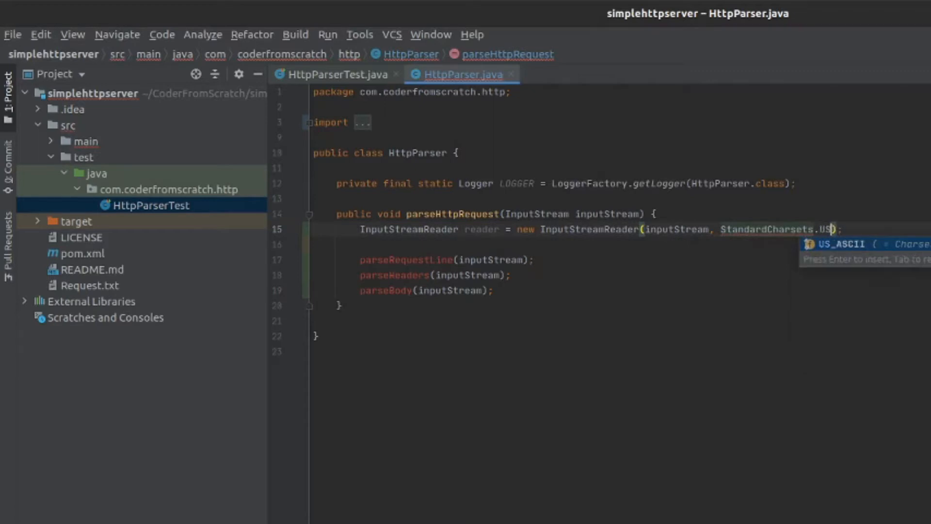
{"action": "key", "text": "Enter"}
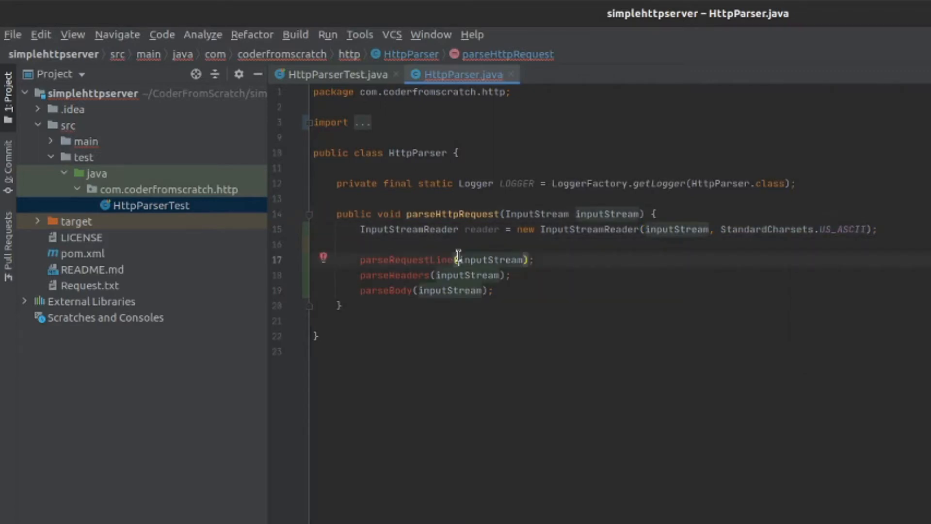
{"action": "left_click", "coordinate": [85, 140]}
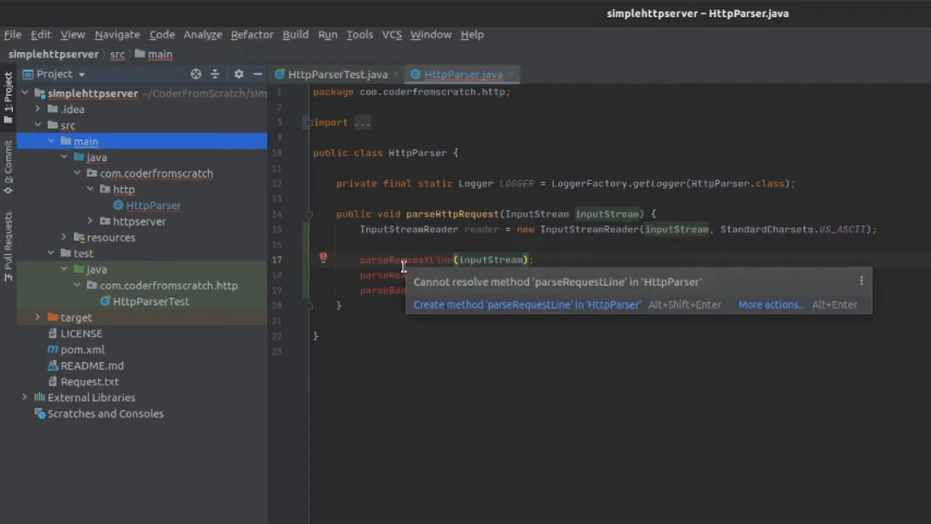
Create an HttpMessage class in the http package, add it to Git, and make it abstract
{"action": "left_click", "coordinate": [123, 189]}
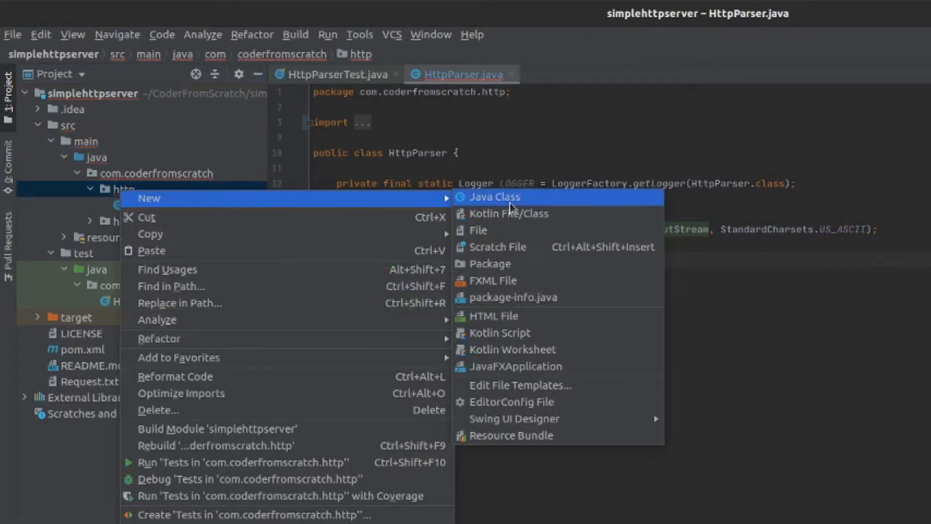
{"action": "left_click", "coordinate": [494, 197]}
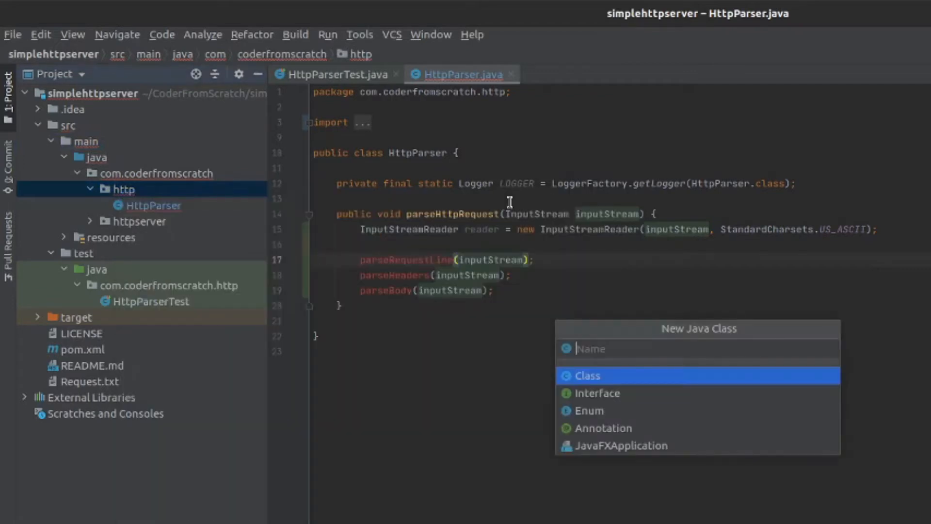
{"action": "type", "text": "H"}
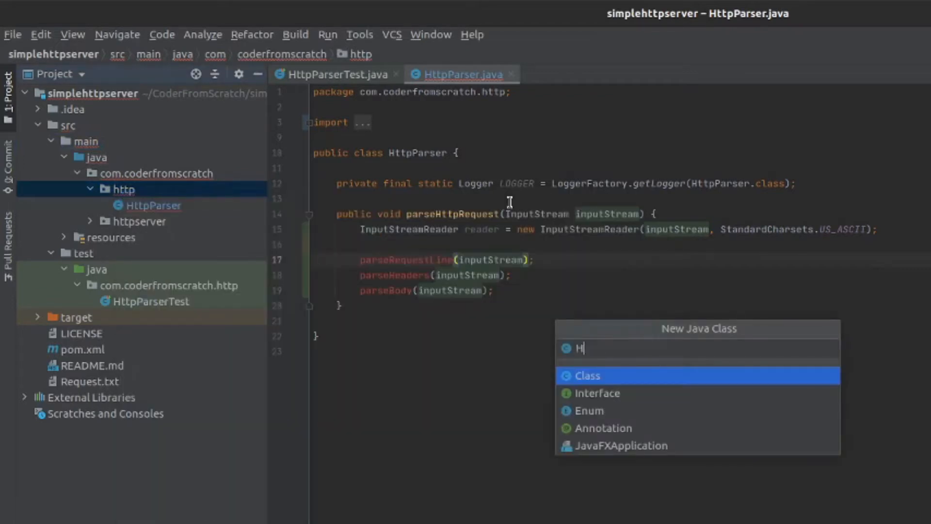
{"action": "type", "text": "ttpM"}
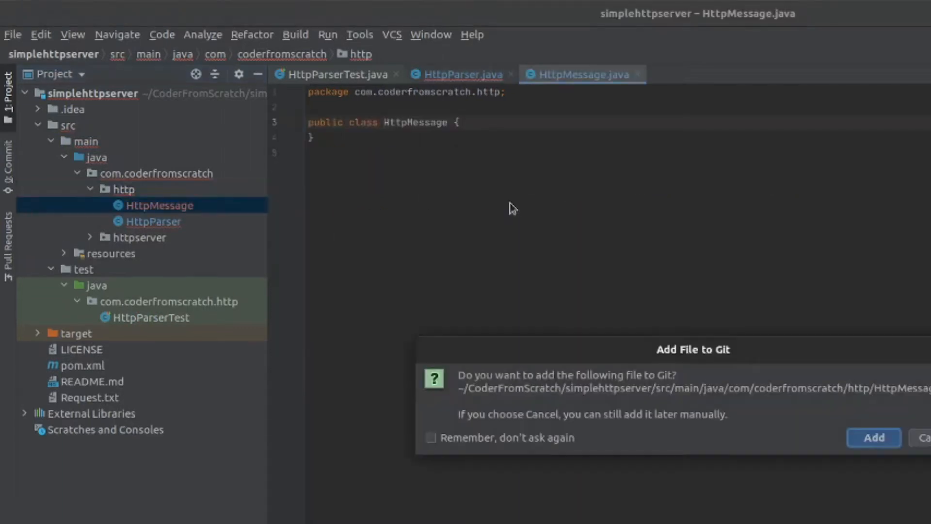
{"action": "left_click", "coordinate": [872, 437]}
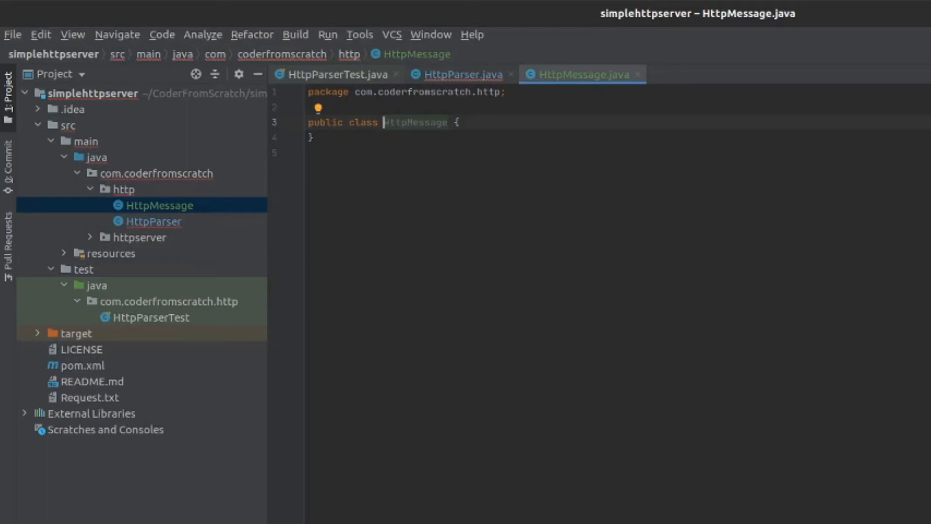
{"action": "mouse_move", "coordinate": [359, 126]}
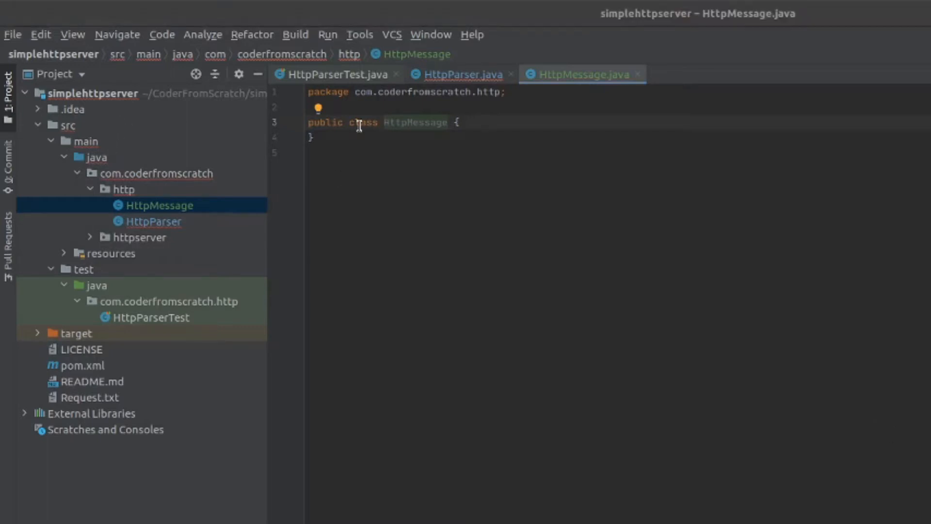
{"action": "double_click", "coordinate": [362, 122]}
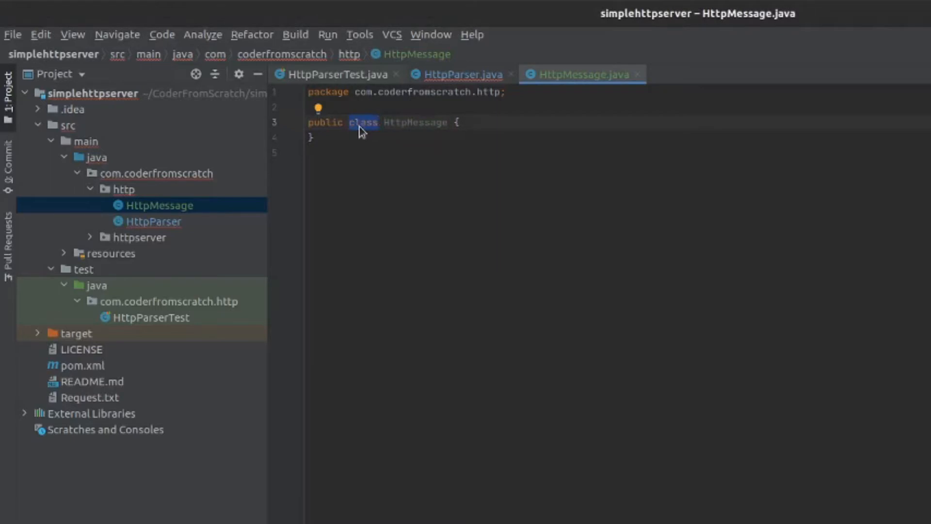
{"action": "type", "text": "abstract"}
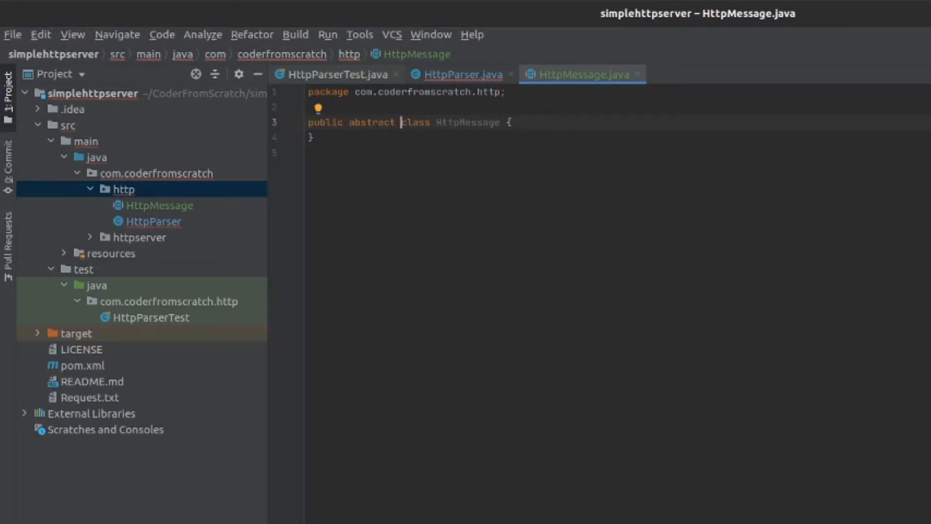
{"action": "mouse_move", "coordinate": [777, 262]}
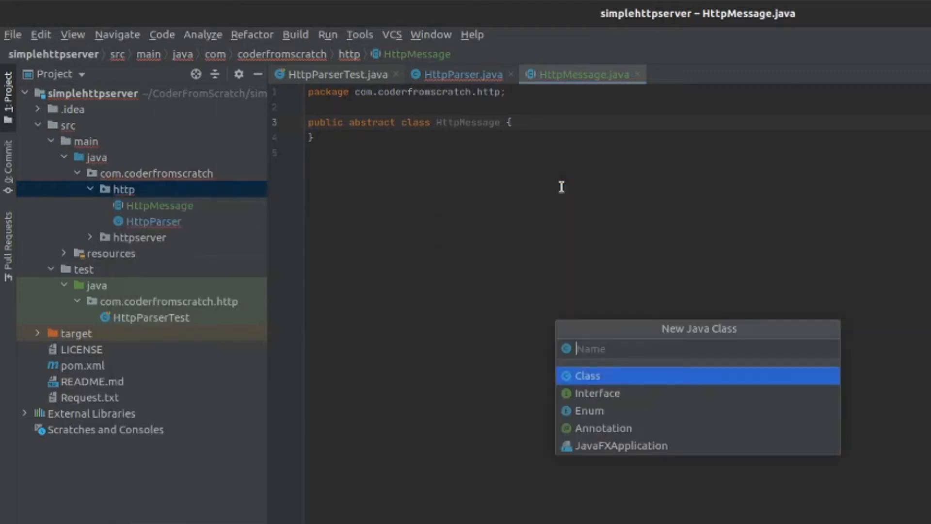
Declare the HttpRequest class as extending HttpMessage
{"action": "type", "text": "HttpRe"}
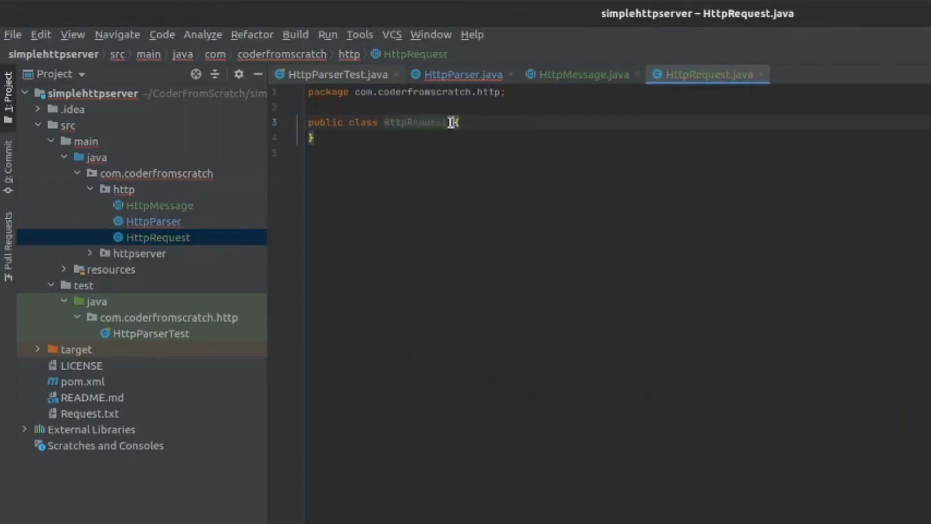
{"action": "type", "text": "extends"}
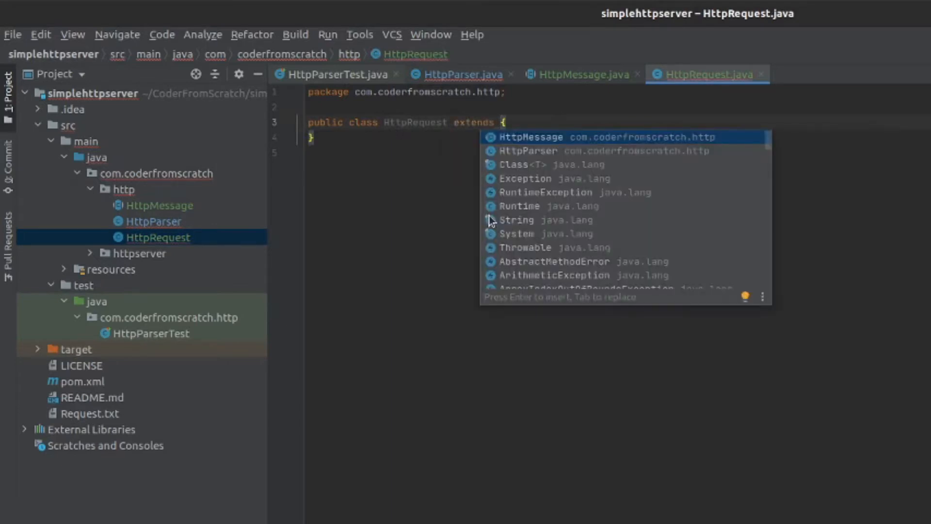
{"action": "key", "text": "Enter"}
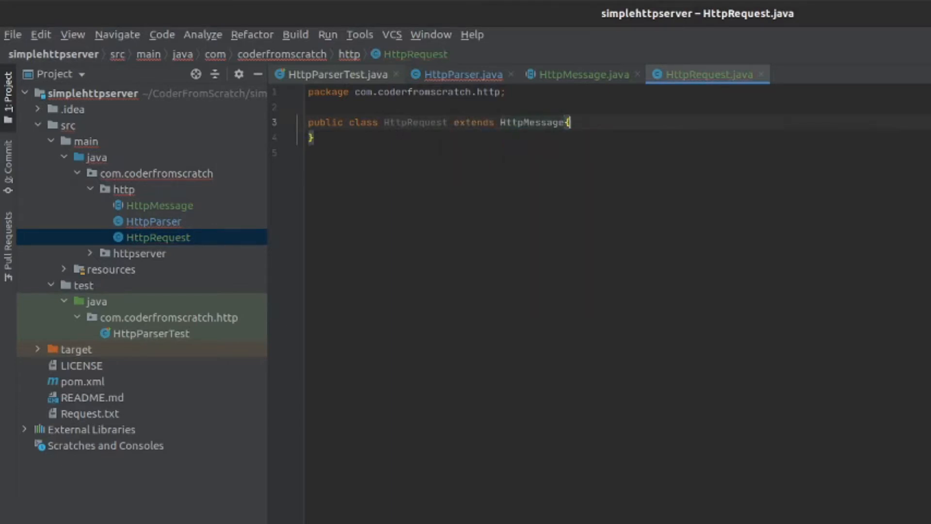
{"action": "double_click", "coordinate": [414, 123]}
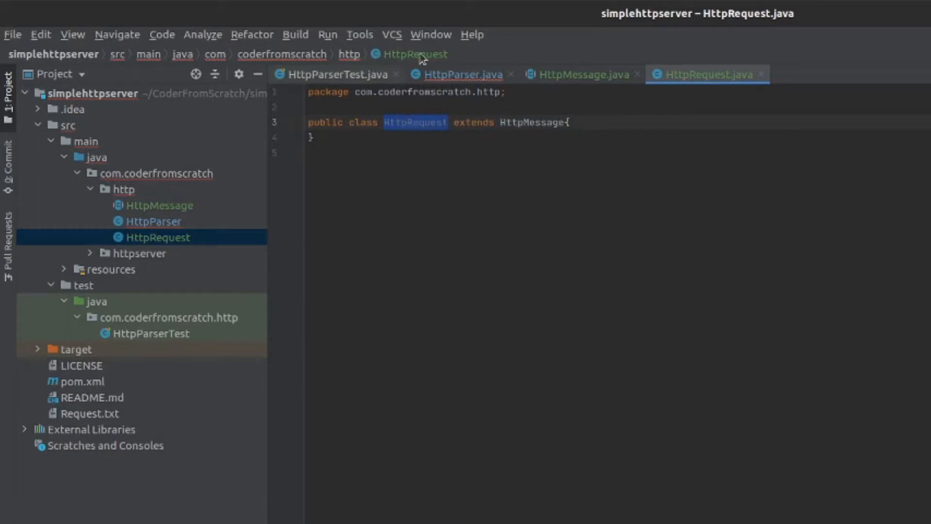
{"action": "left_click", "coordinate": [461, 74]}
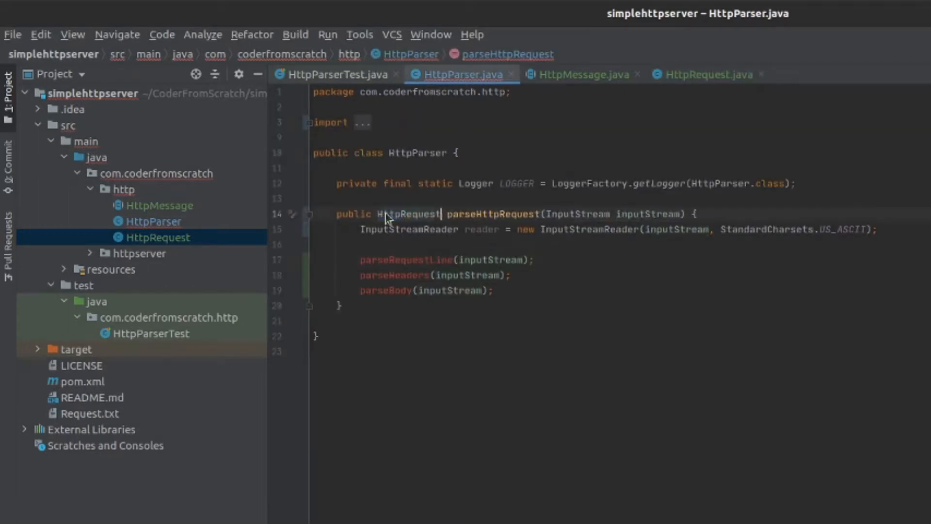
Make parseHttpRequest create a new HttpRequest request, pass it to the parse calls, and return it
{"action": "type", "text": "HttpRequest"}
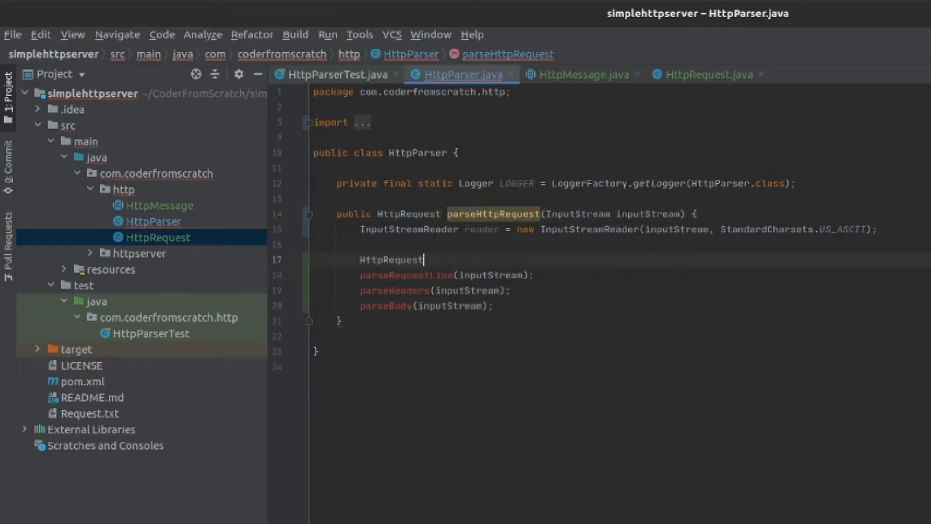
{"action": "type", "text": "requyest = new HttpRequest();"}
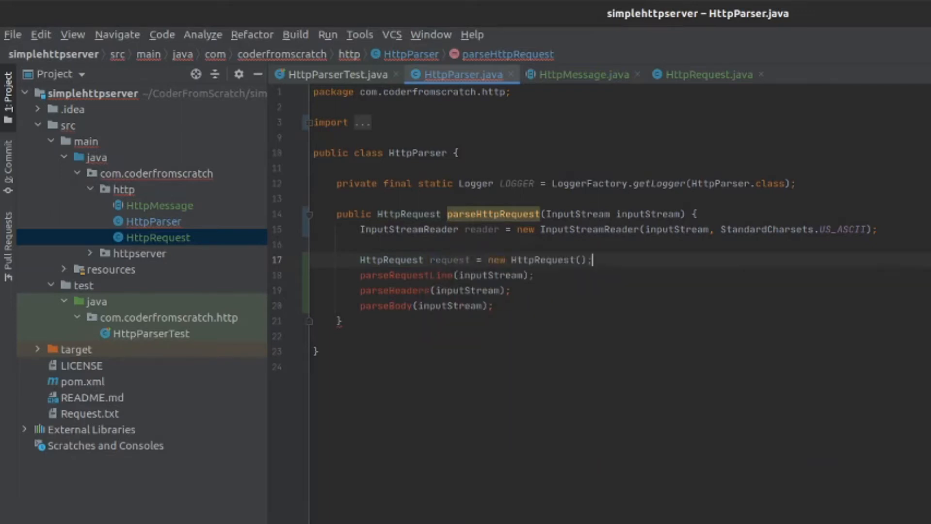
{"action": "key", "text": "Enter"}
{"action": "type", "text": "return re"}
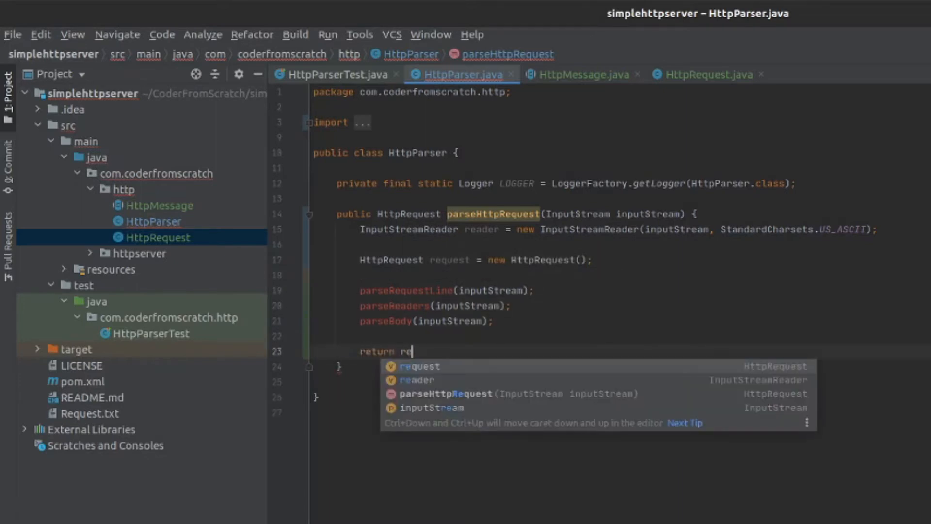
{"action": "key", "text": "Enter"}
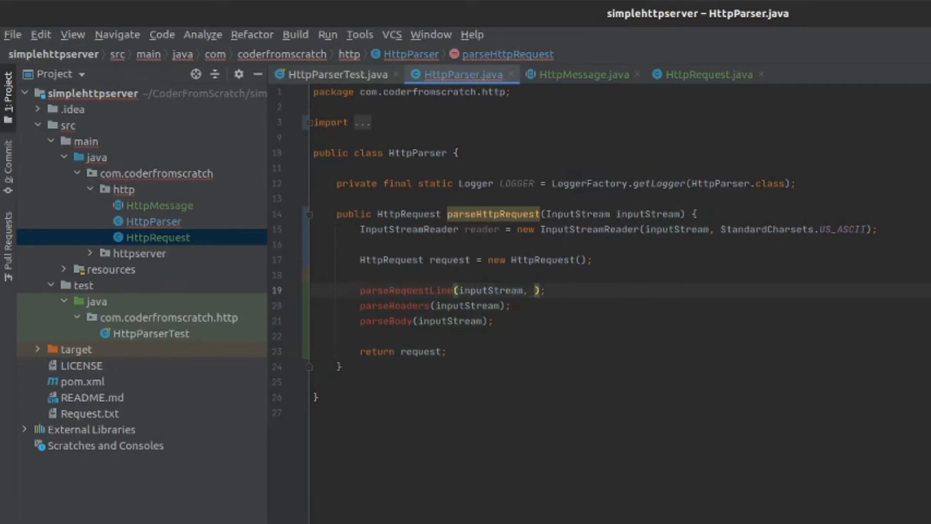
{"action": "type", "text": "request"}
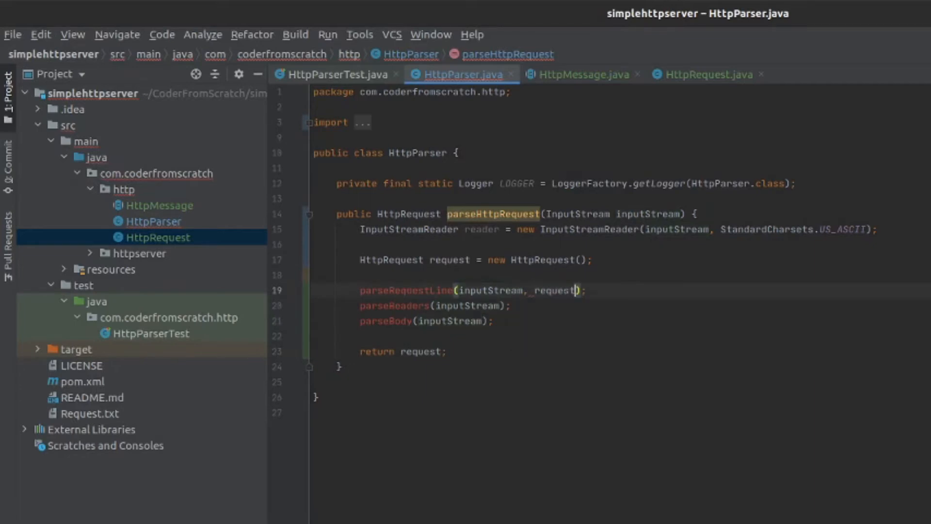
{"action": "type", "text": "request"}
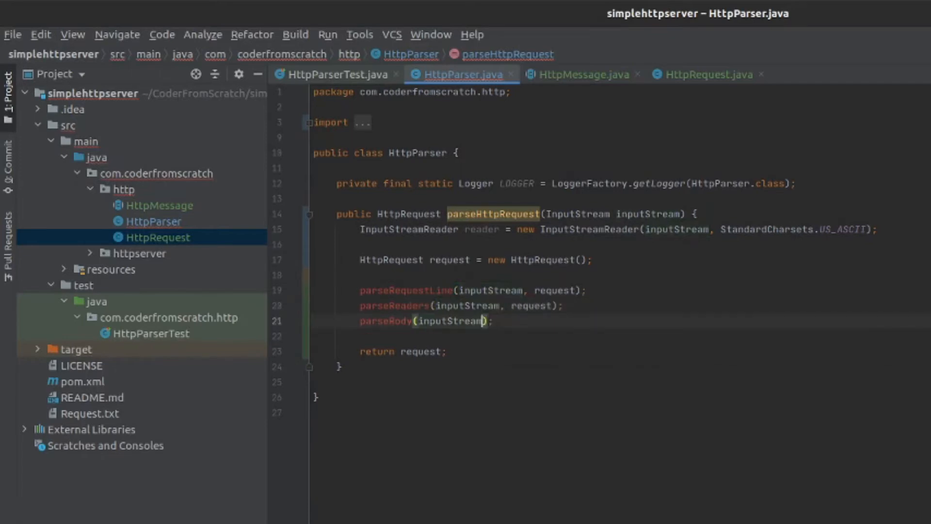
{"action": "type", "text": ", request"}
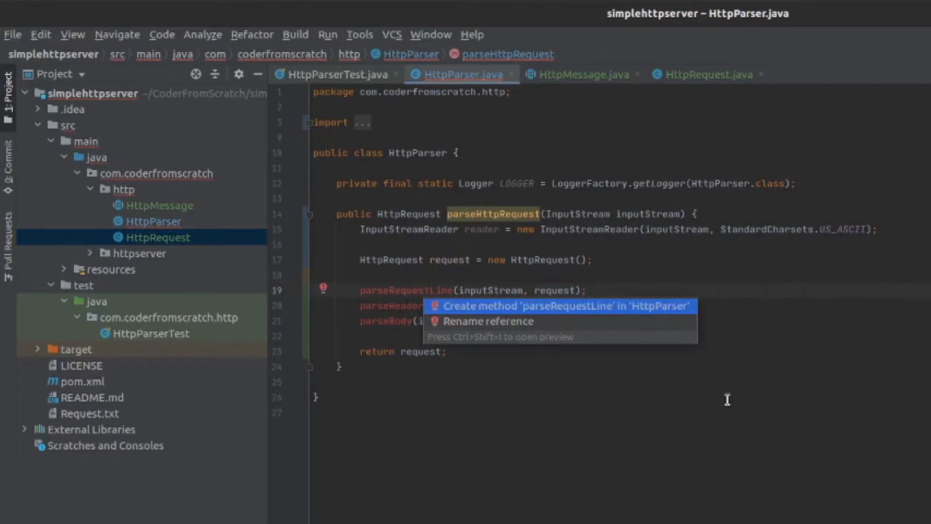
Generate empty parseRequestLine, parseHeaders and parseBody methods and pass reader instead of inputStream
{"action": "left_click", "coordinate": [564, 306]}
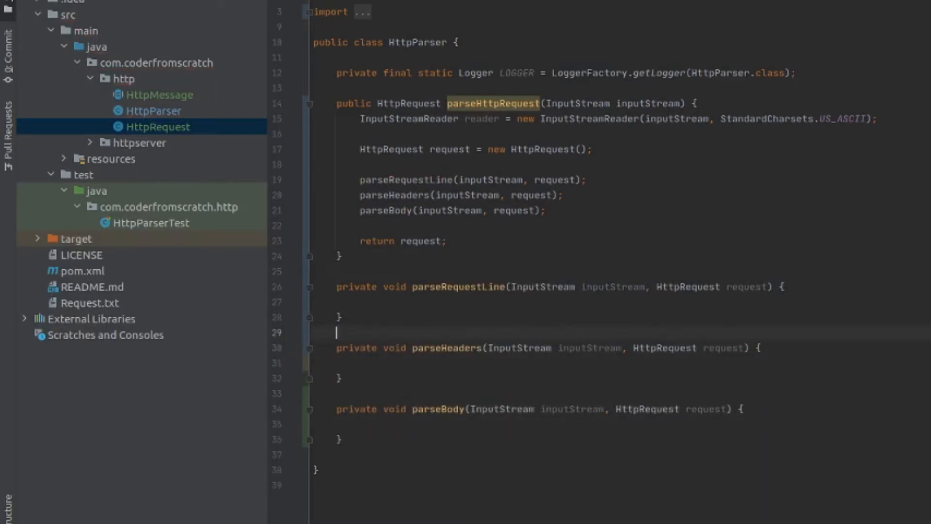
{"action": "left_click", "coordinate": [338, 301]}
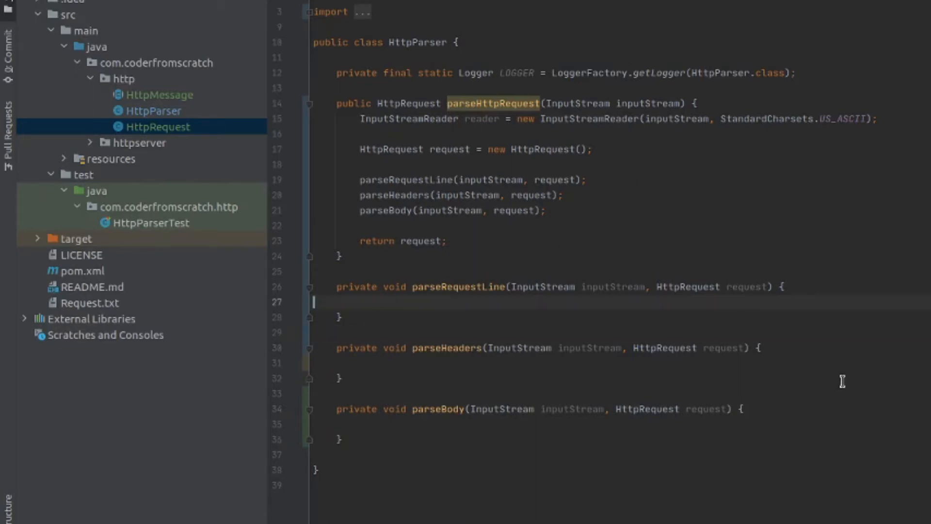
{"action": "mouse_move", "coordinate": [479, 119]}
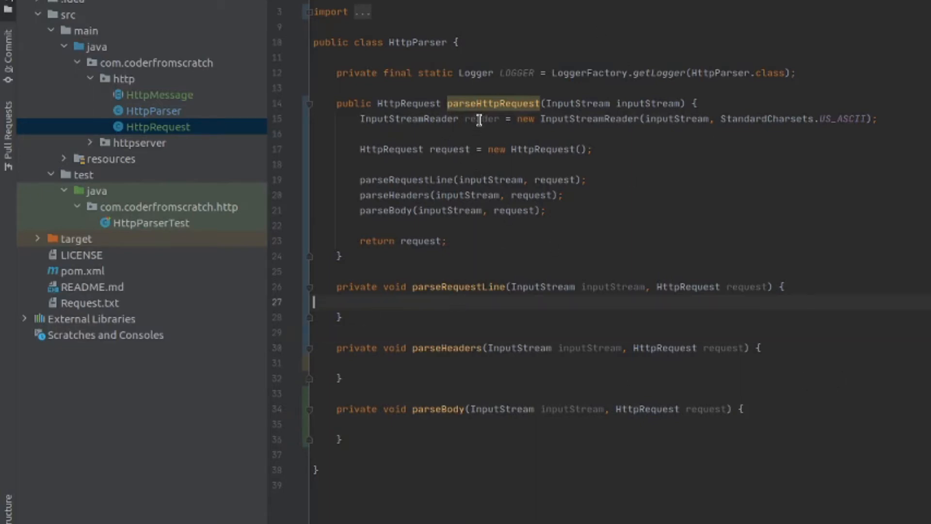
{"action": "double_click", "coordinate": [490, 180]}
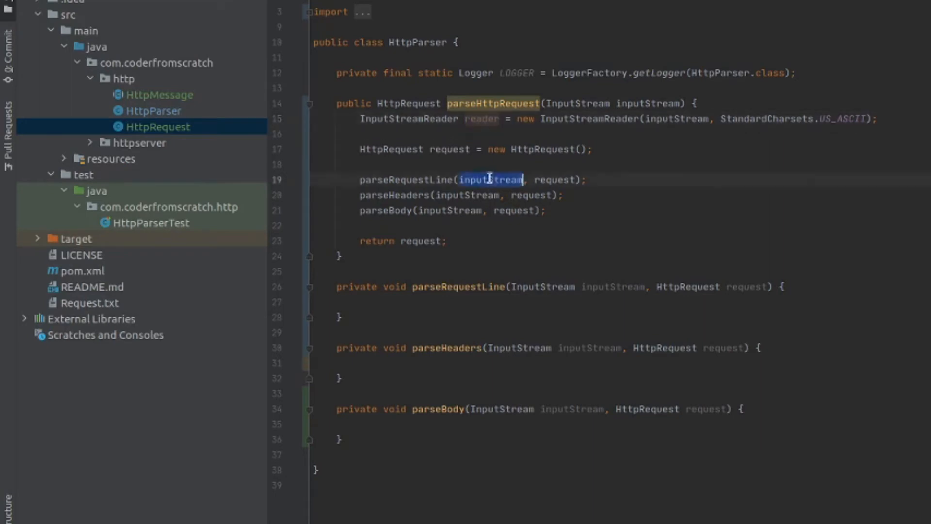
{"action": "type", "text": "reader"}
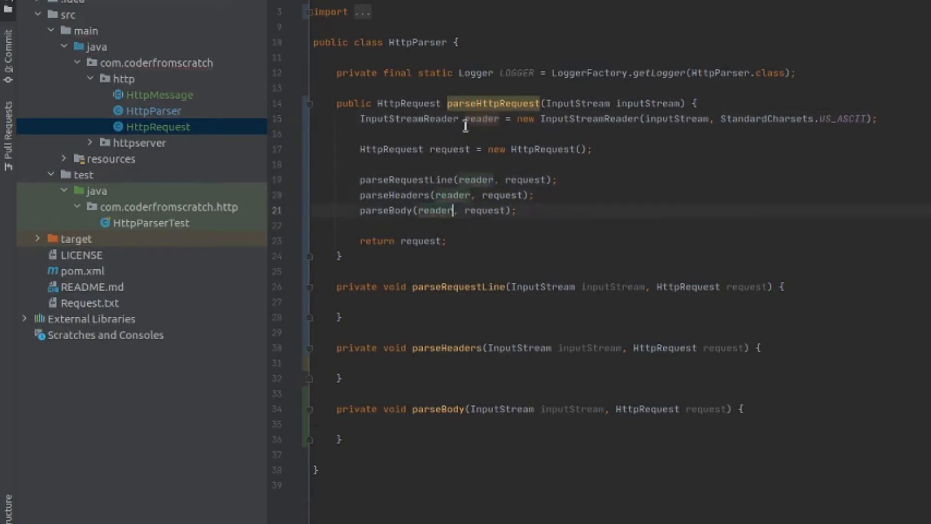
{"action": "double_click", "coordinate": [408, 118]}
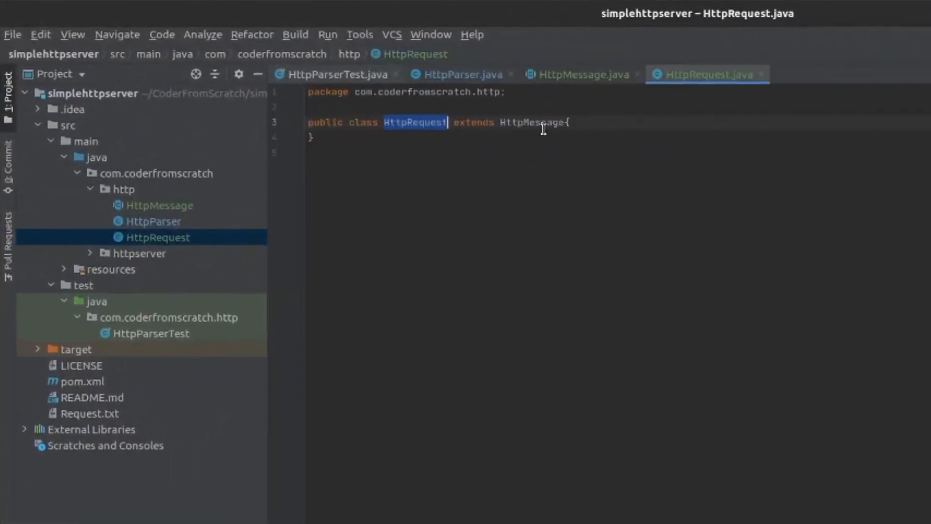
Add private String fields method, requestTarget and httpVersion to HttpRequest
{"action": "key", "text": "enter"}
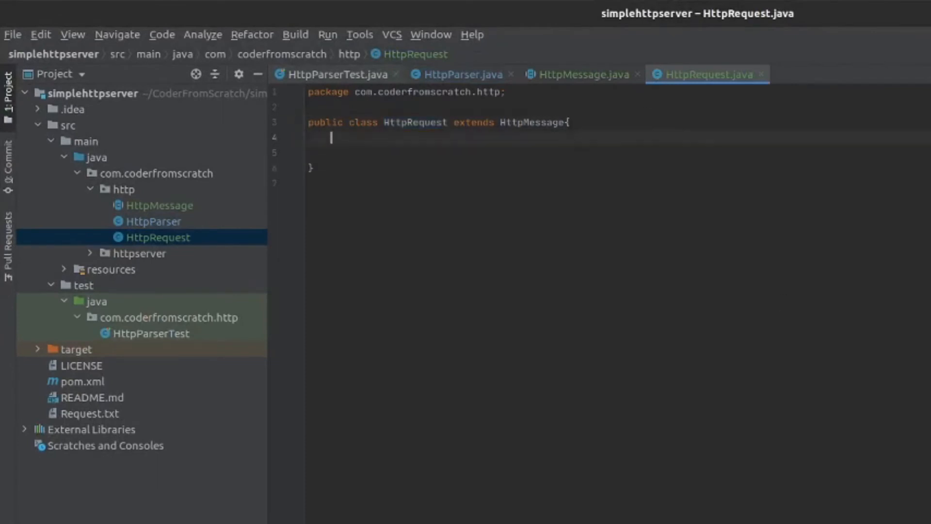
{"action": "type", "text": "private S"}
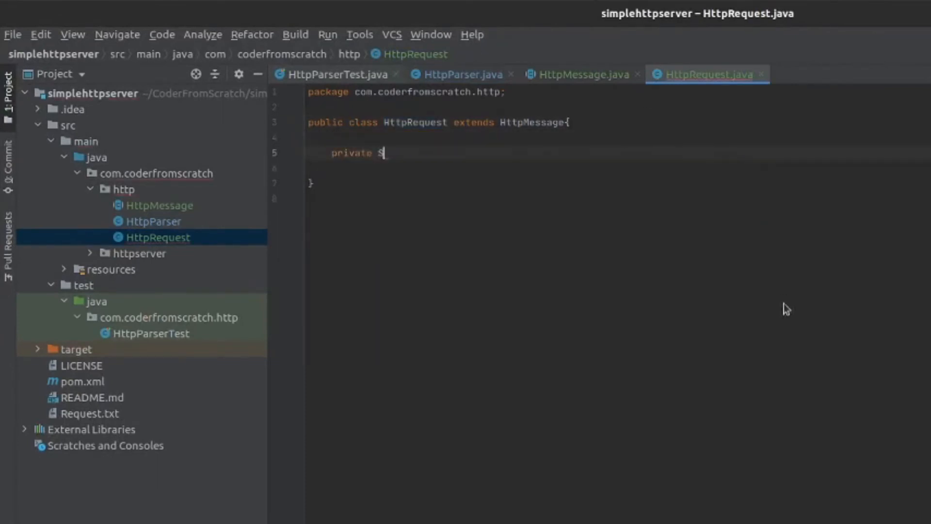
{"action": "type", "text": "tring_method;"}
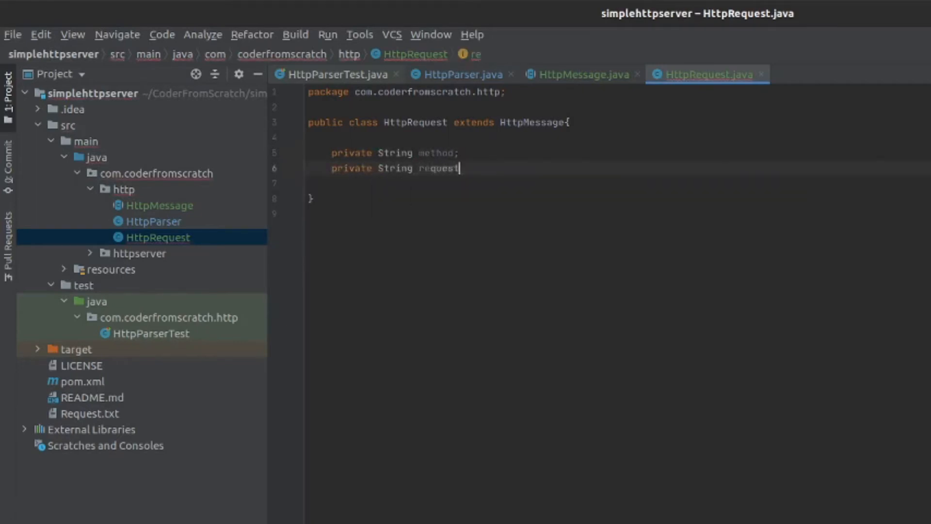
{"action": "type", "text": "Target;"}
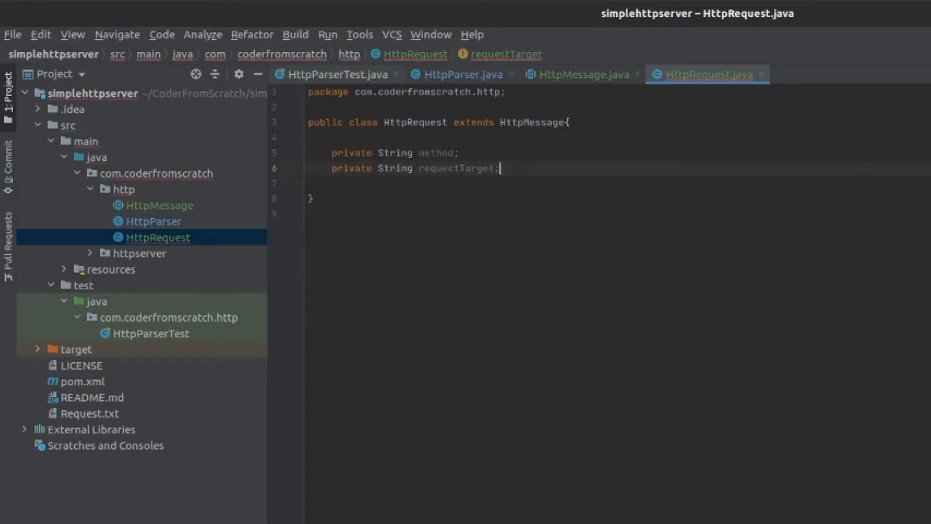
{"action": "type", "text": "private String http"}
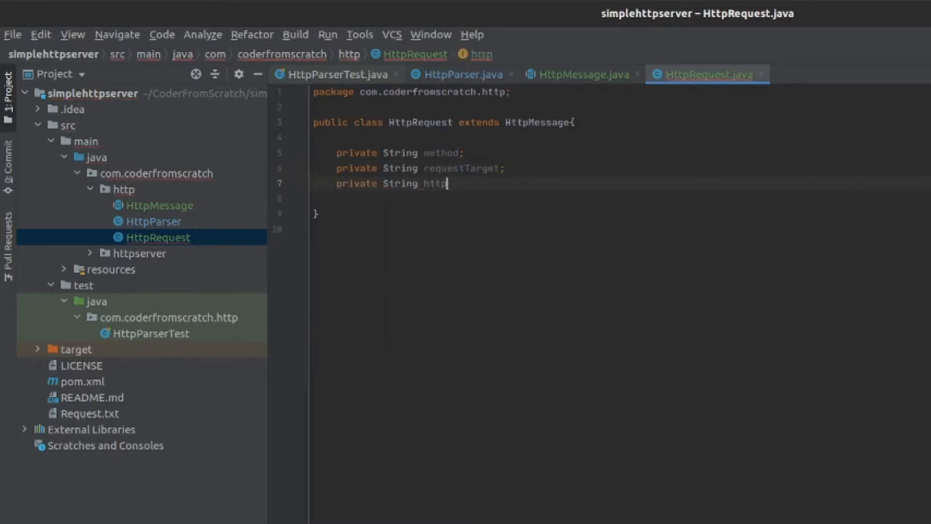
{"action": "type", "text": "Version;"}
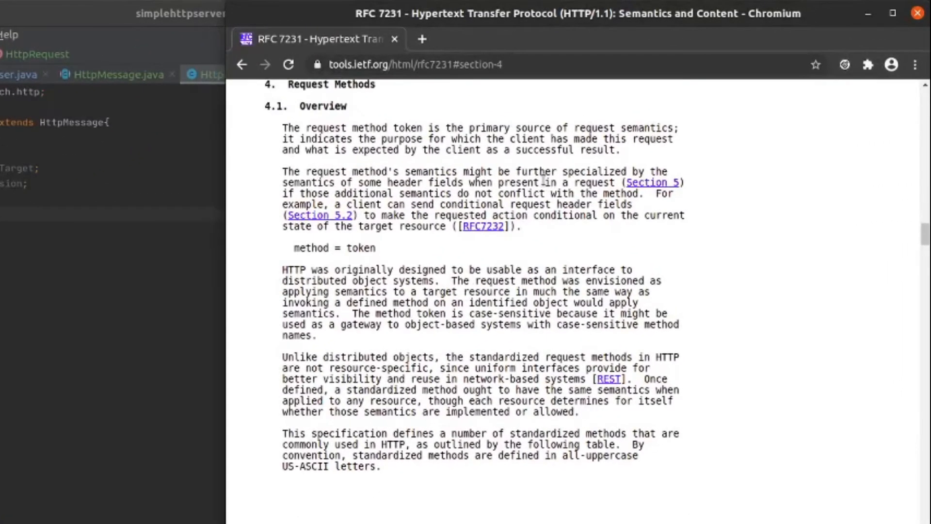
Scroll RFC 7231 to the request methods table and place Chromium beside the editor
{"action": "double_click", "coordinate": [327, 248]}
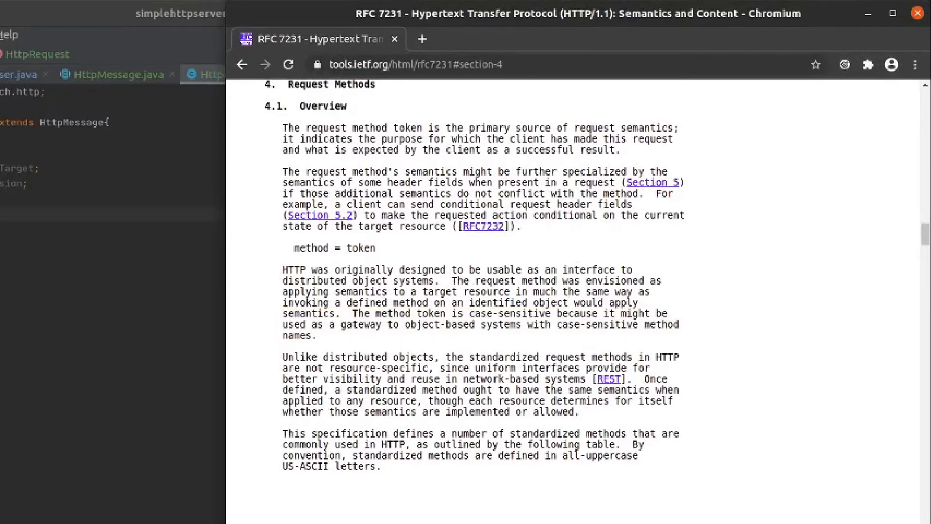
{"action": "scroll", "scroll_direction": "down", "scroll_amount": 3}
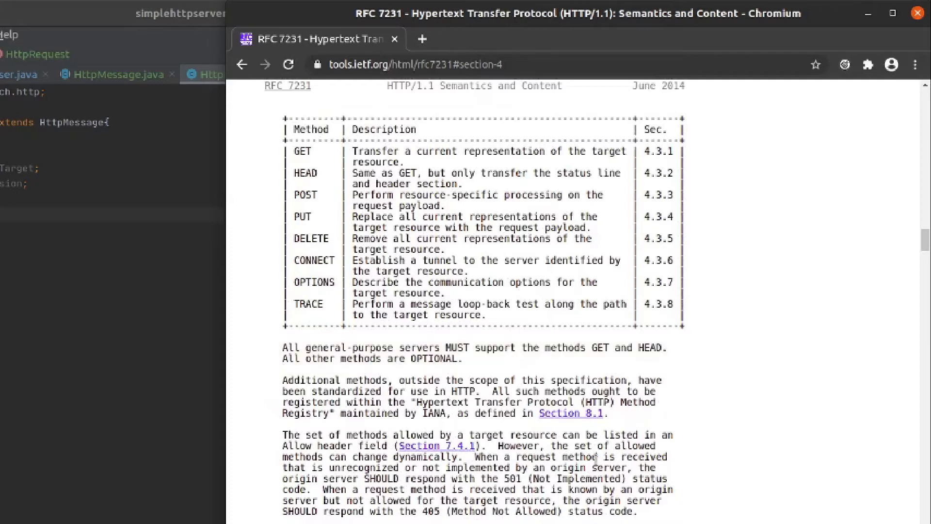
{"action": "left_click_drag", "start_coordinate": [283, 434], "coordinate": [653, 446]}
{"action": "type", "text": "HttpRequest() {"}
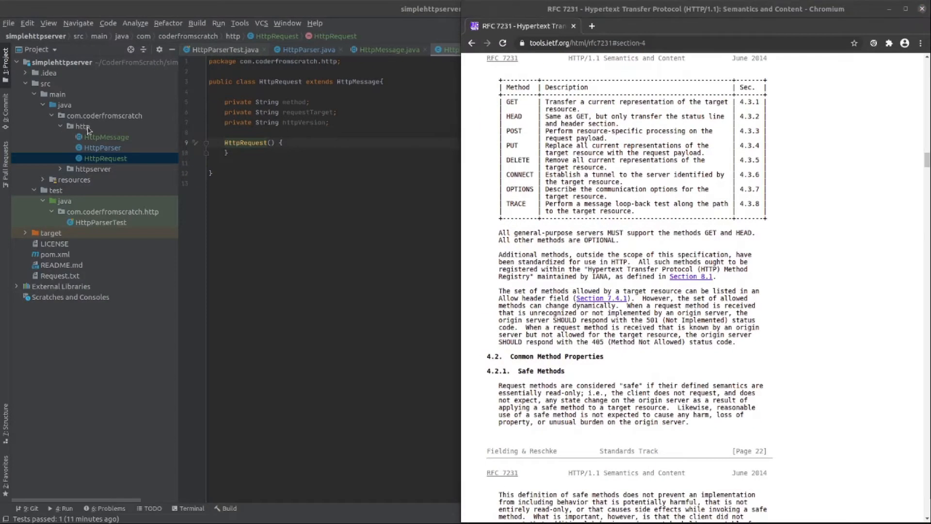
Create an HttpMethod enum in the http package listing GET and HEAD
{"action": "right_click", "coordinate": [81, 126]}
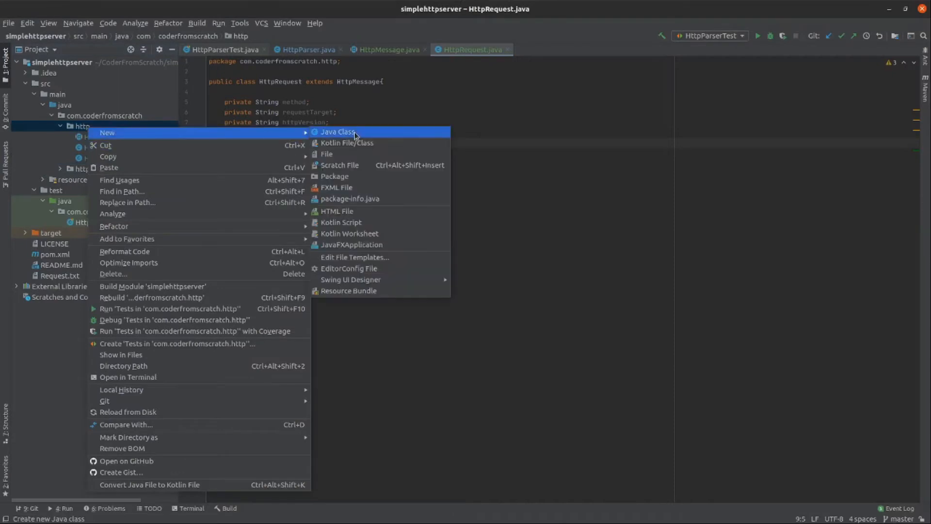
{"action": "left_click", "coordinate": [337, 132]}
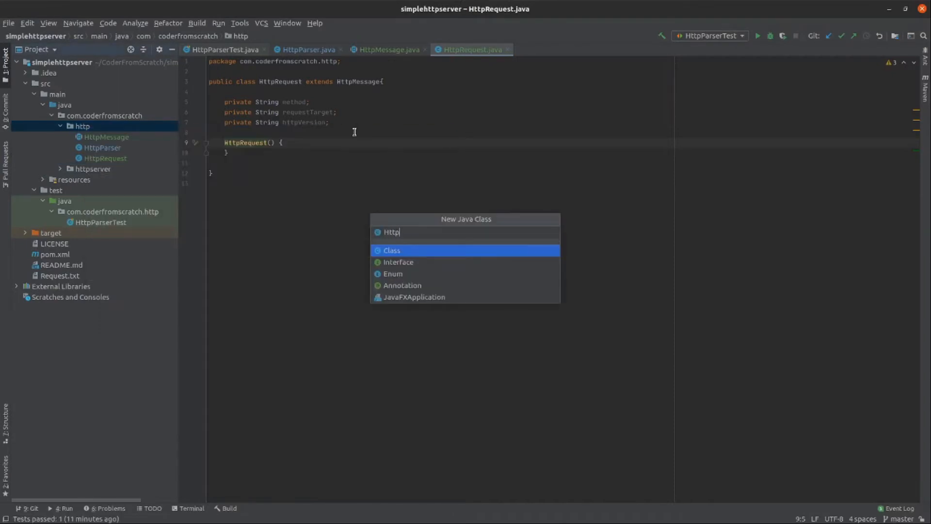
{"action": "type", "text": "Method"}
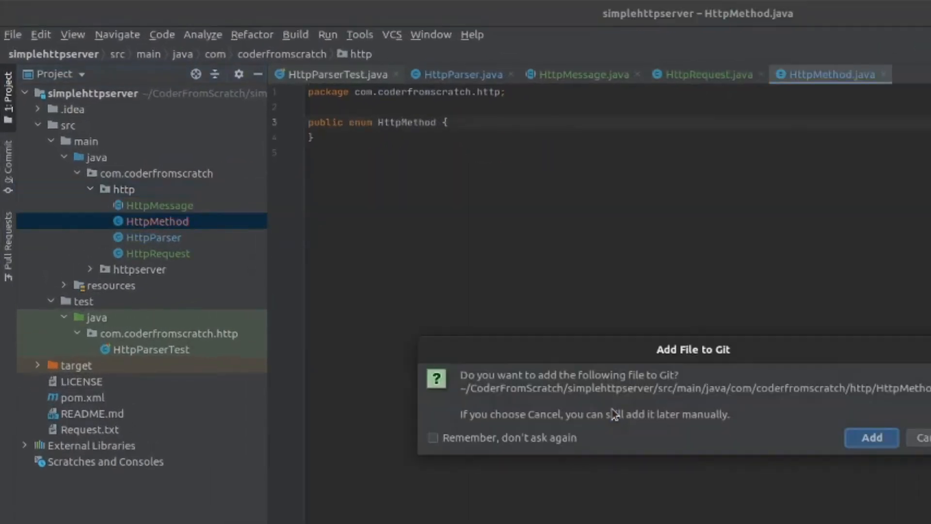
{"action": "type", "text": "GET"}
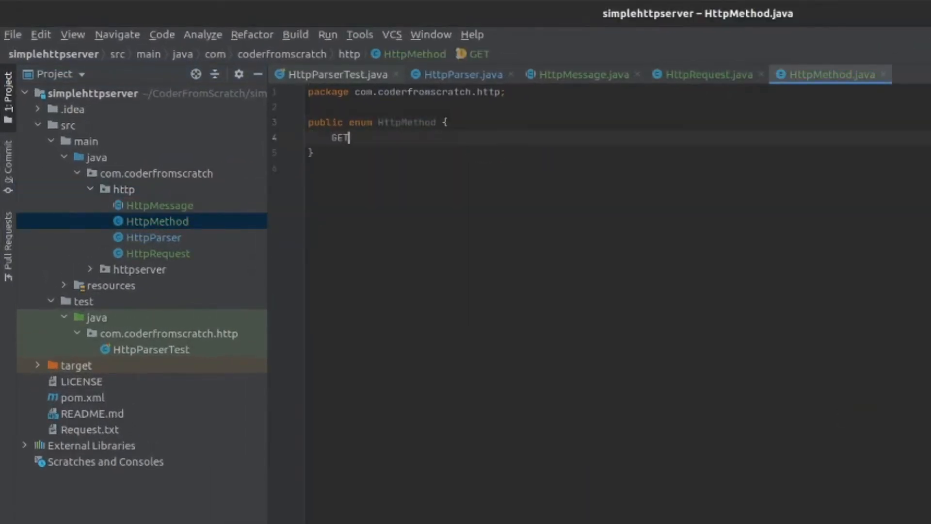
{"action": "type", "text": ", HEAD;"}
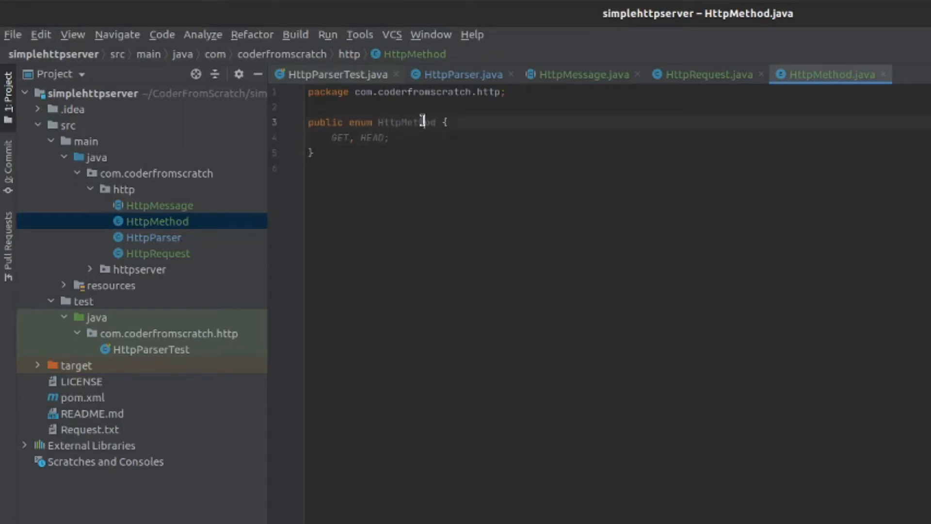
Change HttpRequest's method field to HttpMethod and generate its getter and setter
{"action": "left_click", "coordinate": [703, 74]}
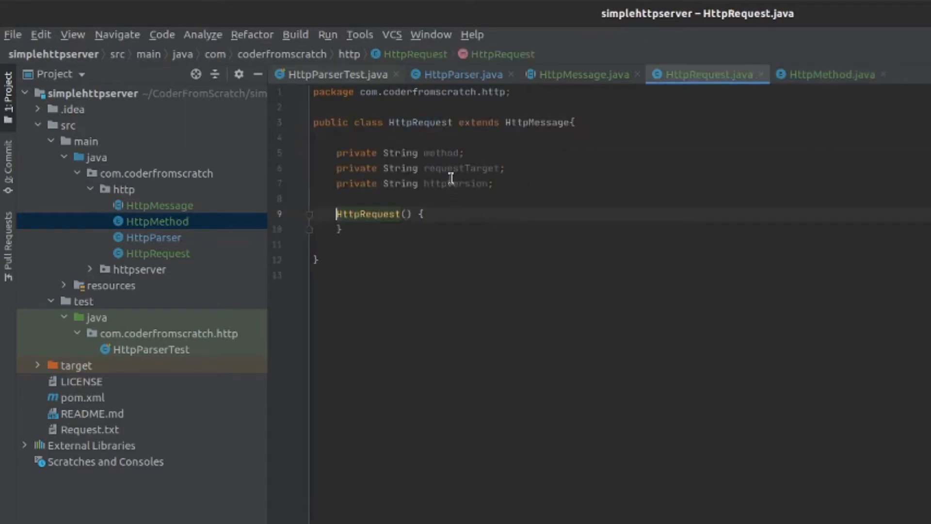
{"action": "type", "text": "HttpMethod"}
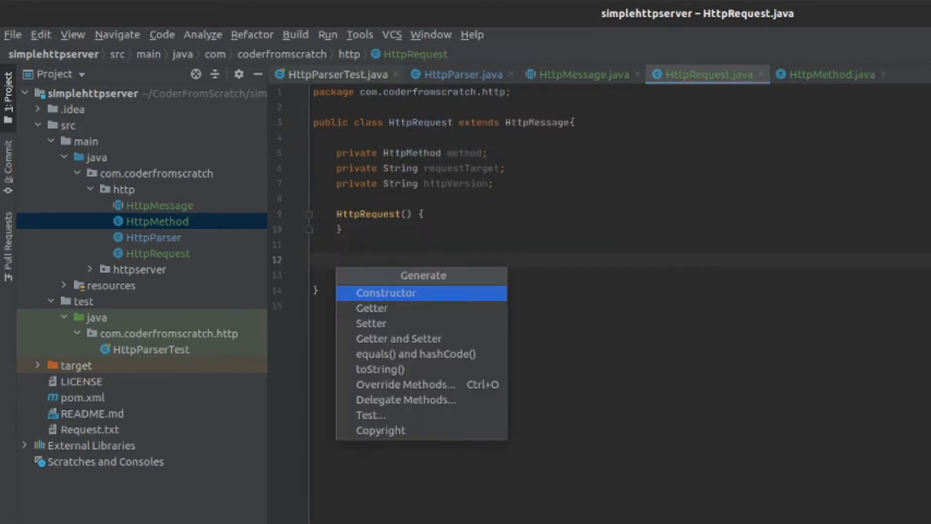
{"action": "left_click", "coordinate": [399, 338]}
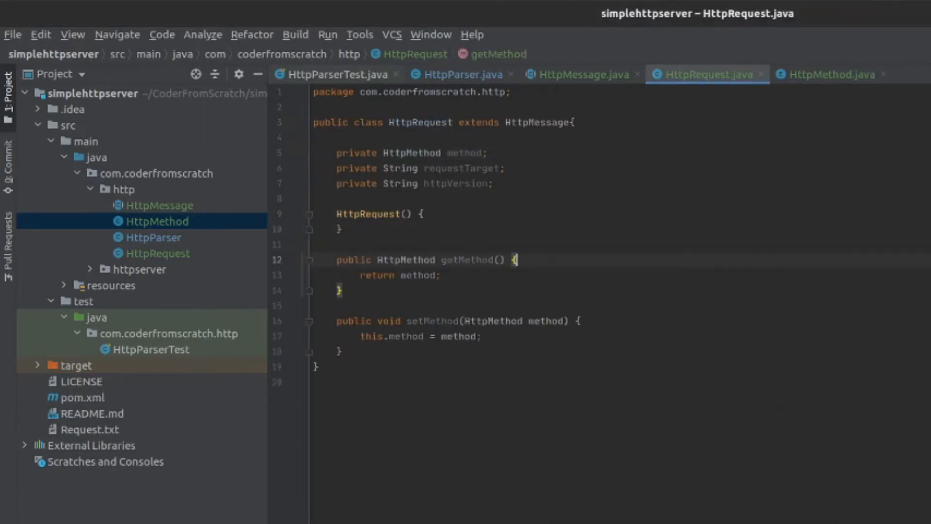
{"action": "double_click", "coordinate": [353, 321]}
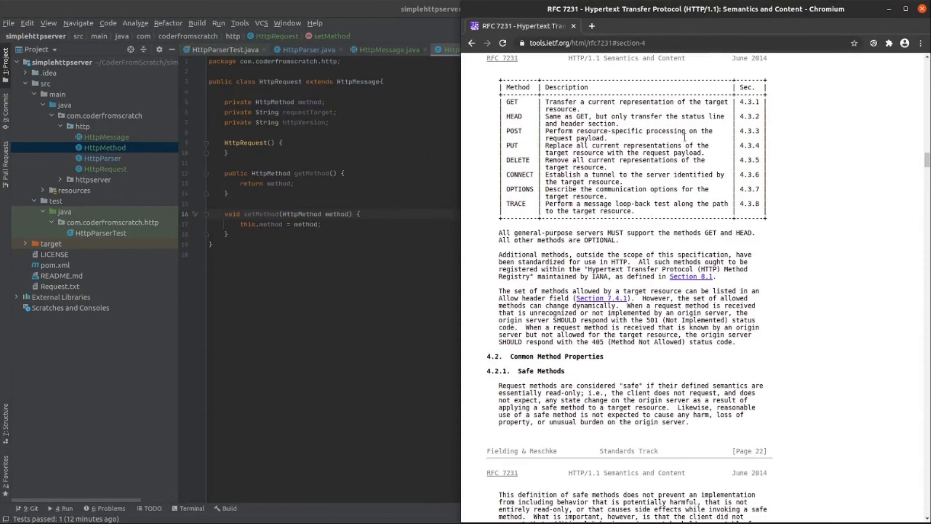
Open RFC 7230 and read section 3.1.1 Request Line, noting 501 for overlong methods
{"action": "left_click", "coordinate": [593, 43]}
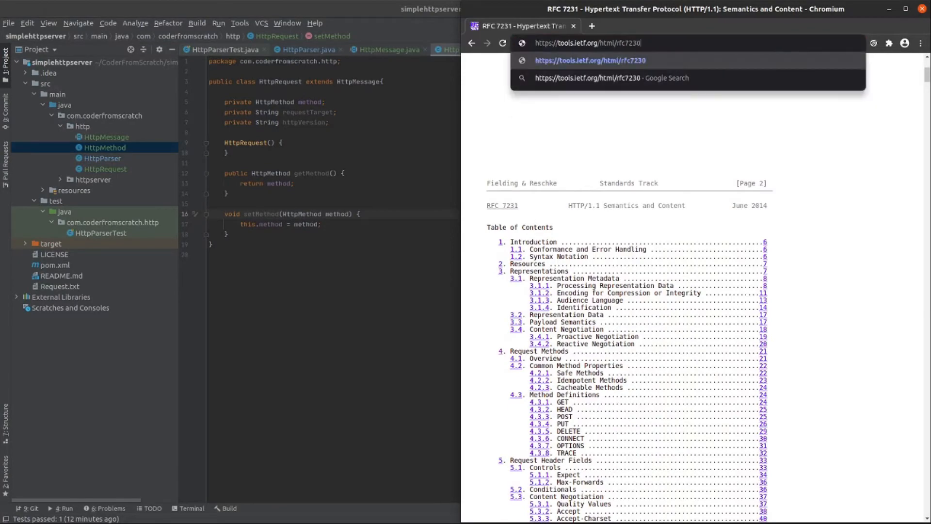
{"action": "left_click", "coordinate": [590, 60]}
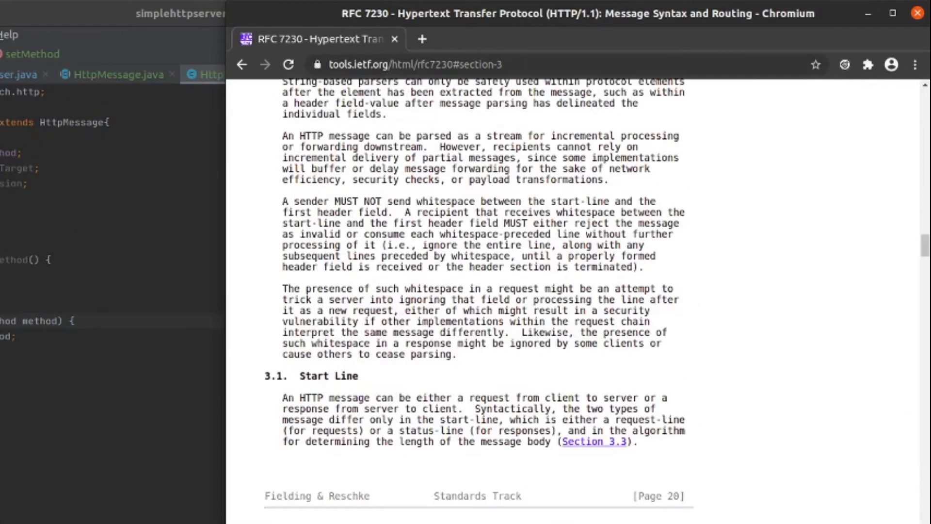
{"action": "scroll", "scroll_direction": "down", "scroll_amount": 3}
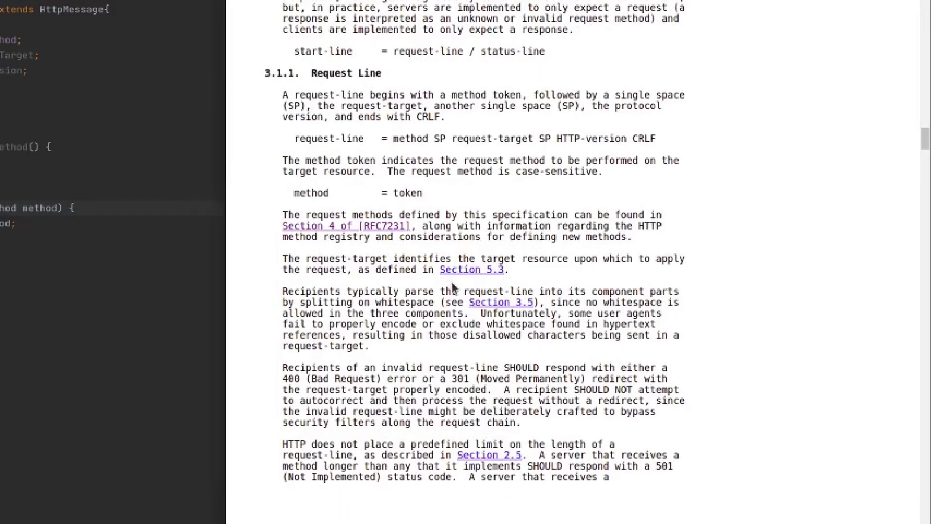
{"action": "left_click_drag", "start_coordinate": [282, 367], "coordinate": [667, 383]}
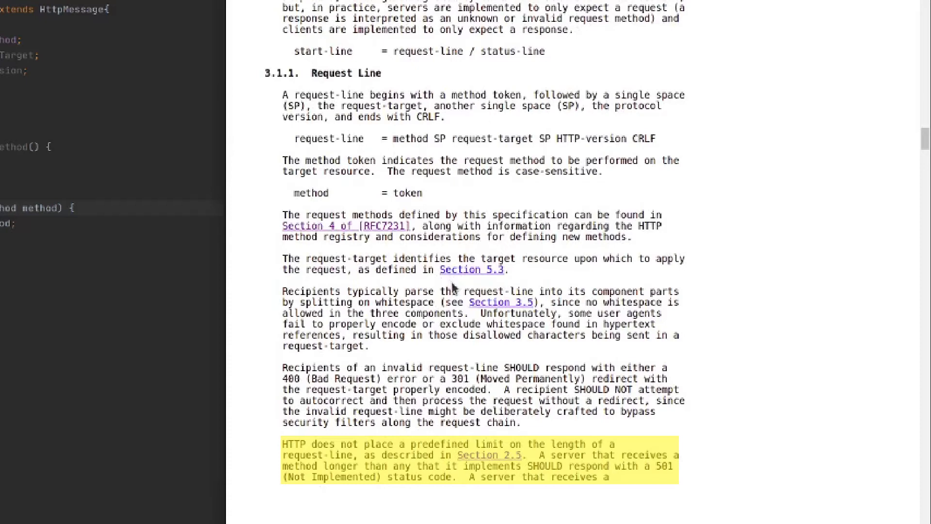
{"action": "scroll", "scroll_direction": "down", "scroll_amount": 3}
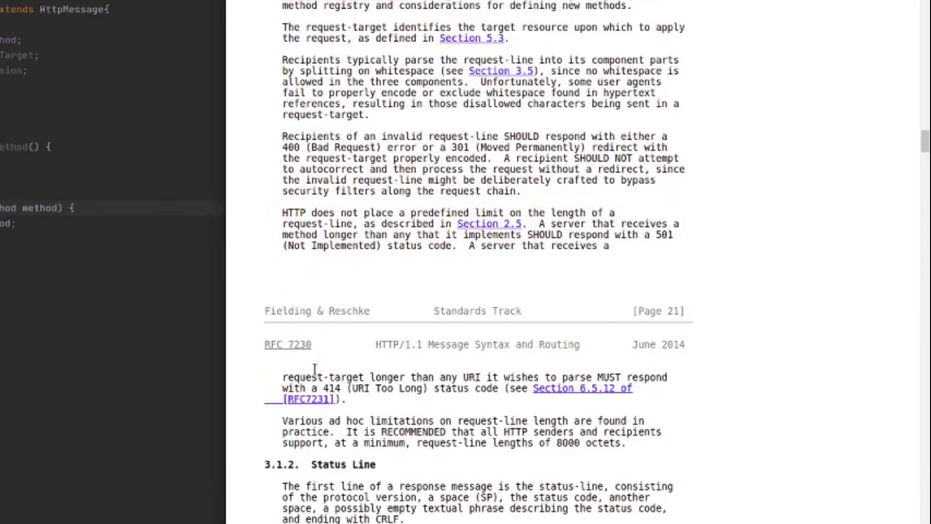
{"action": "mouse_move", "coordinate": [599, 222]}
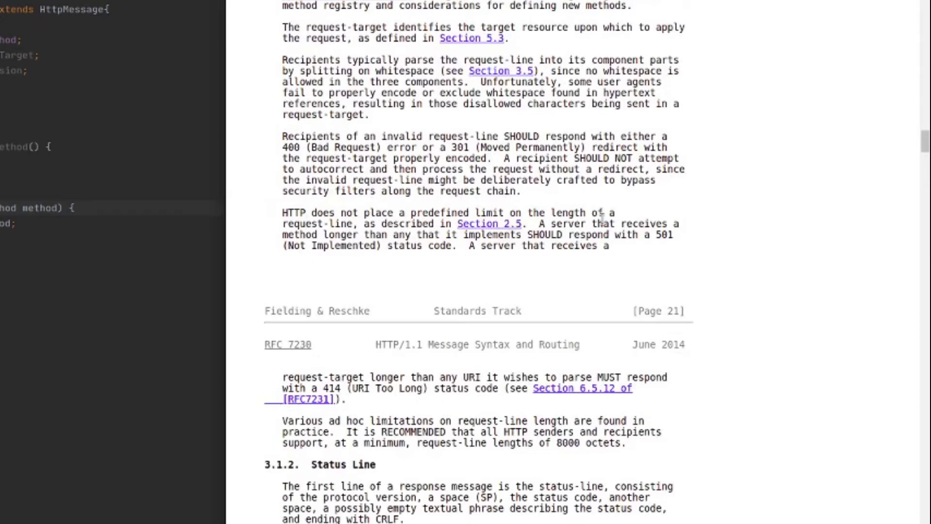
{"action": "left_click_drag", "start_coordinate": [283, 376], "coordinate": [344, 399]}
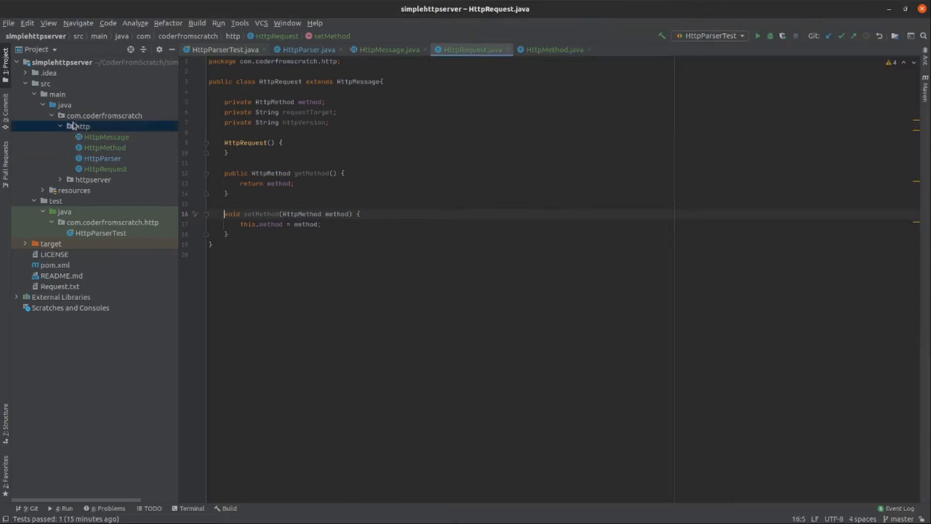
Create a new Java class named HttpParsingException in the http package
{"action": "right_click", "coordinate": [82, 127]}
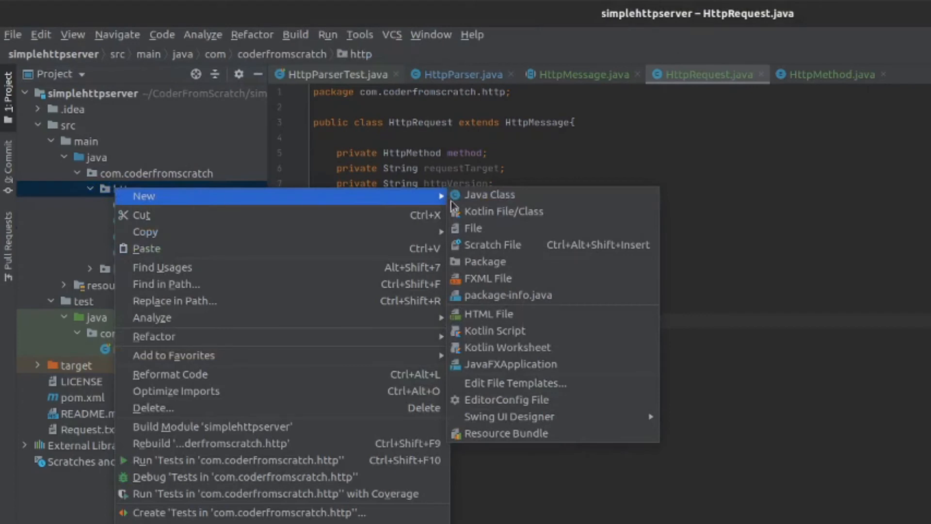
{"action": "left_click", "coordinate": [489, 194]}
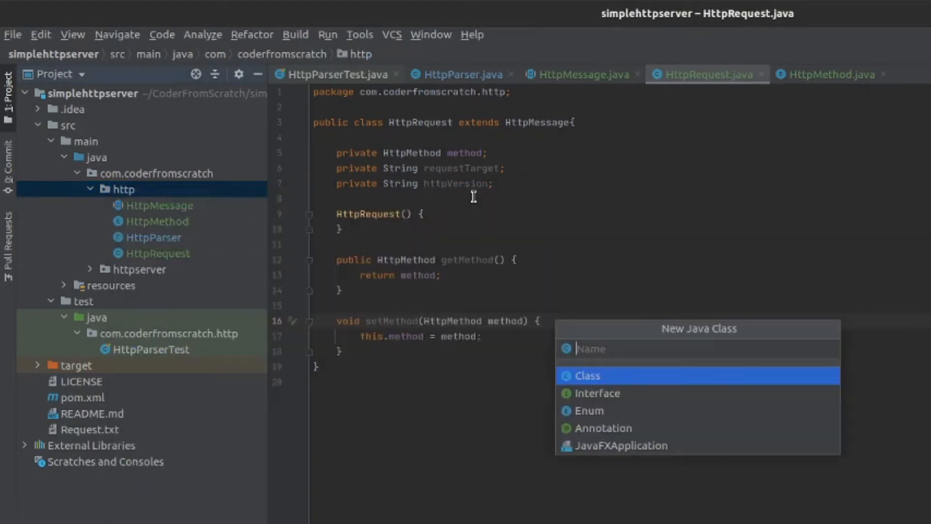
{"action": "type", "text": "HttpPar"}
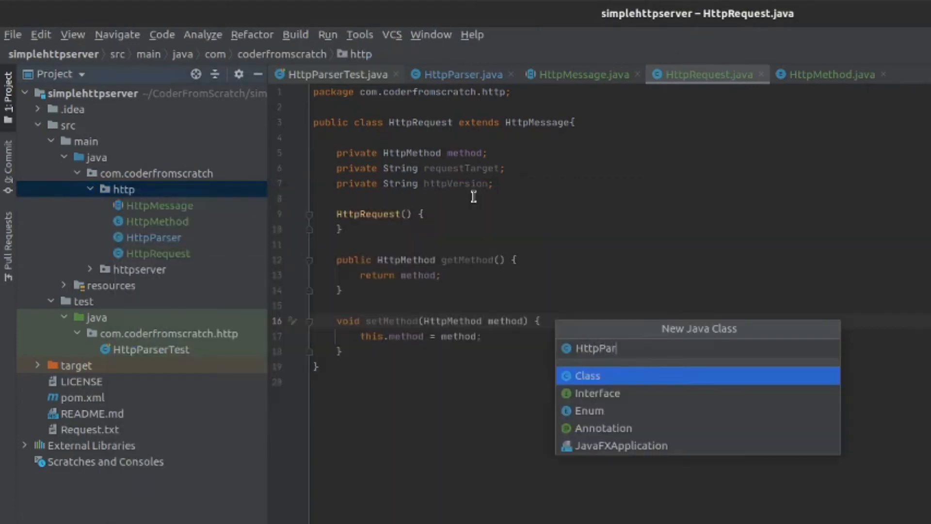
{"action": "type", "text": "singh"}
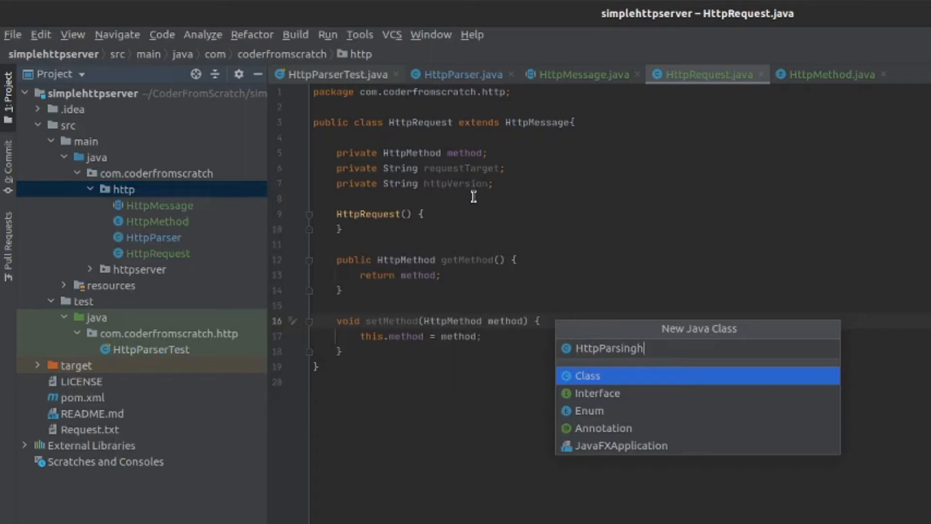
{"action": "type", "text": "Except"}
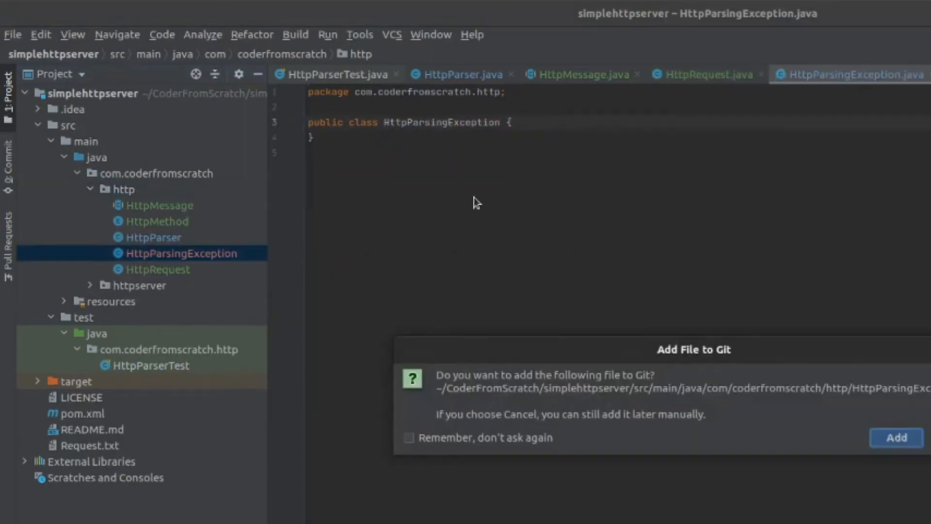
{"action": "type", "text": "ent"}
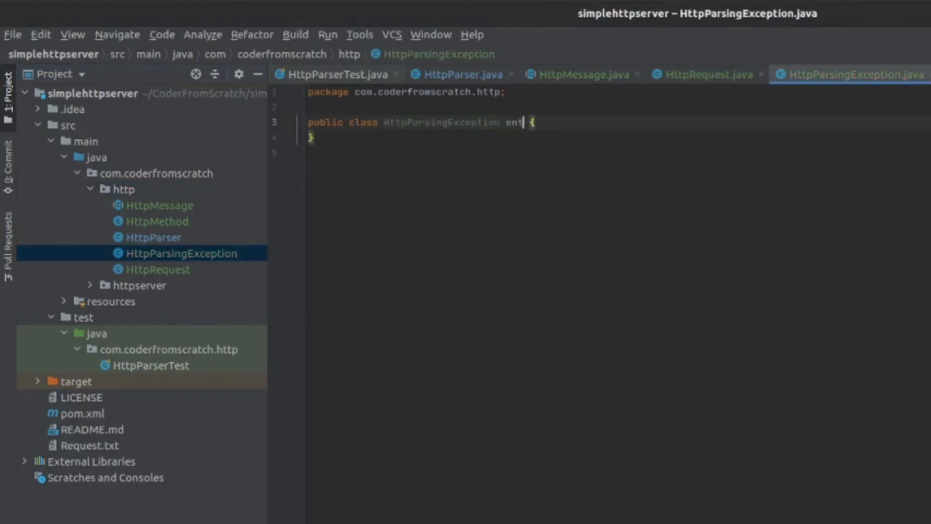
Make HttpParsingException extend Exception and declare a private String errorCode field
{"action": "type", "text": "xtends"}
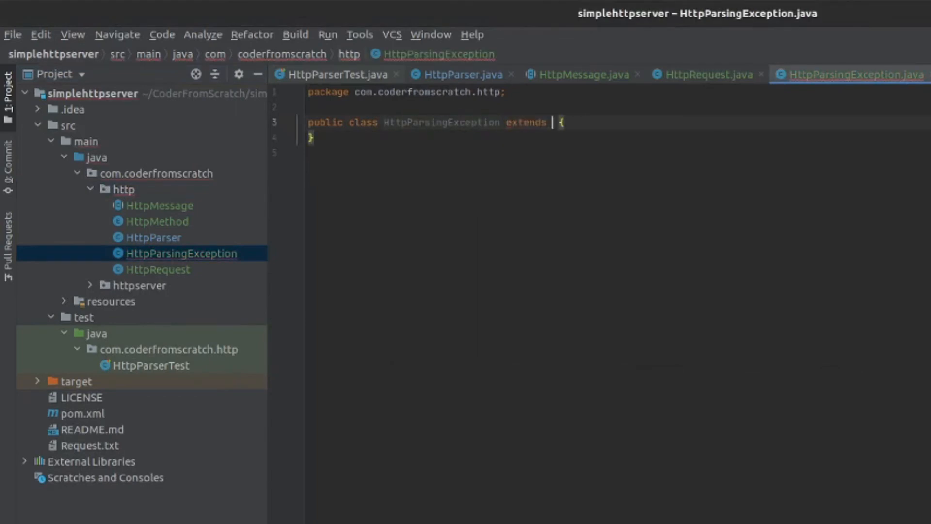
{"action": "type", "text": "Exception"}
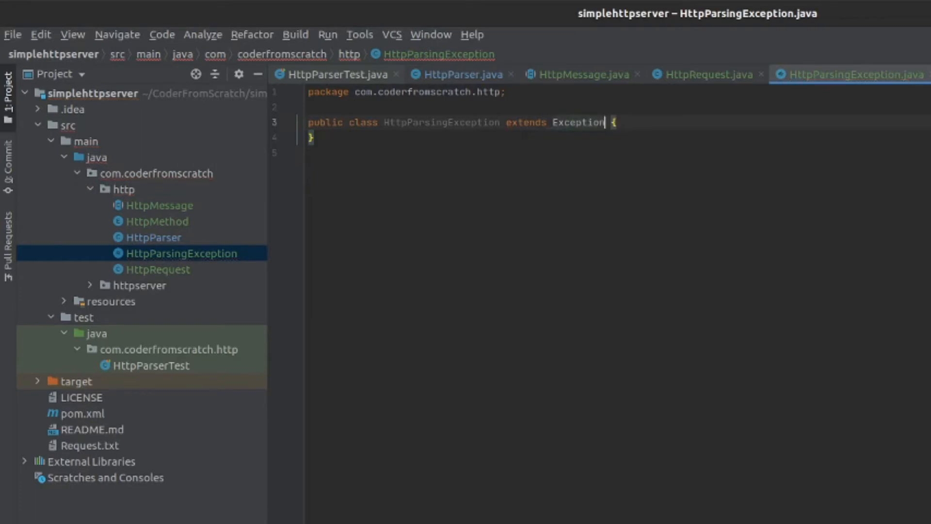
{"action": "key", "text": "Enter"}
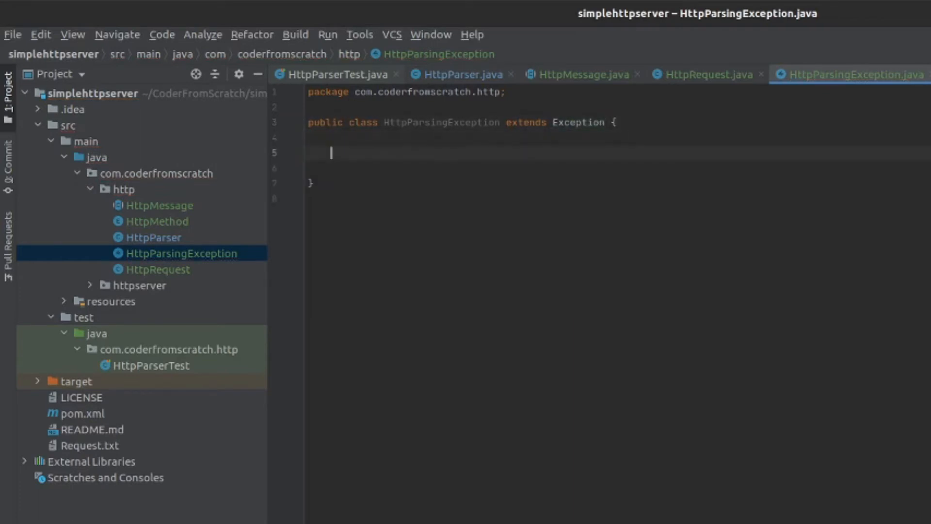
{"action": "type", "text": "private S"}
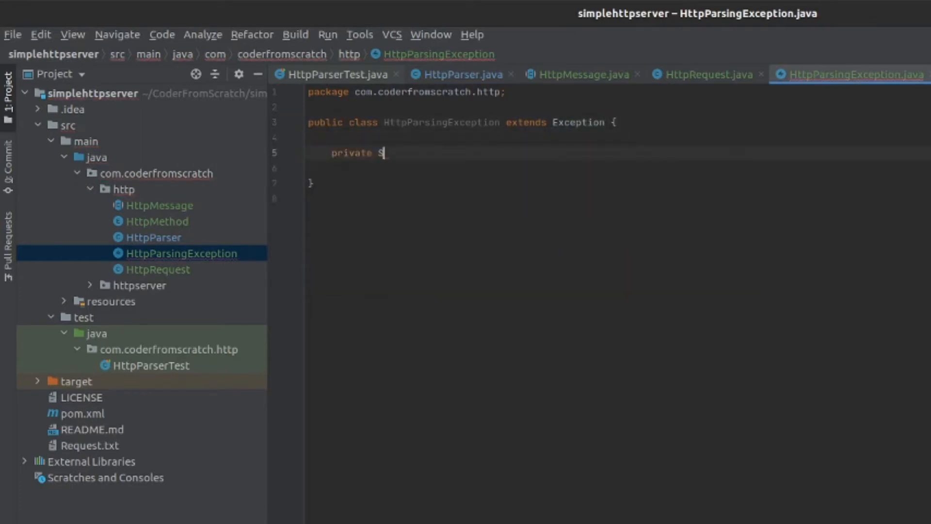
{"action": "type", "text": "tring errorCode"}
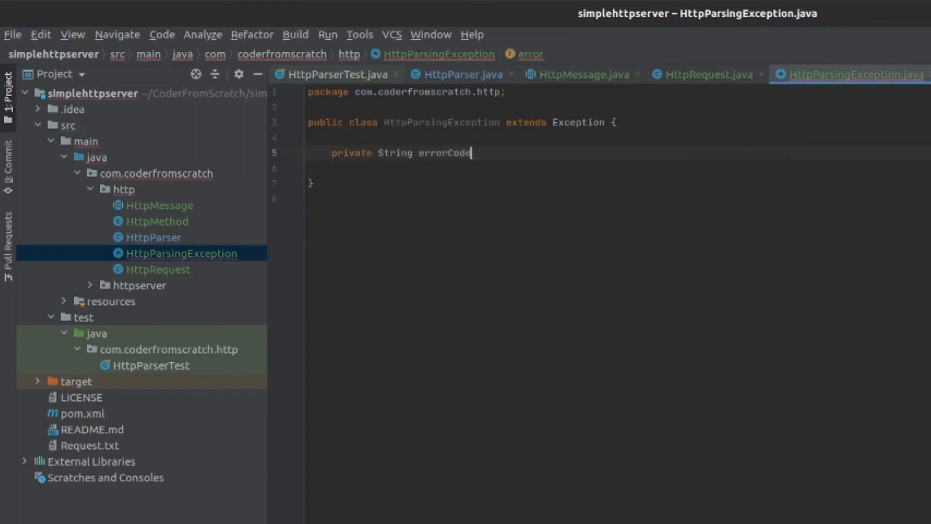
{"action": "type", "text": ";"}
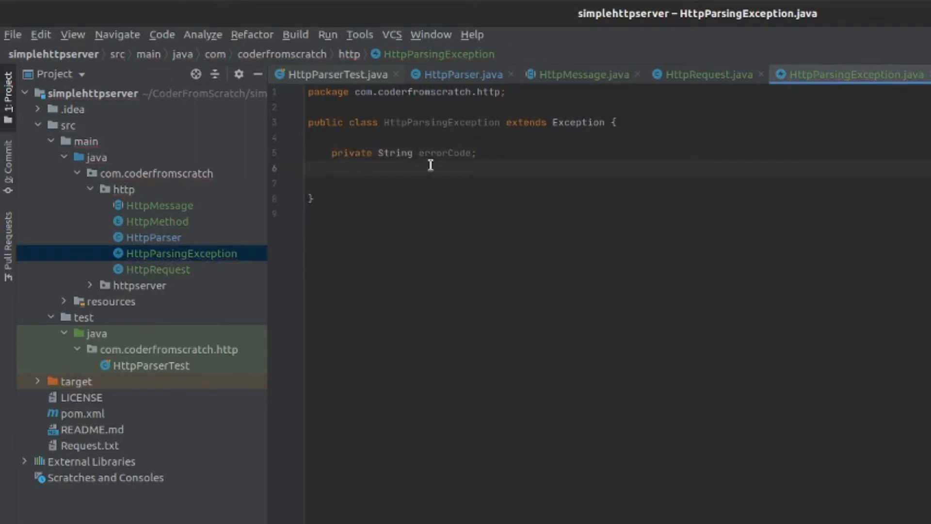
{"action": "left_click", "coordinate": [123, 189]}
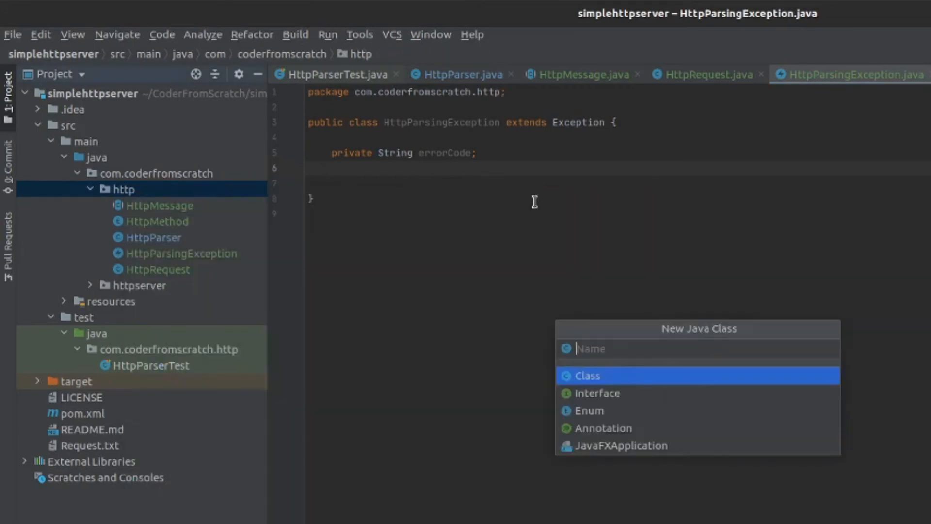
Name the new class HttpStatusCode and create it as an enum
{"action": "type", "text": "Htr"}
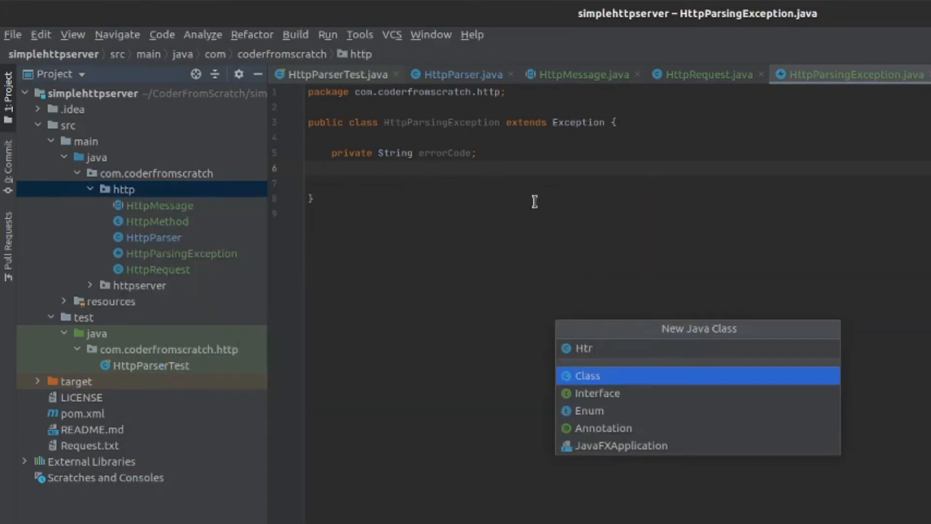
{"action": "type", "text": "HttpSta"}
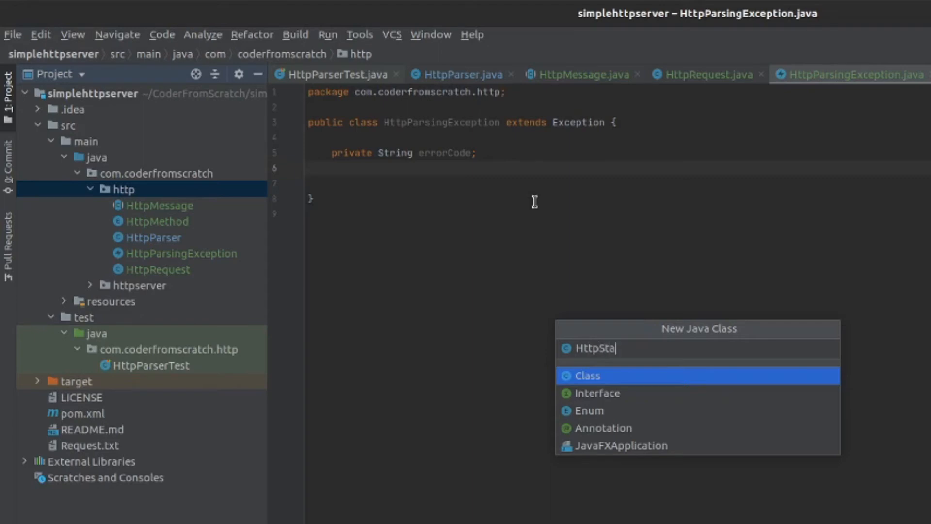
{"action": "type", "text": "tusCodes"}
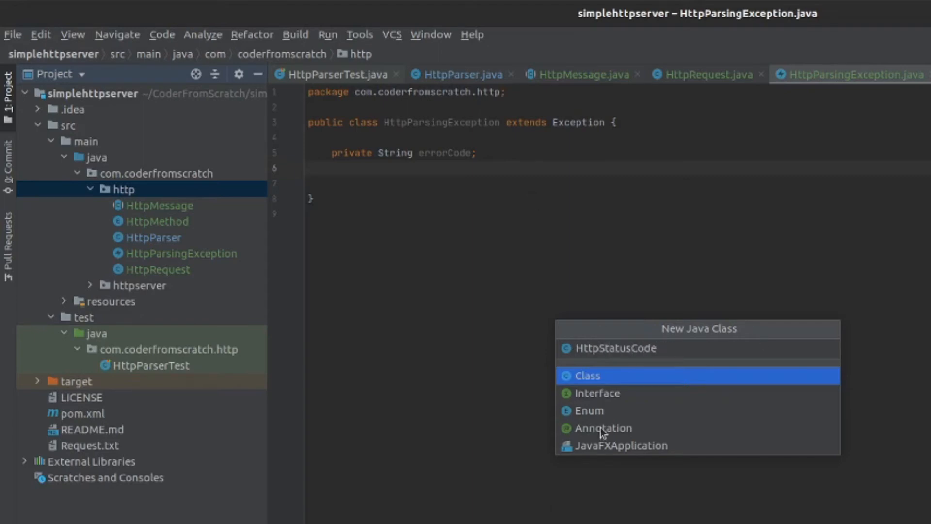
{"action": "left_click", "coordinate": [586, 376]}
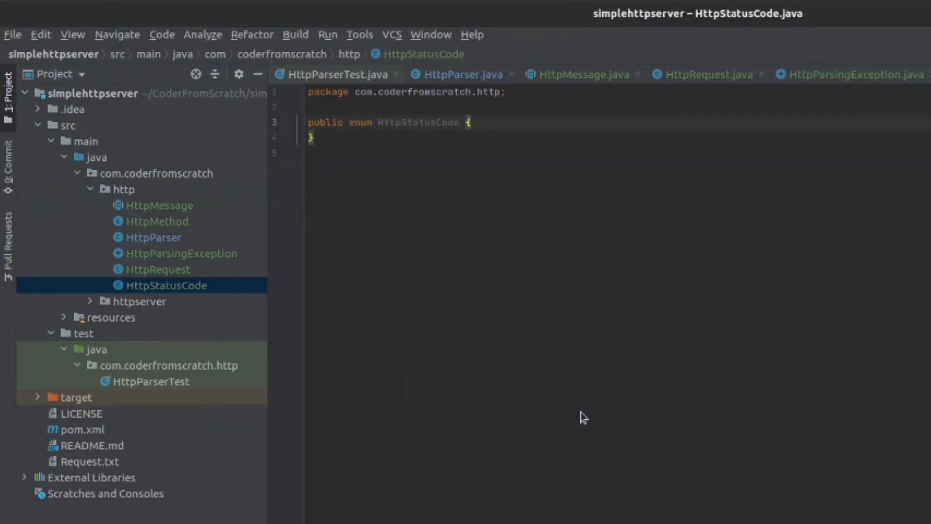
Add the constant CLIENT_ERROR_400_BAD_REQUEST(400, "Bad Request") to the enum body
{"action": "key", "text": "enter"}
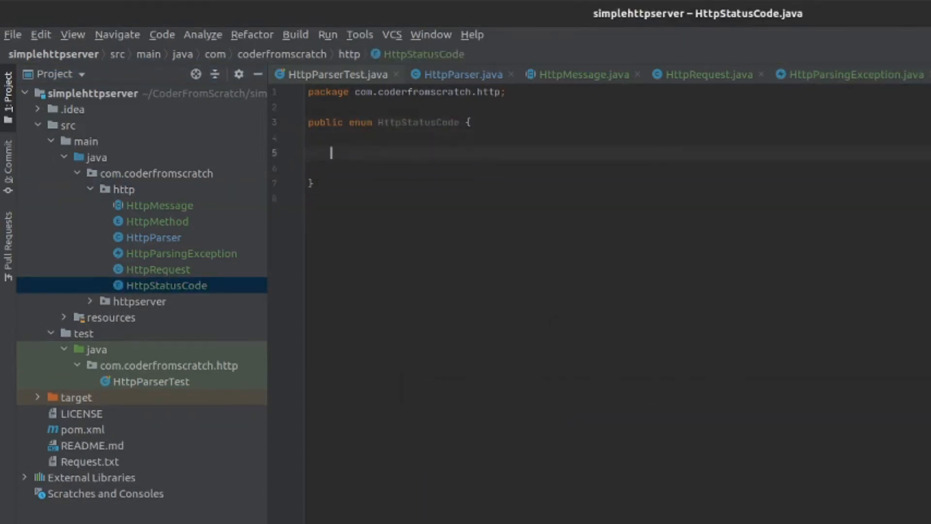
{"action": "type", "text": "C1"}
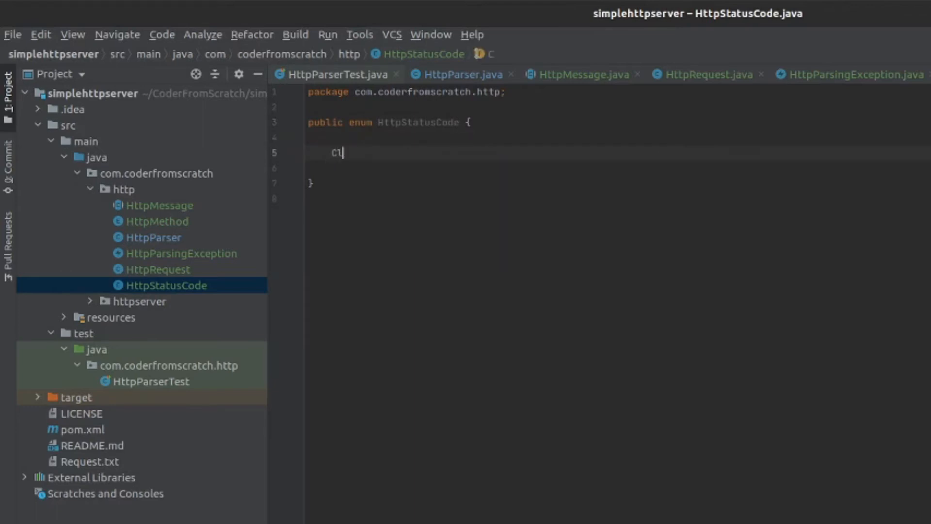
{"action": "type", "text": "L"}
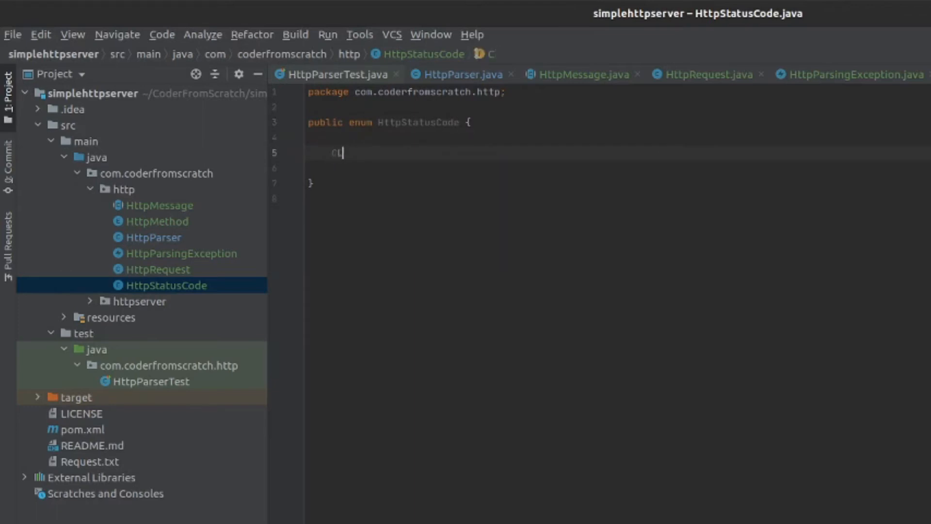
{"action": "type", "text": "IENT_ERROR"}
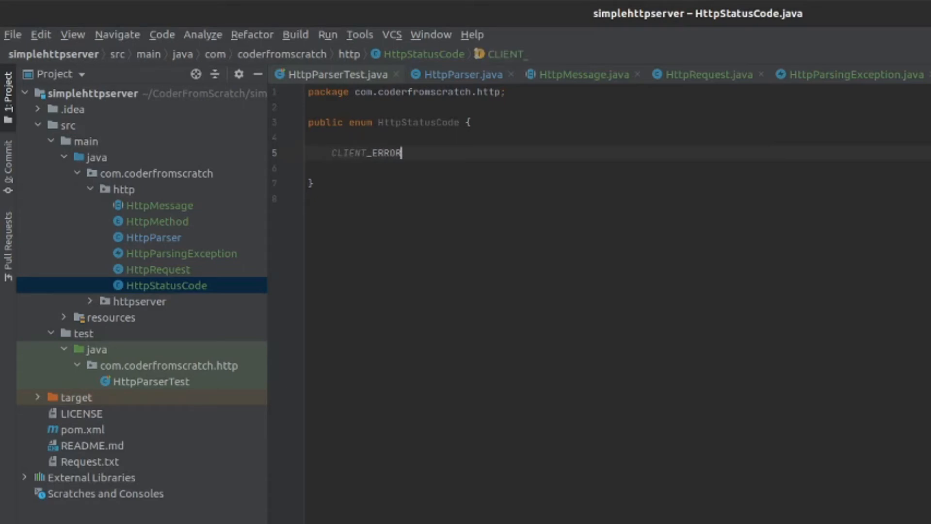
{"action": "type", "text": "_"}
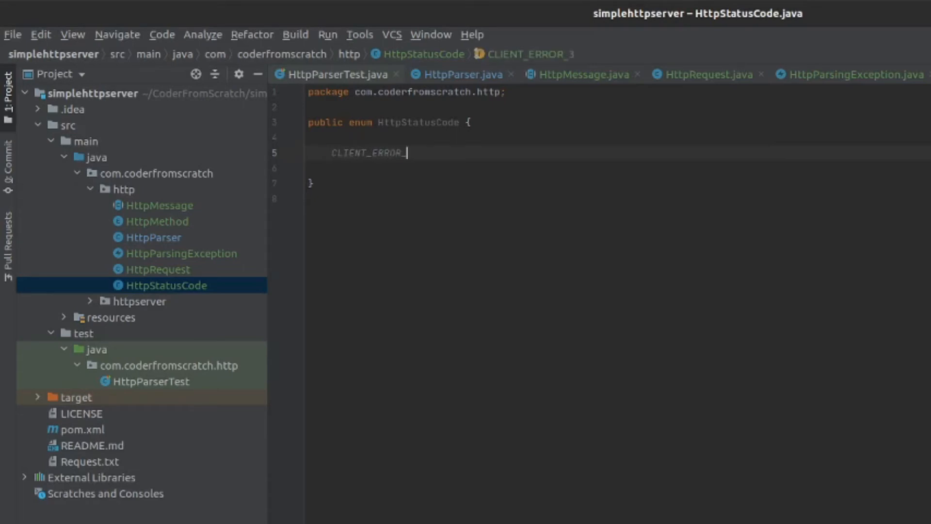
{"action": "type", "text": "400_B"}
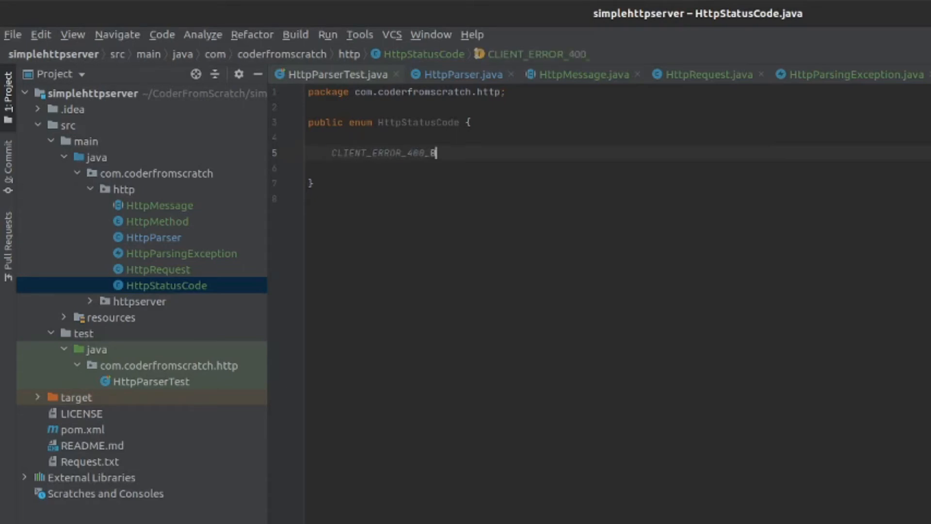
{"action": "type", "text": "BAD_REQ"}
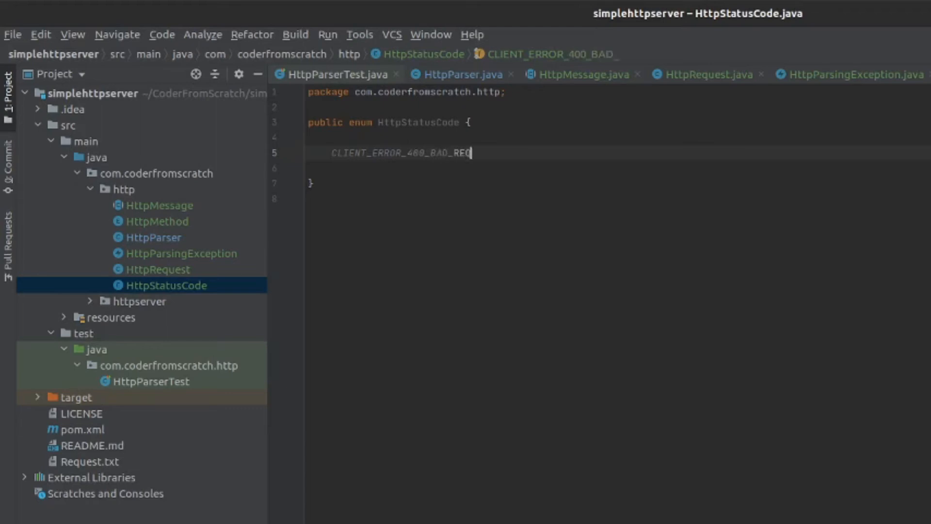
{"action": "type", "text": "REQUEST("}
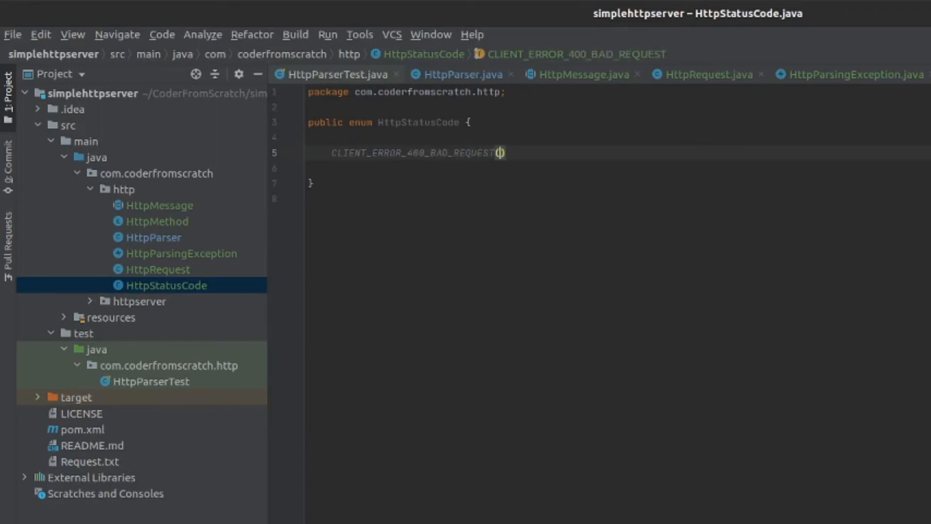
{"action": "type", "text": "(400,"}
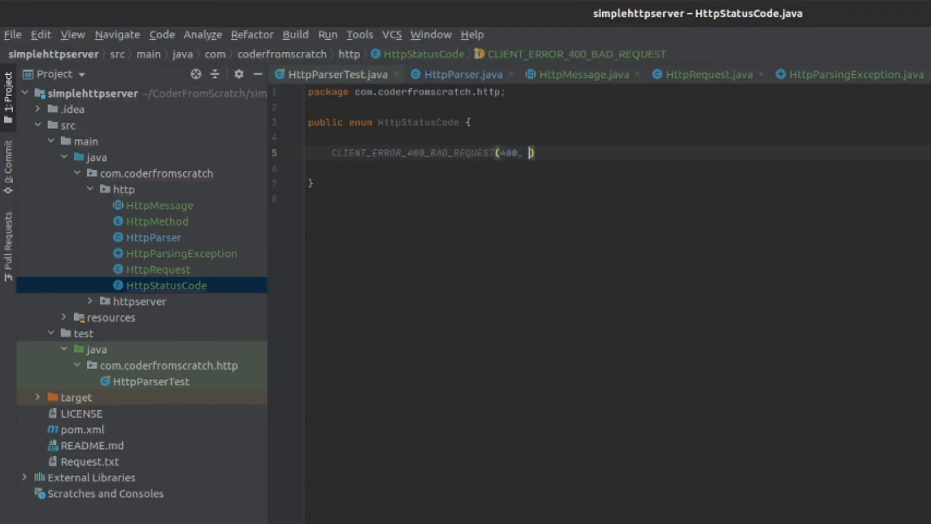
{"action": "type", "text": "\"Bad"}
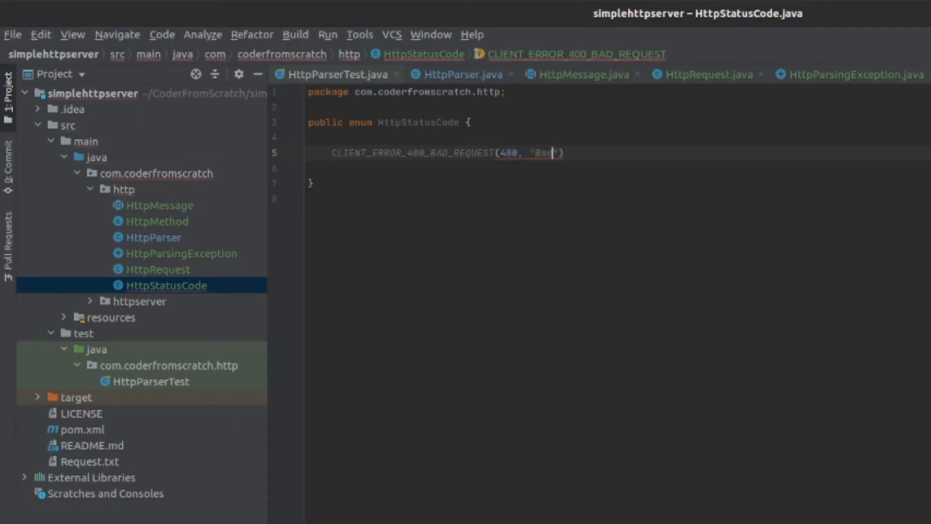
{"action": "type", "text": "Request"}
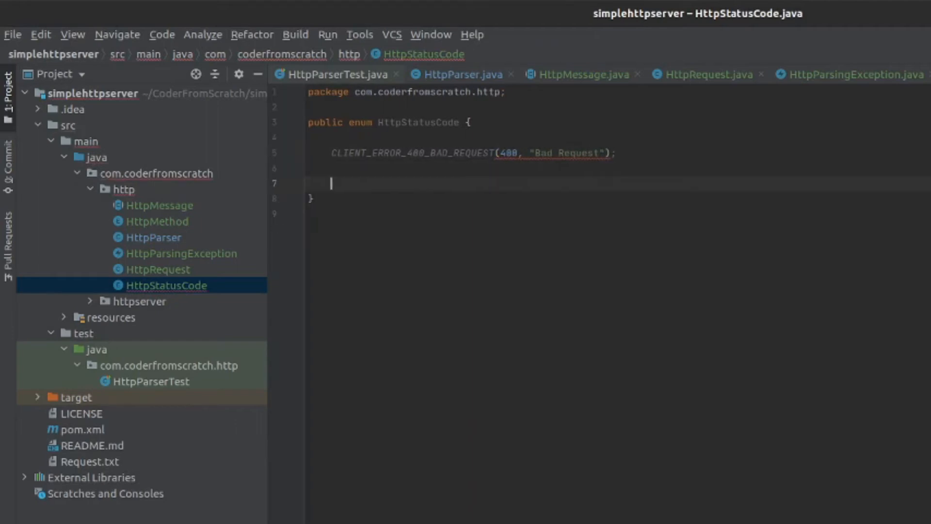
Declare public final int STATUS_CODE and public final String MESSAGE fields in HttpStatusCode
{"action": "type", "text": "public final"}
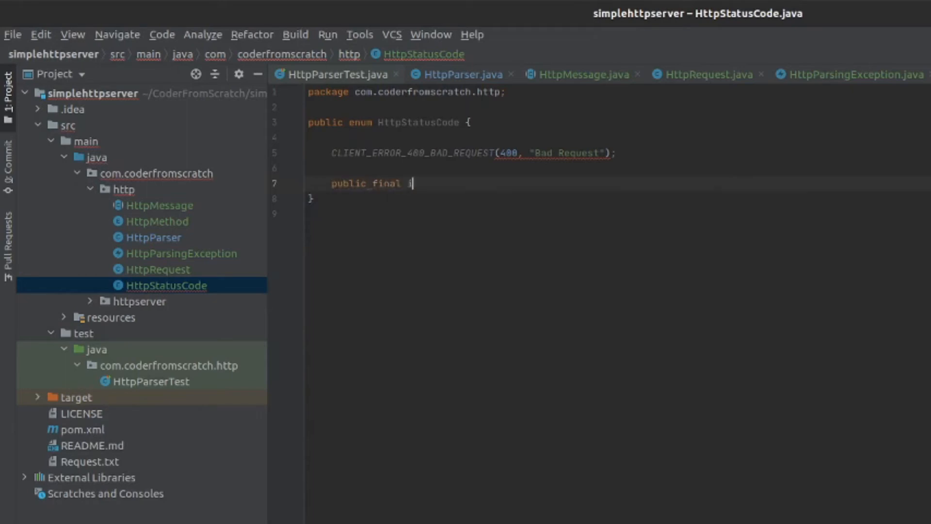
{"action": "type", "text": "int STATUSC"}
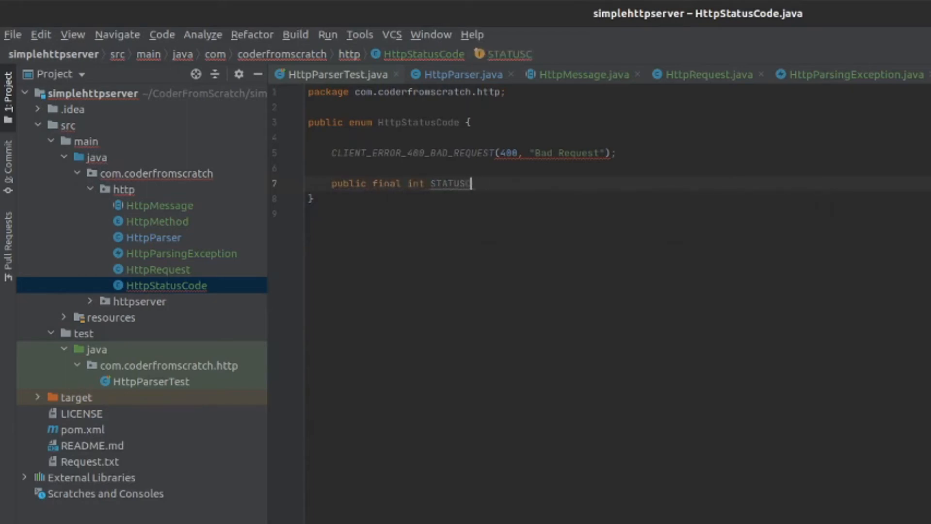
{"action": "type", "text": "_CODE"}
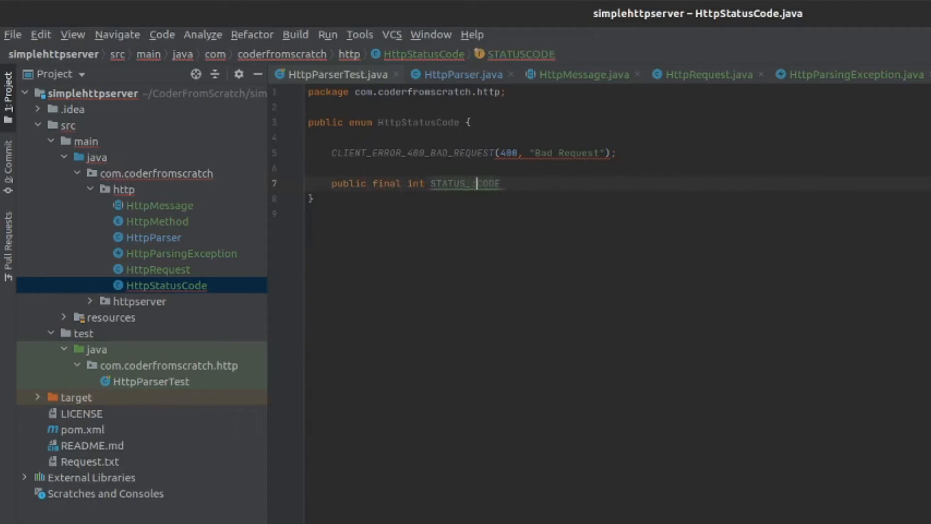
{"action": "type", "text": ";"}
{"action": "type", "text": "public final String M"}
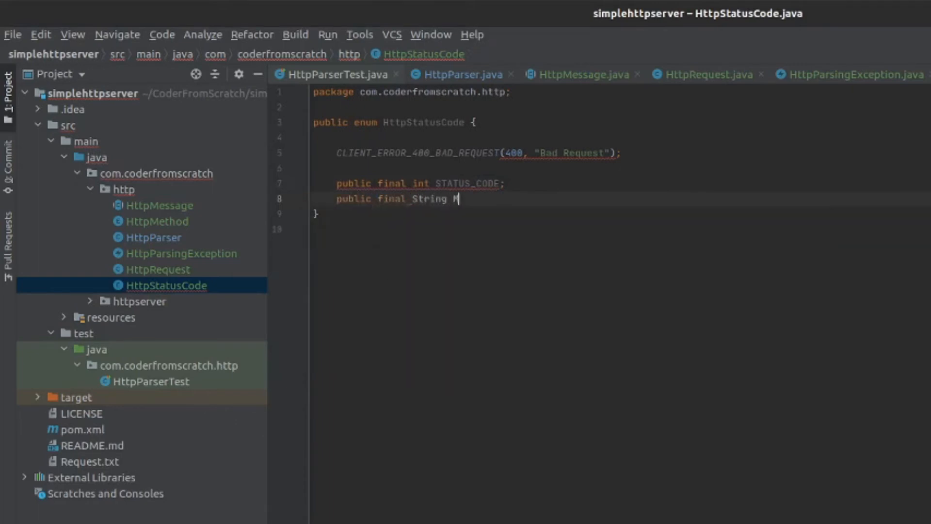
{"action": "type", "text": "ESSAGE;"}
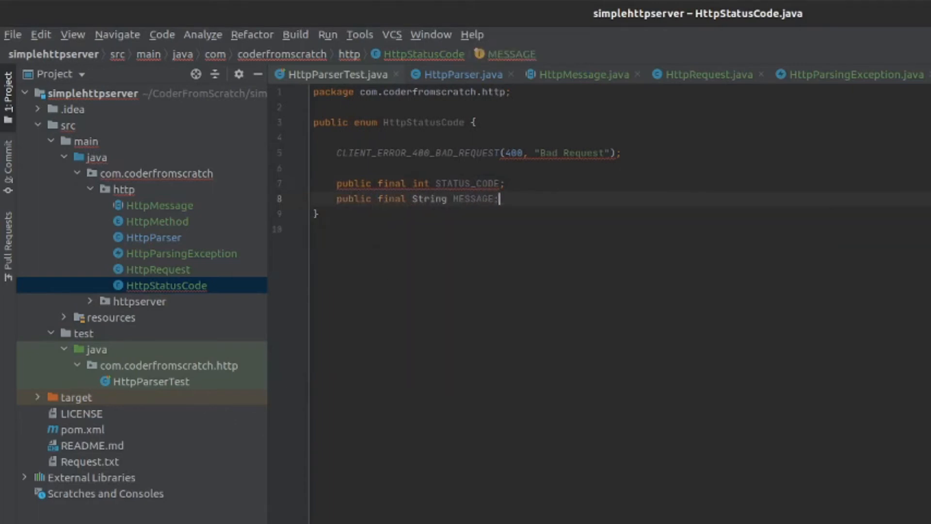
{"action": "key", "text": "alt+insert"}
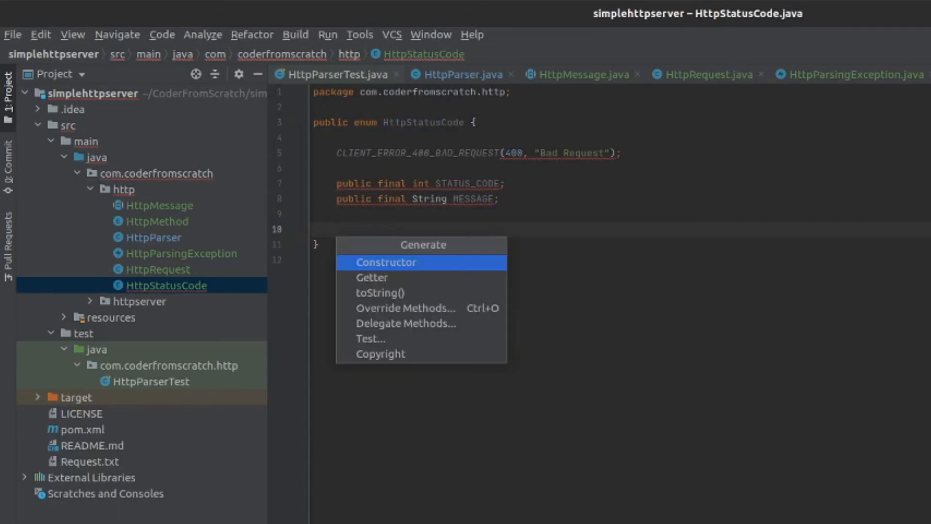
Generate a constructor for both fields and add a 401 Method Not Allowed constant
{"action": "left_click", "coordinate": [386, 262]}
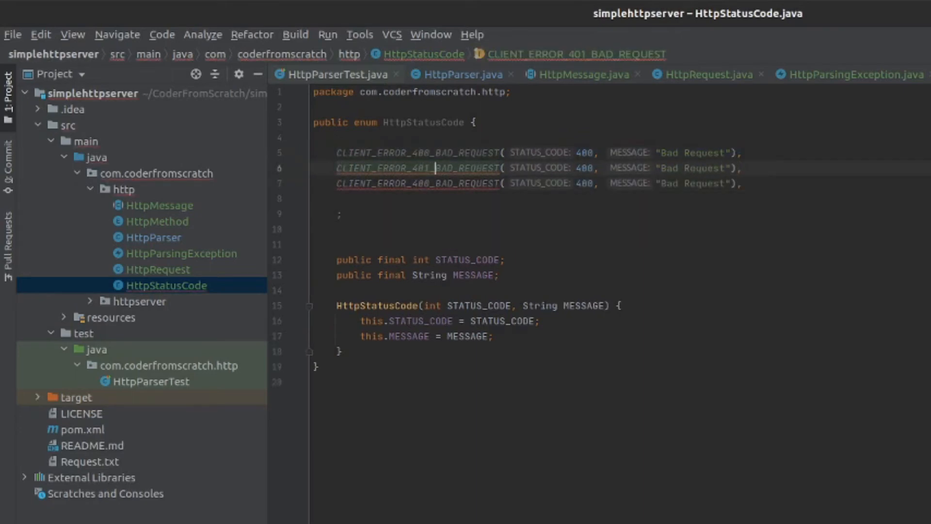
{"action": "type", "text": "ME"}
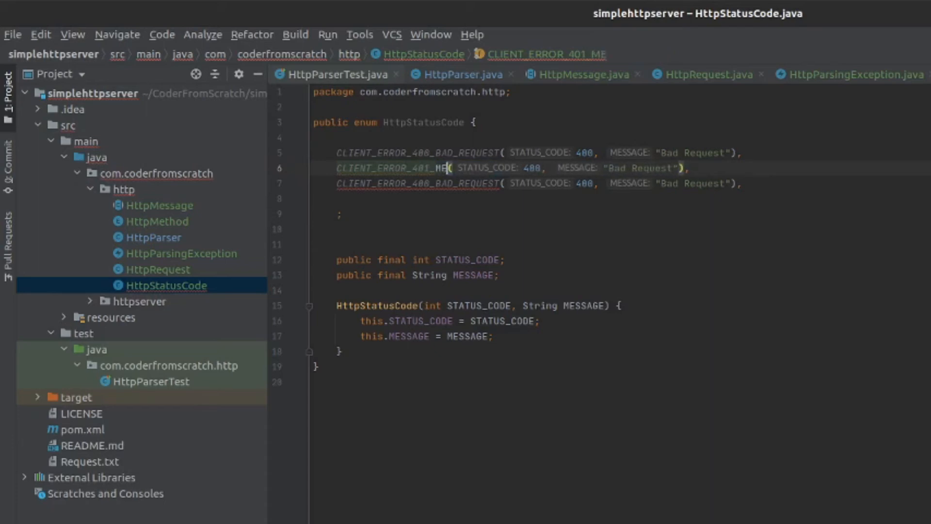
{"action": "type", "text": "THOD_NOT_A"}
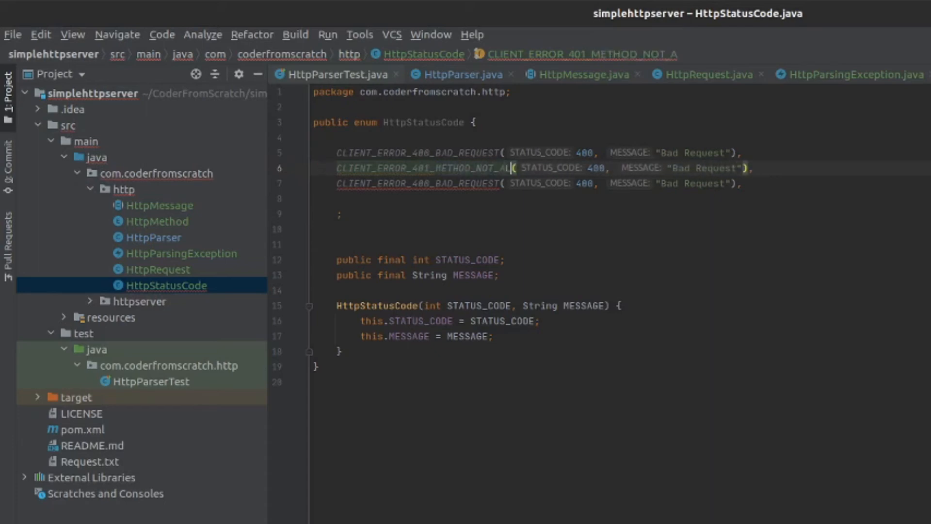
{"action": "type", "text": "LOWED"}
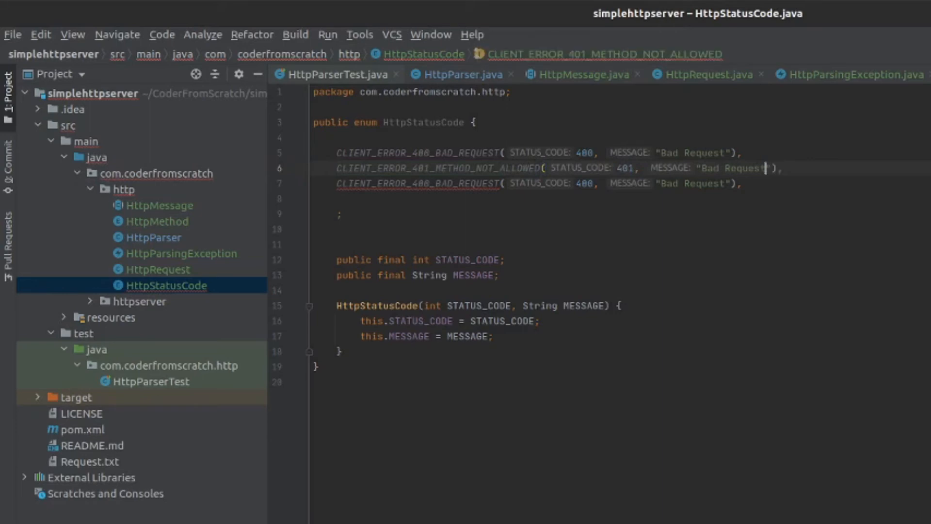
{"action": "type", "text": "Method Not Allowed"}
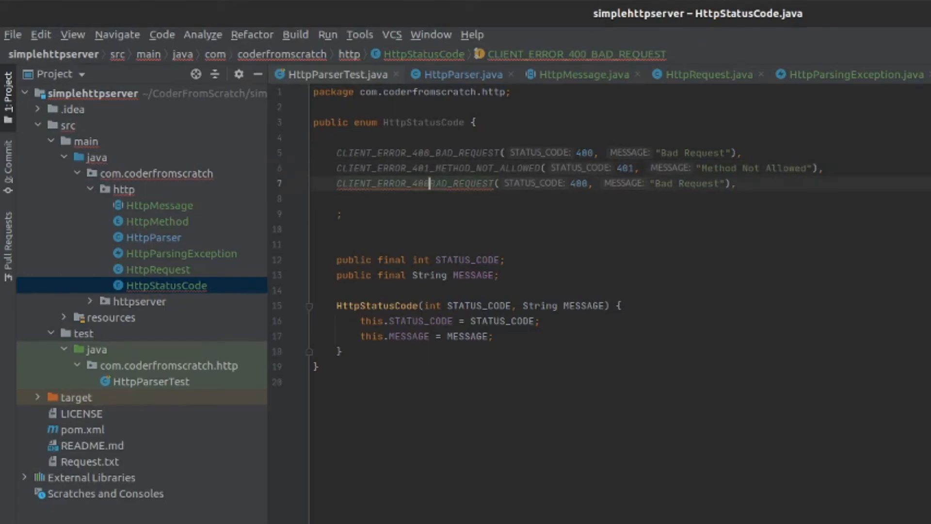
Turn the third constant into CLIENT_ERROR_414 with message "URI Too Long"
{"action": "key", "text": "BackSpace"}
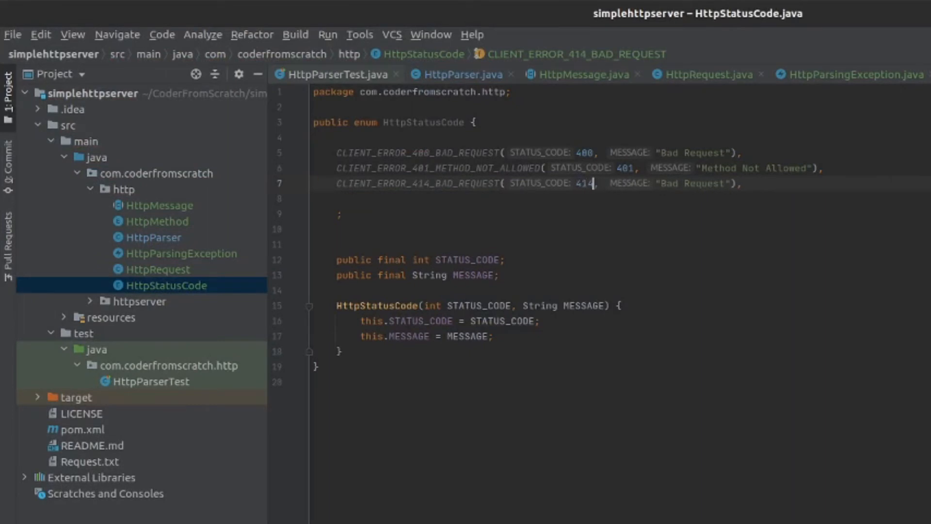
{"action": "type", "text": "URI"}
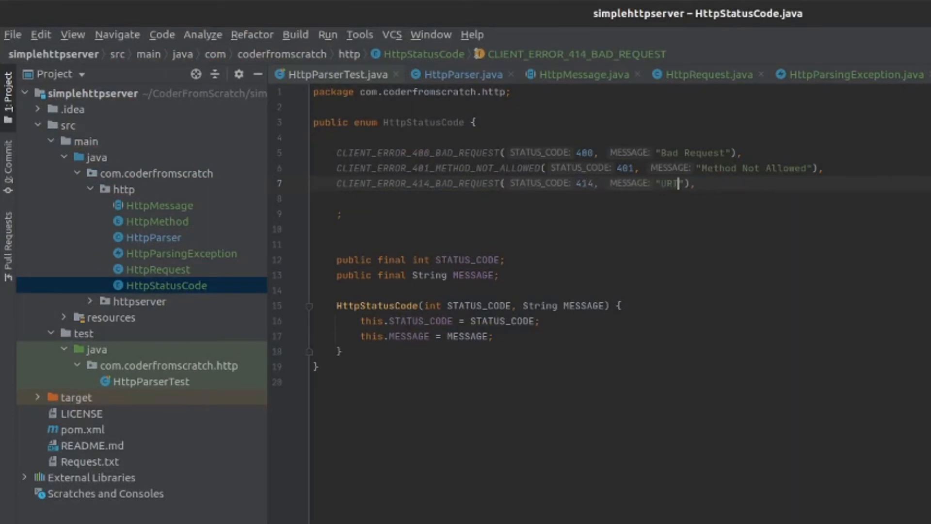
{"action": "type", "text": "Too Long"}
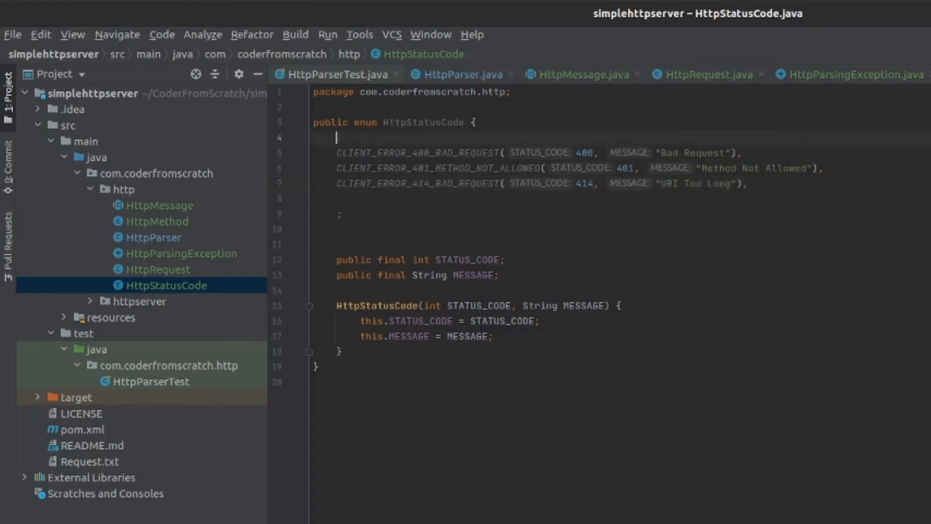
Add /* --- CLIENT ERRORS --- */ and SERVER ERRORS comment headings to the enum
{"action": "type", "text": "/* */"}
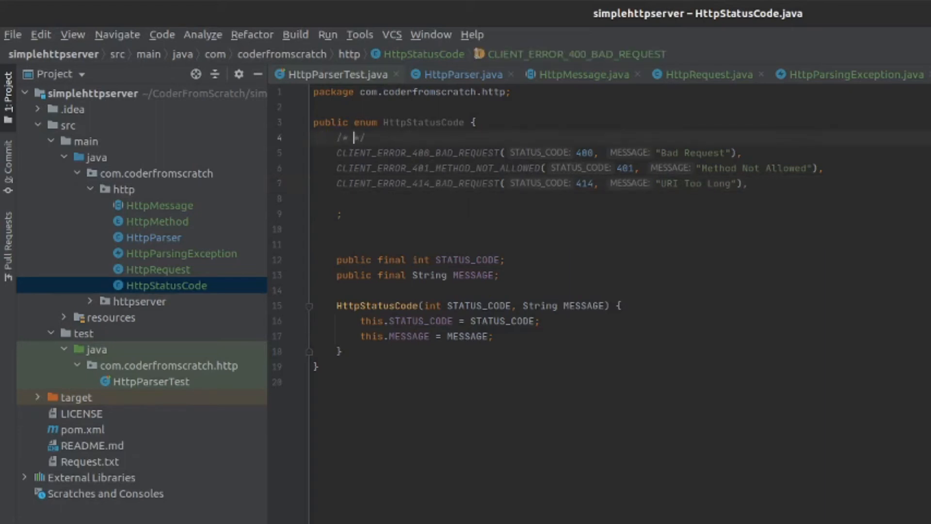
{"action": "type", "text": "--- CLIENT"}
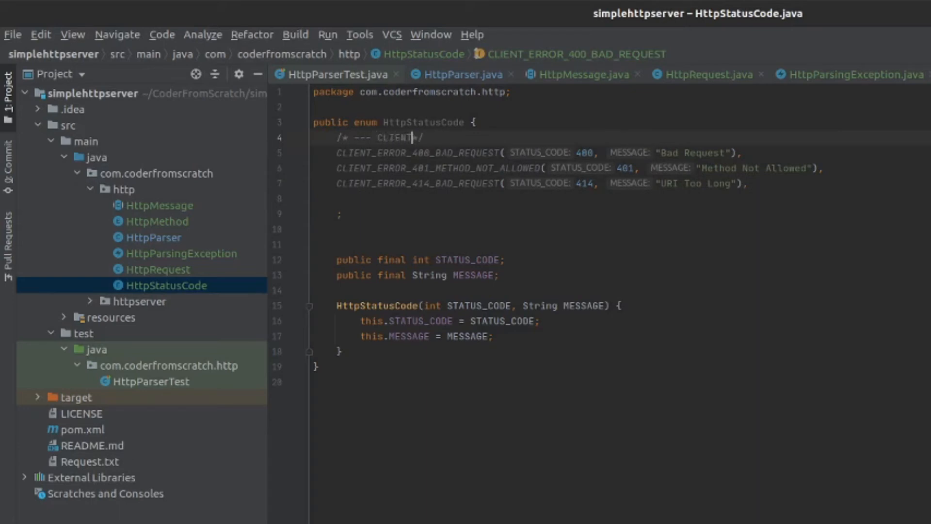
{"action": "type", "text": "ERRORS ---"}
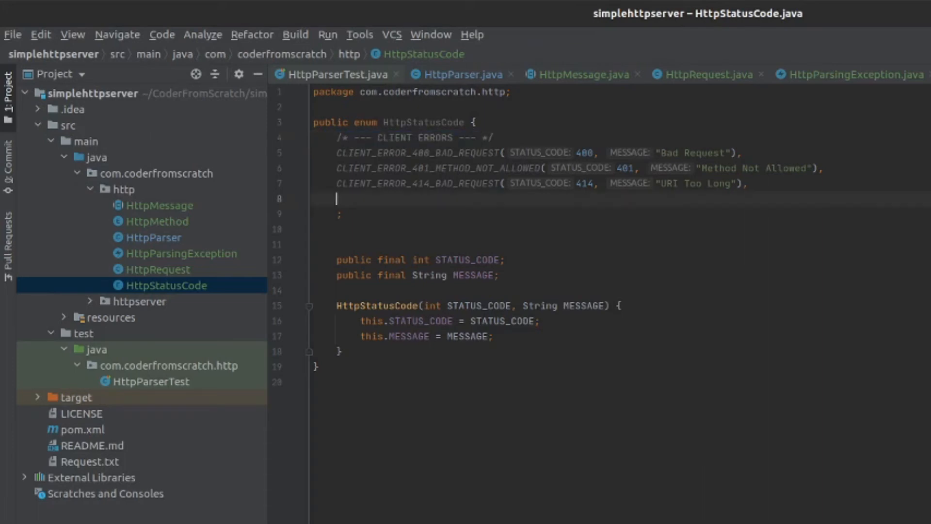
{"action": "type", "text": "/* --- CLIENT ERRORS --- */"}
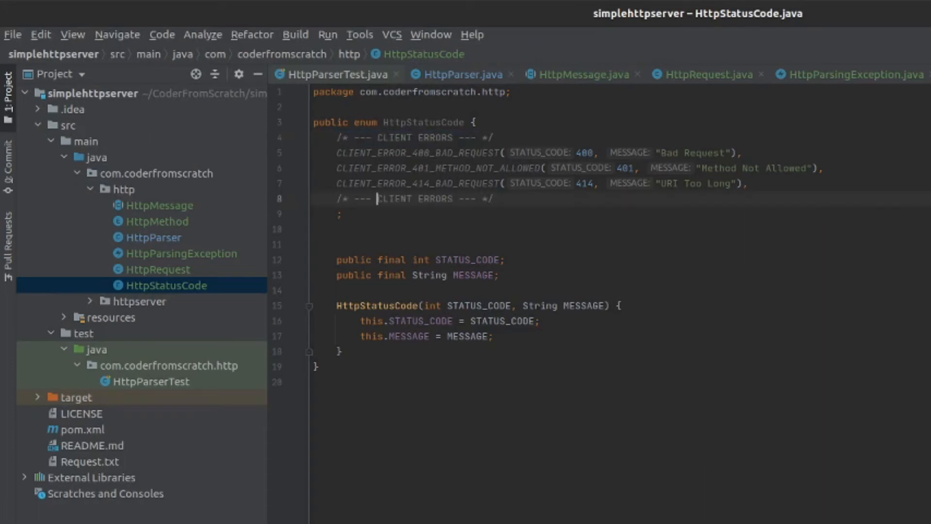
{"action": "type", "text": "SERVER"}
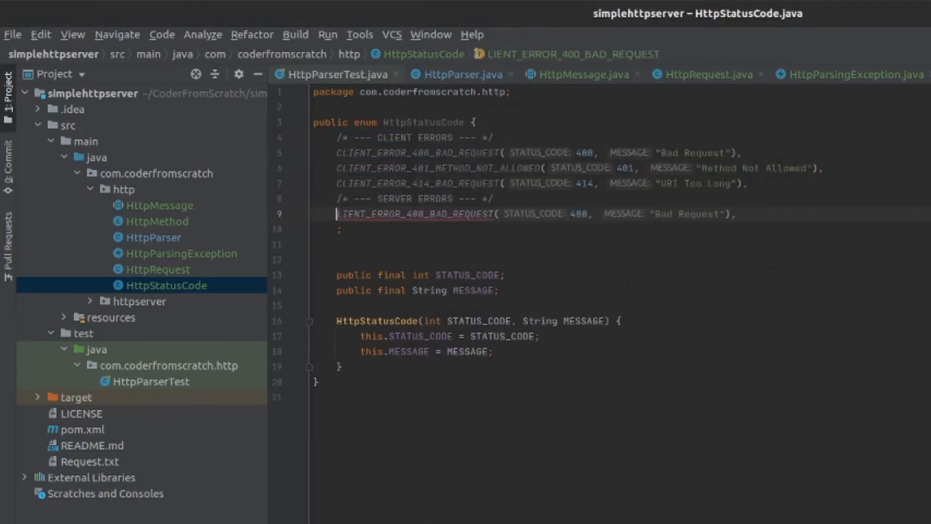
Rewrite the copied constant as SERVER_ERROR_500_INTERNAL_SERVER_ERROR(500, "Internal Server Error")
{"action": "double_click", "coordinate": [351, 214]}
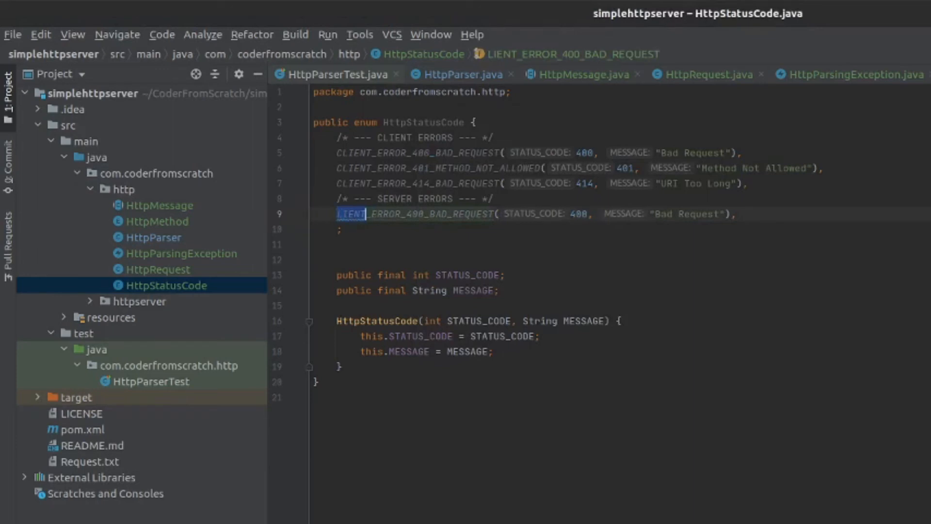
{"action": "type", "text": "SERVER"}
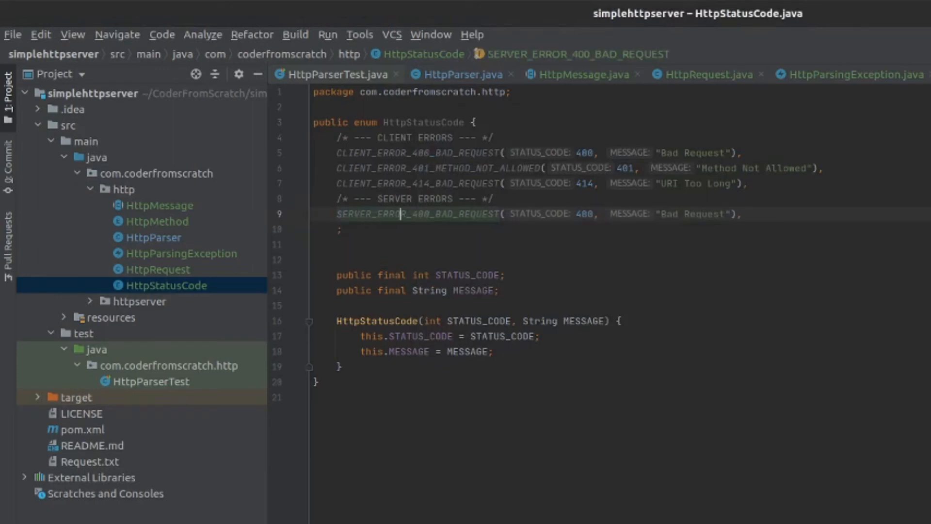
{"action": "type", "text": "500"}
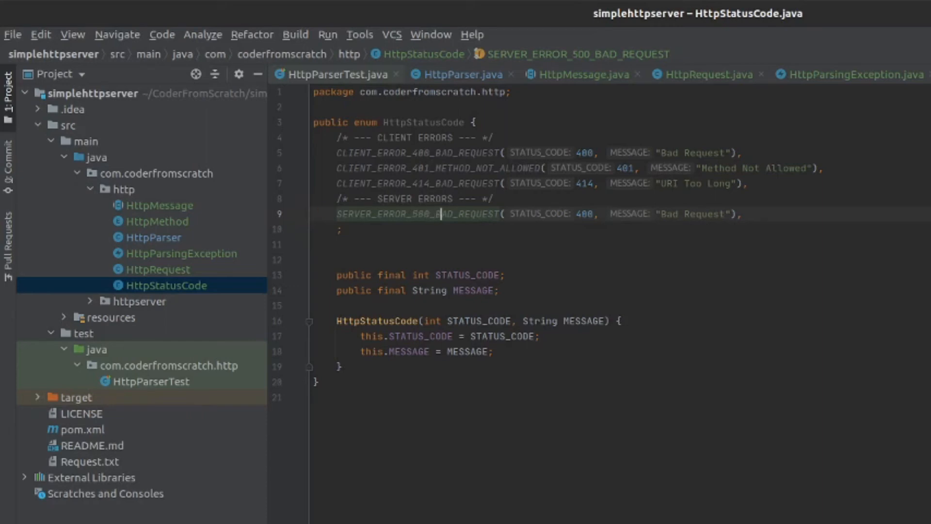
{"action": "type", "text": "INTERNAL"}
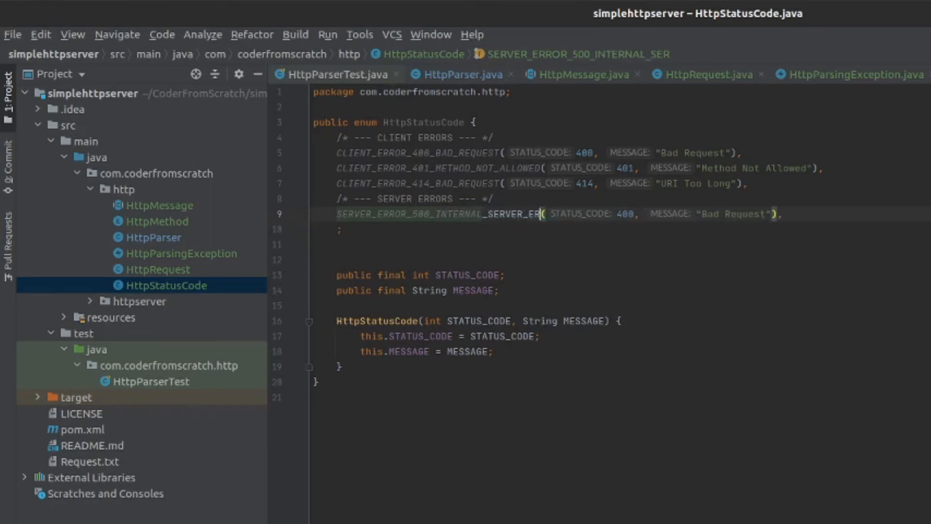
{"action": "type", "text": "ROR"}
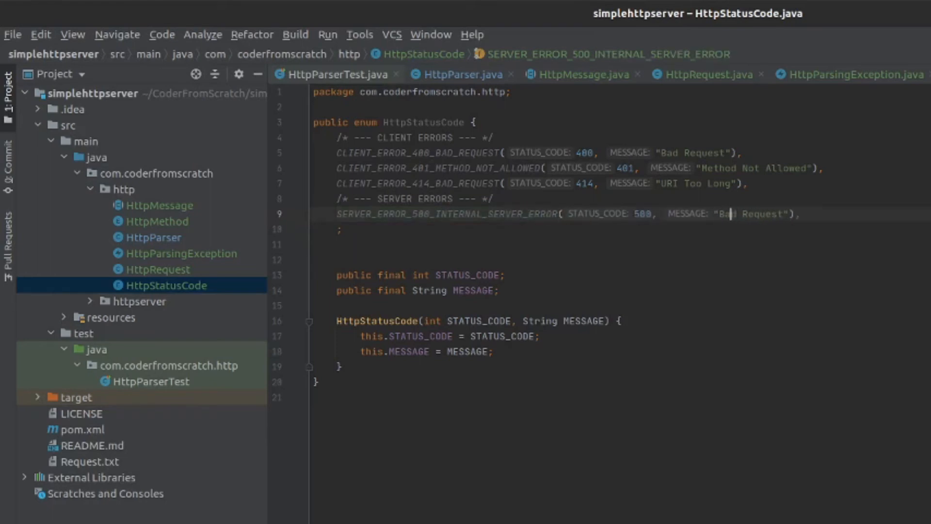
{"action": "double_click", "coordinate": [750, 214]}
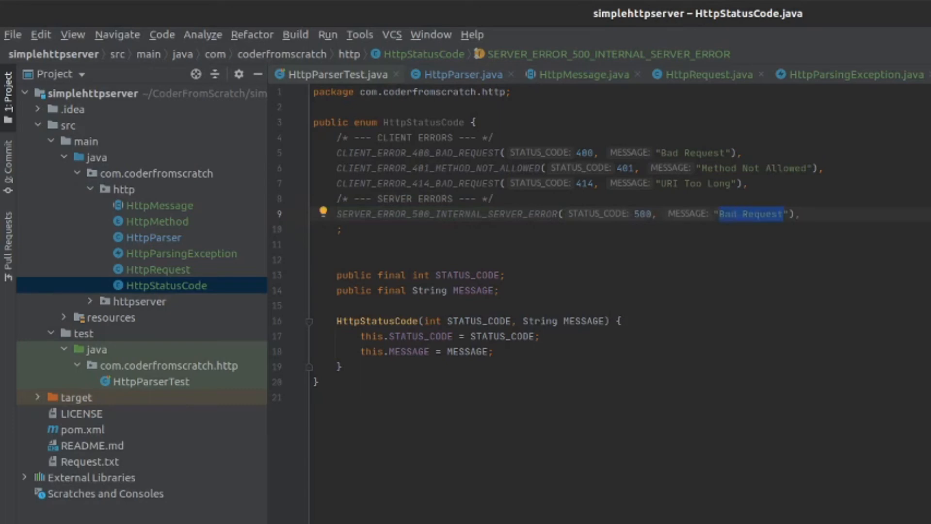
{"action": "type", "text": "Internal S"}
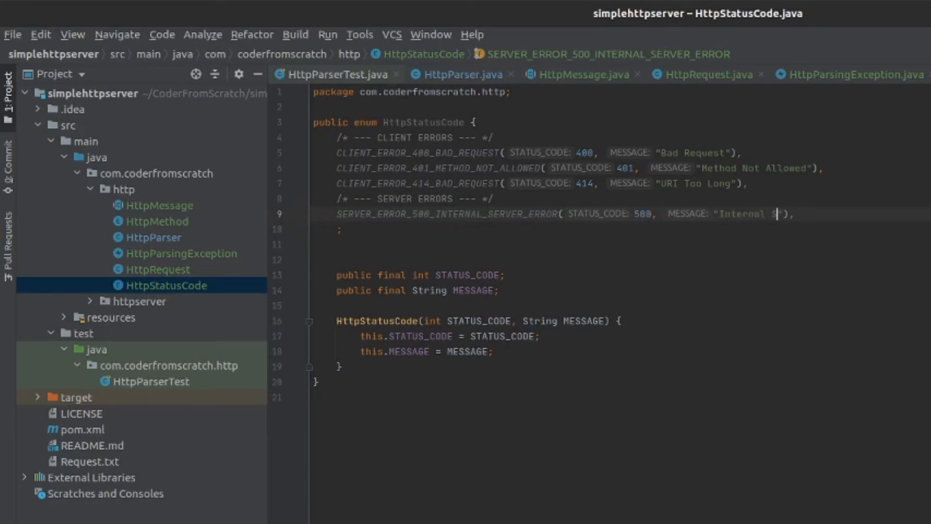
{"action": "type", "text": "erver Error"}
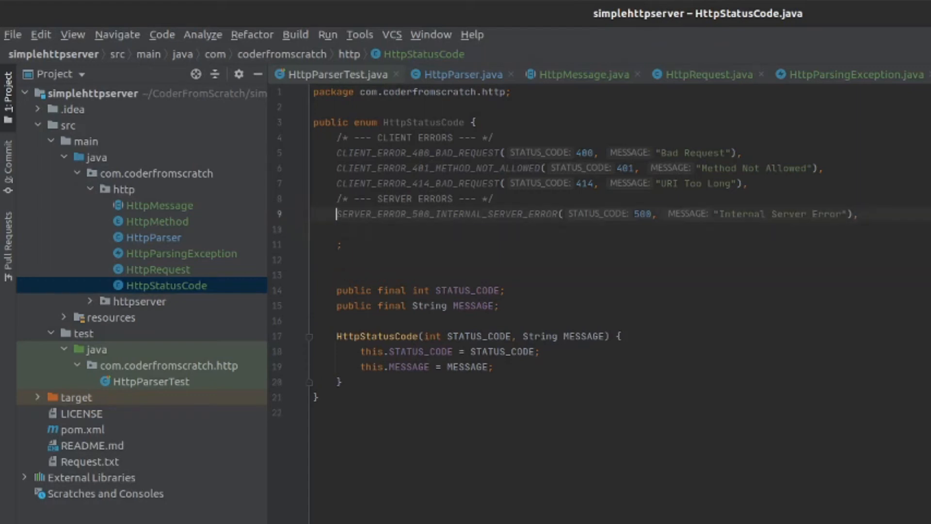
{"action": "type", "text": "SERVER_ERROR_500_INTERNAL_SERVER_ERROR(500, \"Internal Server Error\"),"}
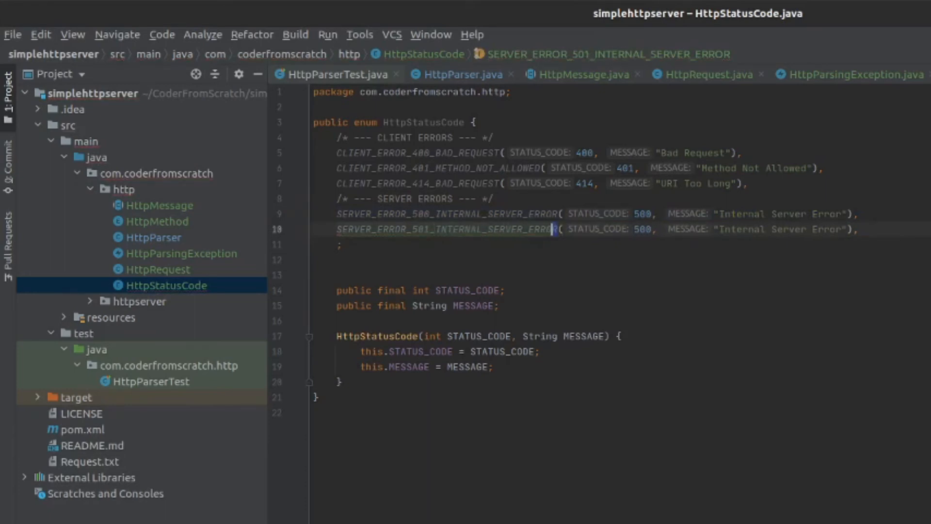
Add SERVER_ERROR_501_NOT_IMPLEMENTED(501, "Not Implemented"), drop the trailing comma, and separate groups
{"action": "double_click", "coordinate": [469, 228]}
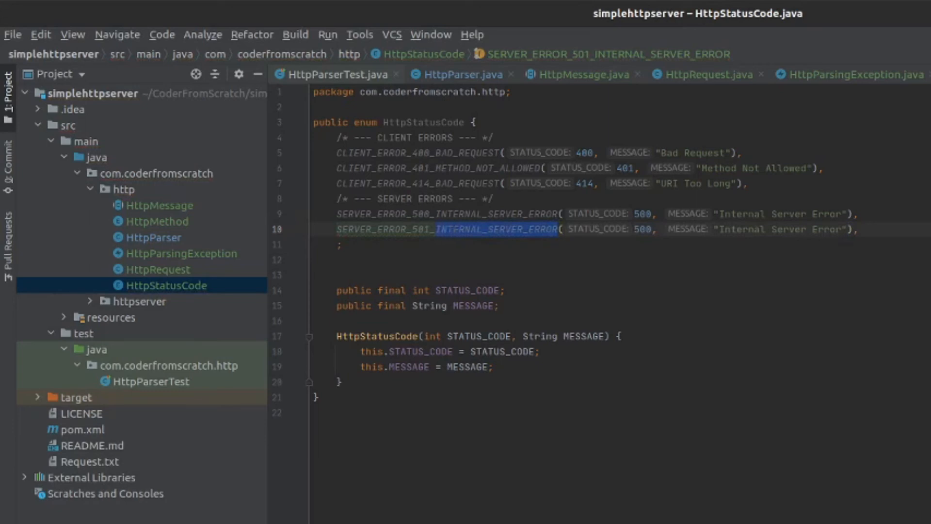
{"action": "type", "text": "NOT_IMPLEM"}
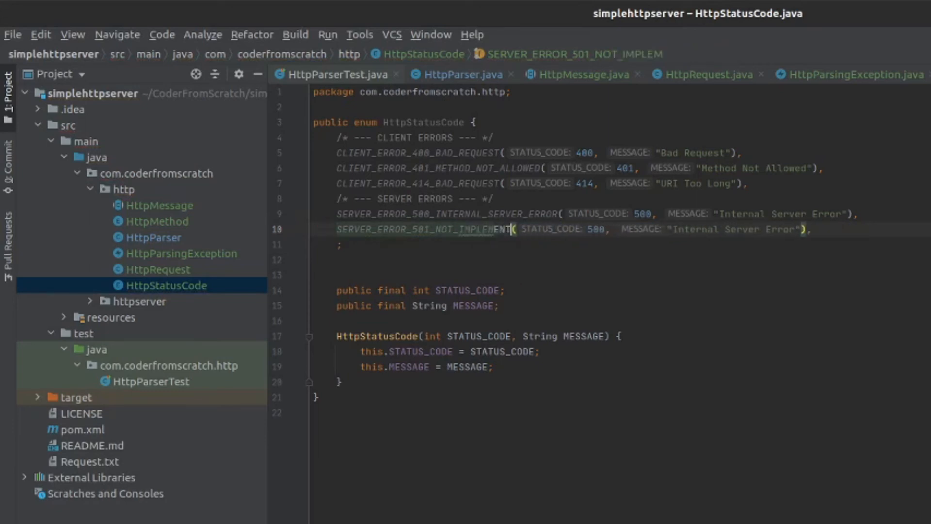
{"action": "type", "text": "ENTED"}
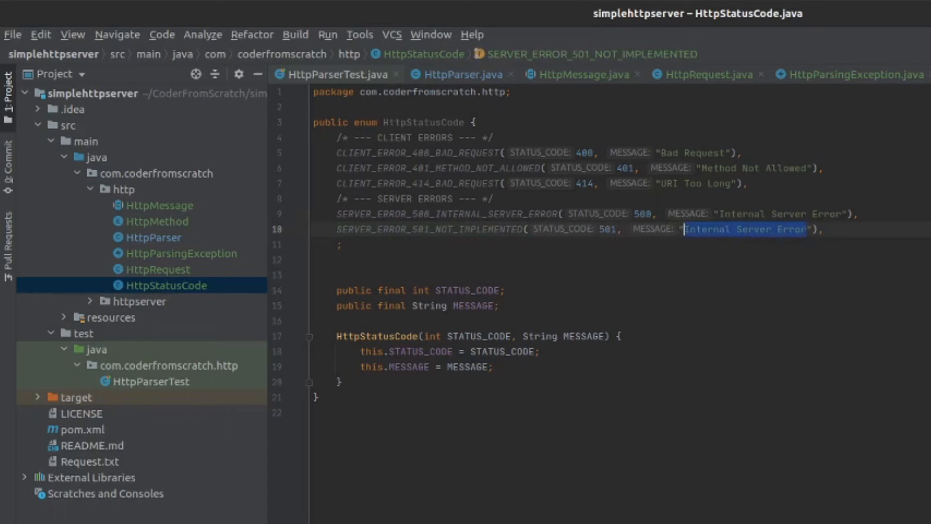
{"action": "type", "text": "N"}
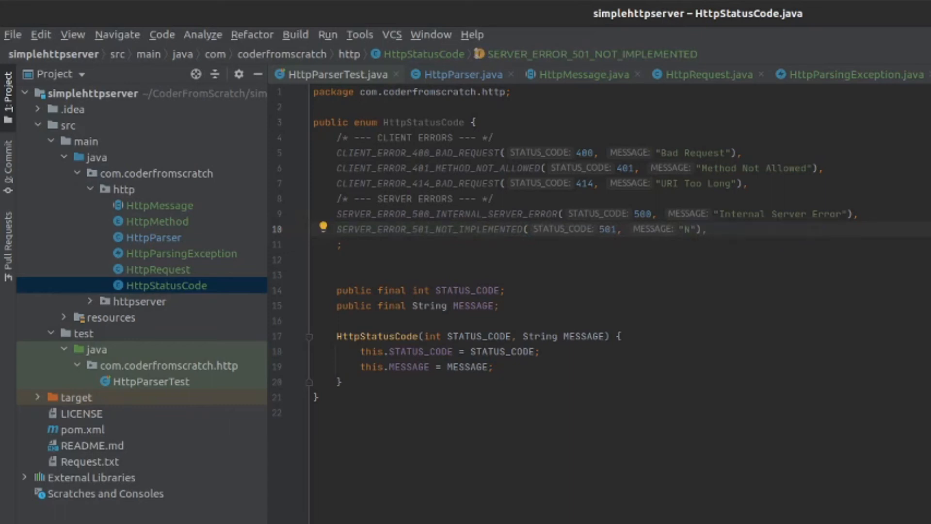
{"action": "type", "text": "ot Implemented"}
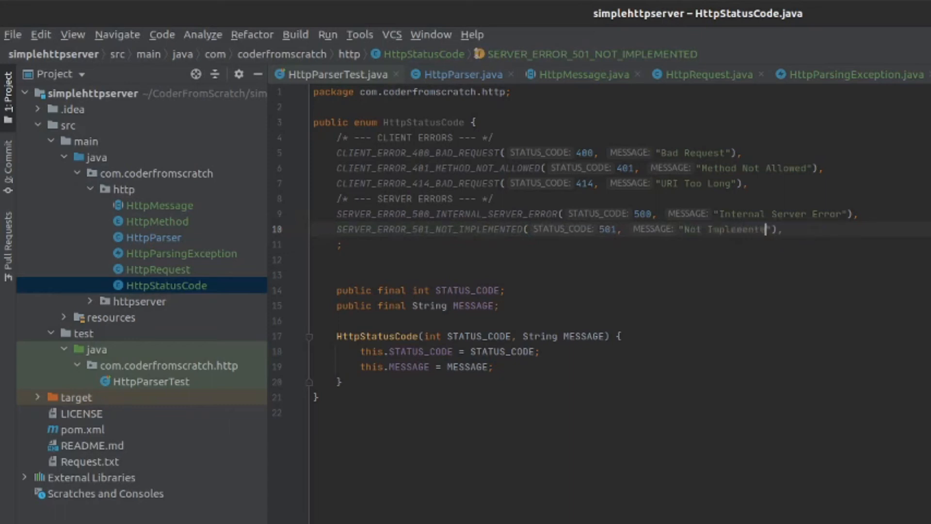
{"action": "key", "text": "BackSpace"}
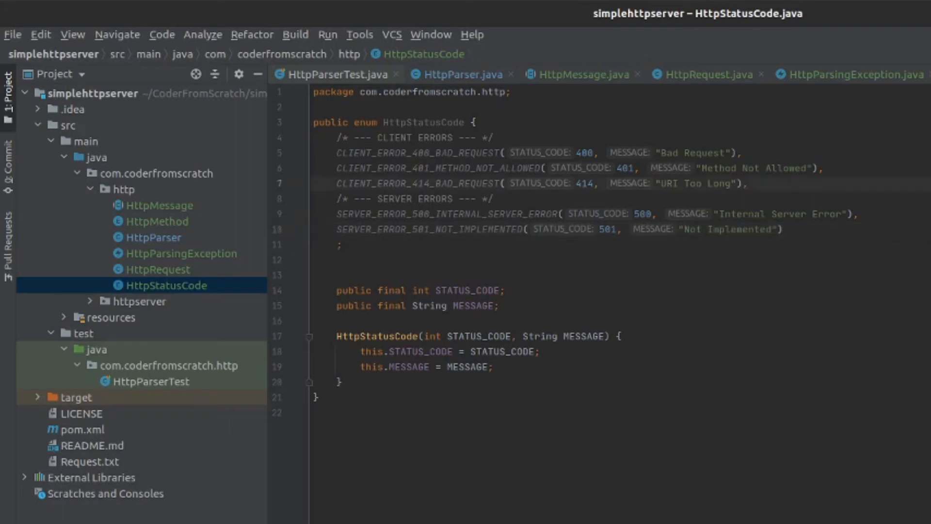
{"action": "key", "text": "Enter"}
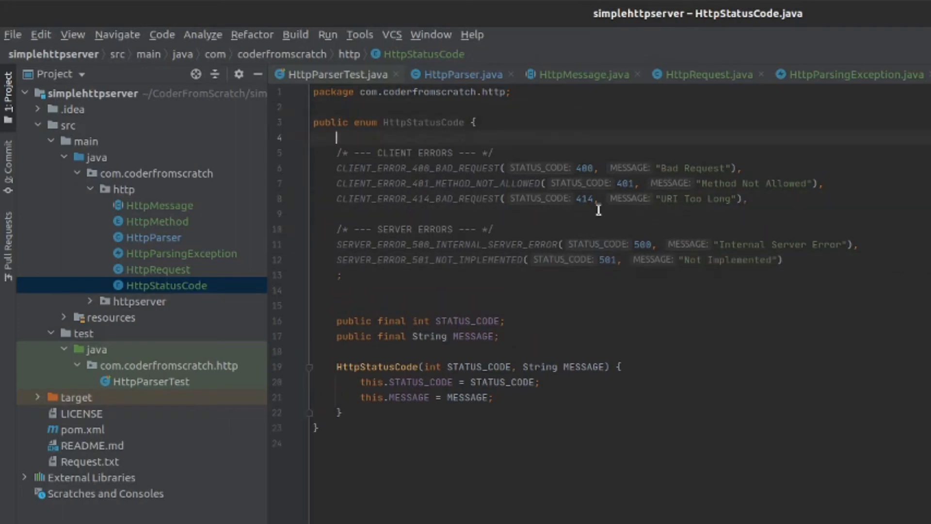
{"action": "double_click", "coordinate": [423, 122]}
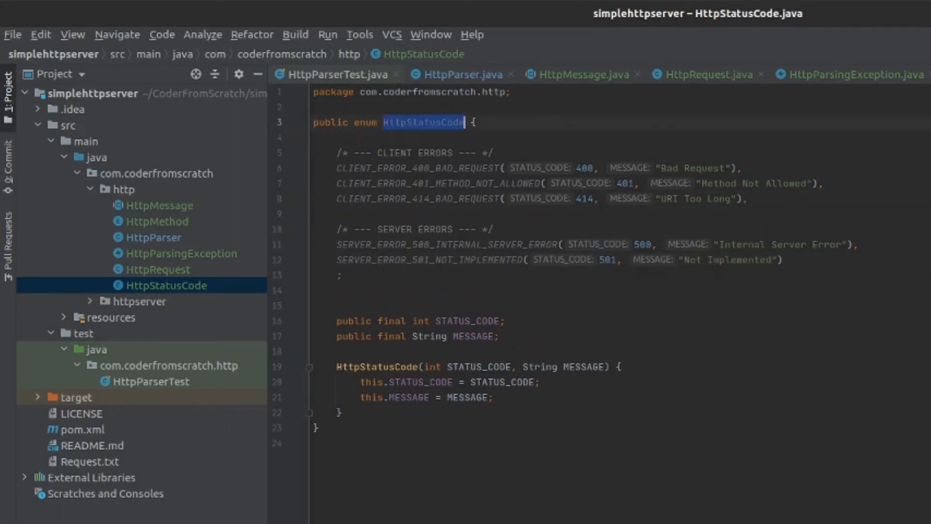
Change HttpParsingException's errorCode type to HttpStatusCode and generate a constructor from Exception()
{"action": "left_click", "coordinate": [849, 74]}
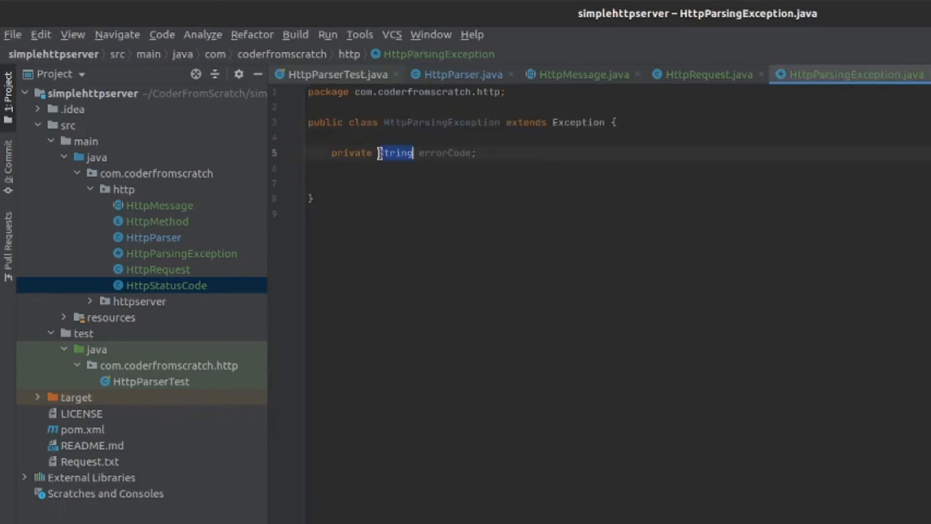
{"action": "type", "text": "HttpStatusCode"}
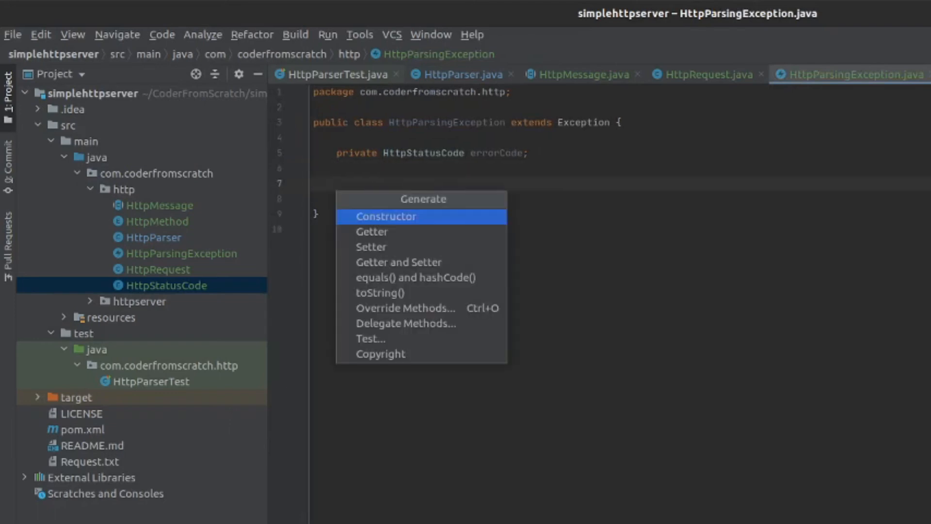
{"action": "left_click", "coordinate": [386, 216]}
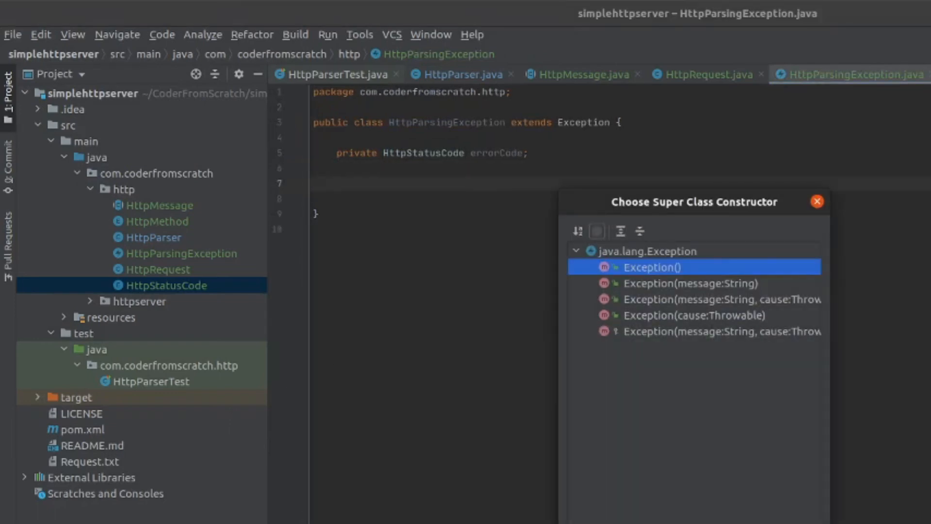
{"action": "left_click", "coordinate": [651, 266]}
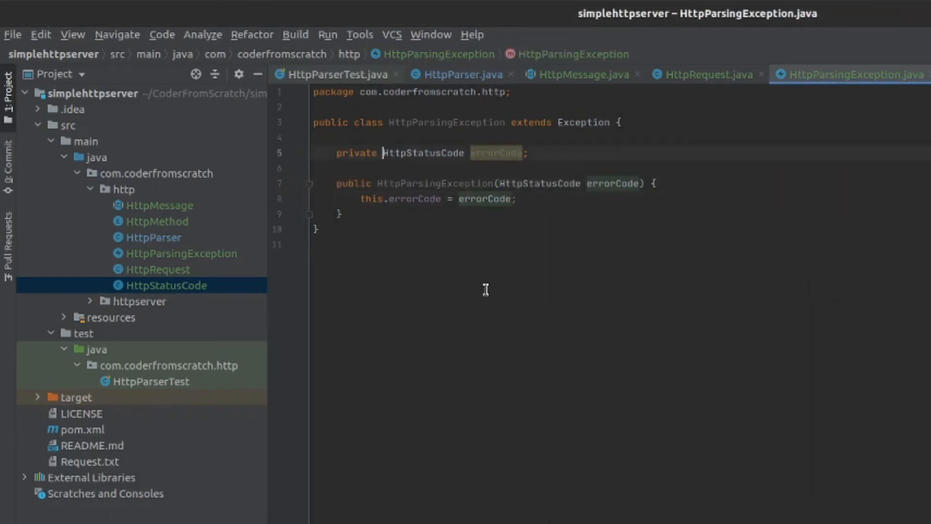
Make errorCode final and call super(errorCode.MESSAGE) in the constructor
{"action": "type", "text": "final"}
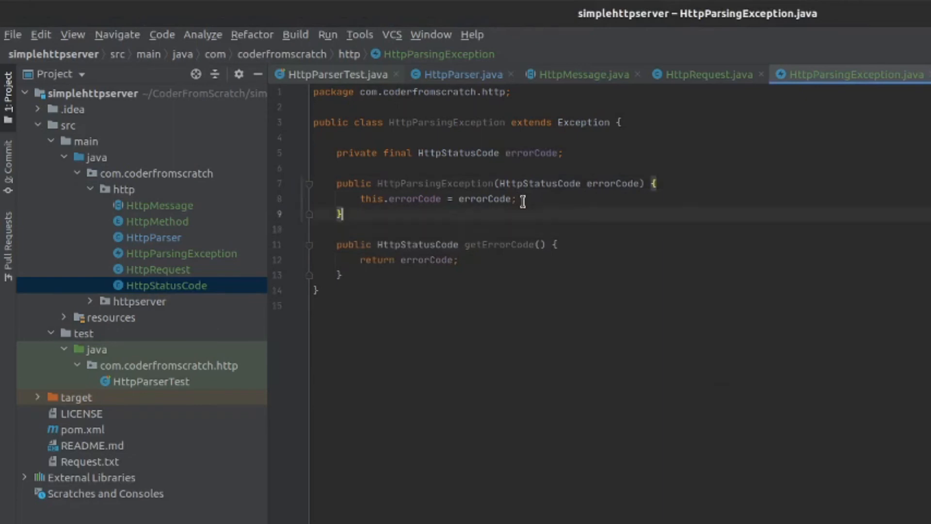
{"action": "type", "text": "super(er"}
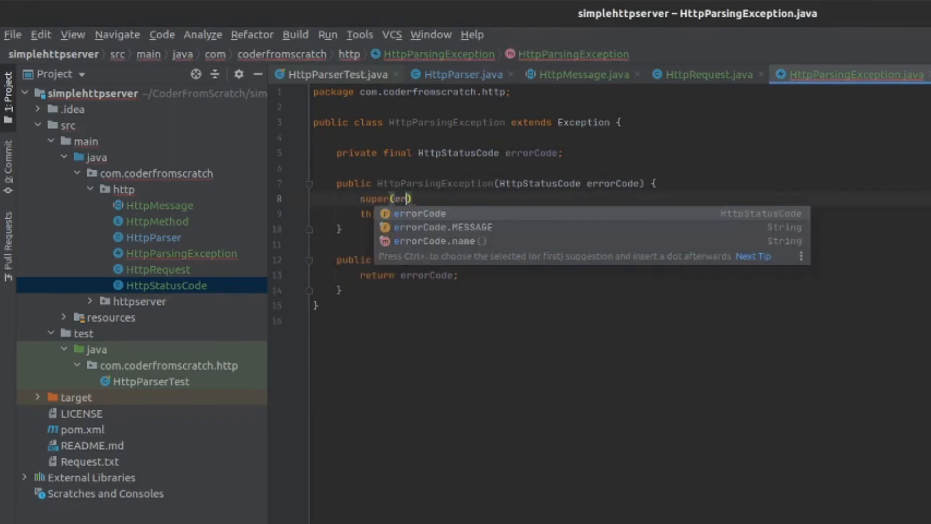
{"action": "left_click", "coordinate": [441, 227]}
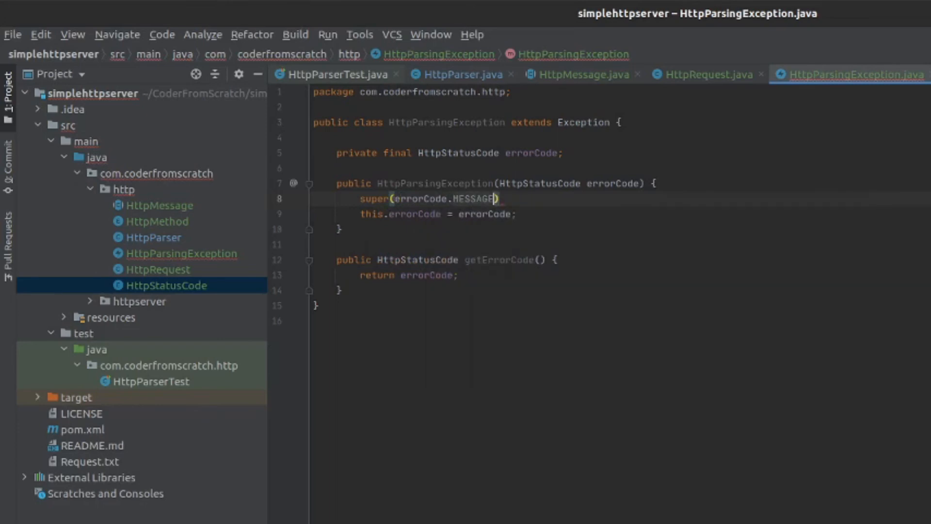
{"action": "type", "text": ";"}
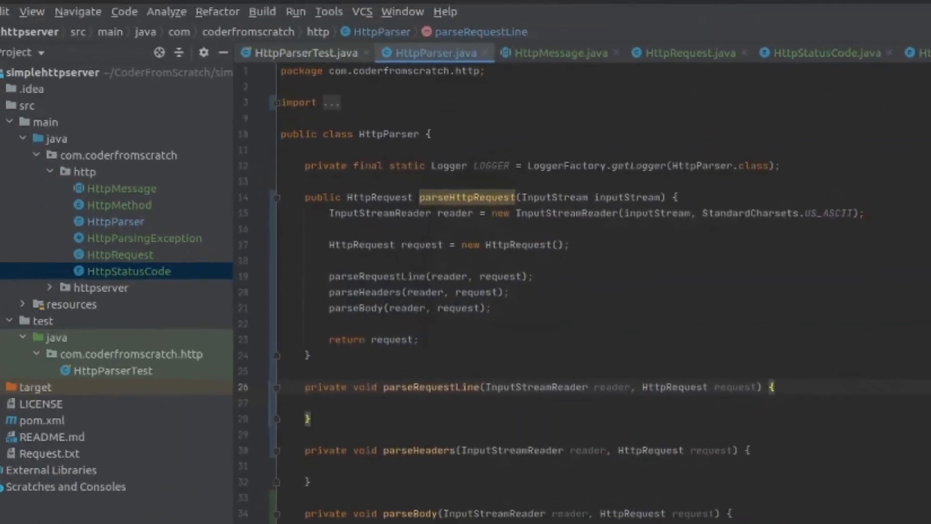
Define SP = 0x20, CR = 0x0D and LF = 0x0A constants in HttpParser
{"action": "type", "text": "private static final int"}
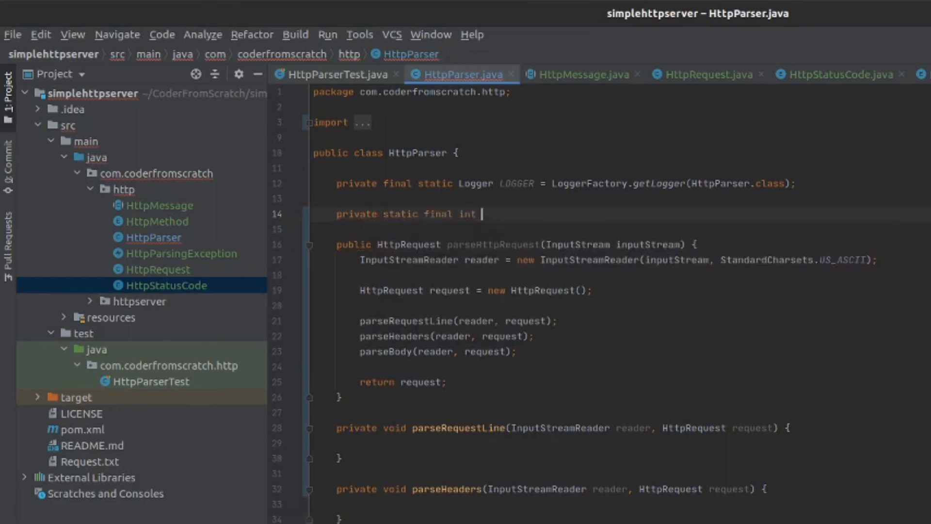
{"action": "type", "text": "SP ="}
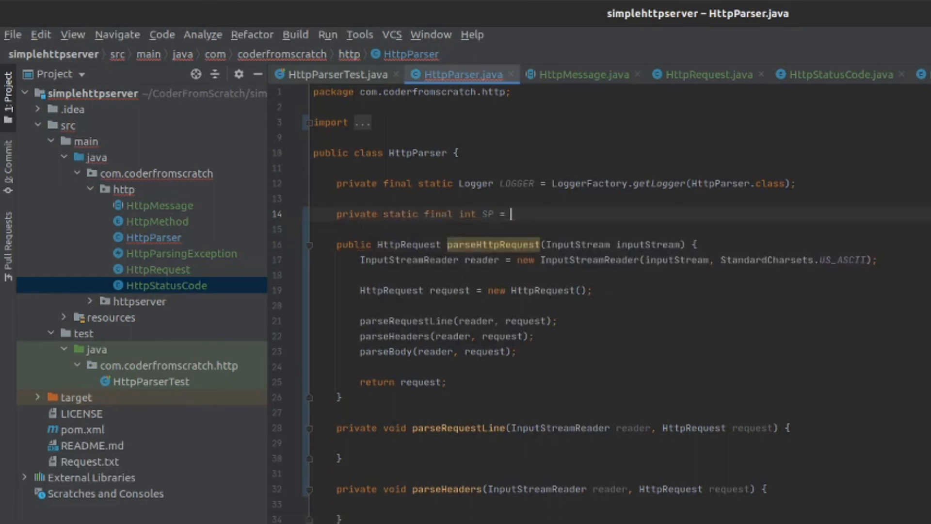
{"action": "type", "text": "0x20; // 32"}
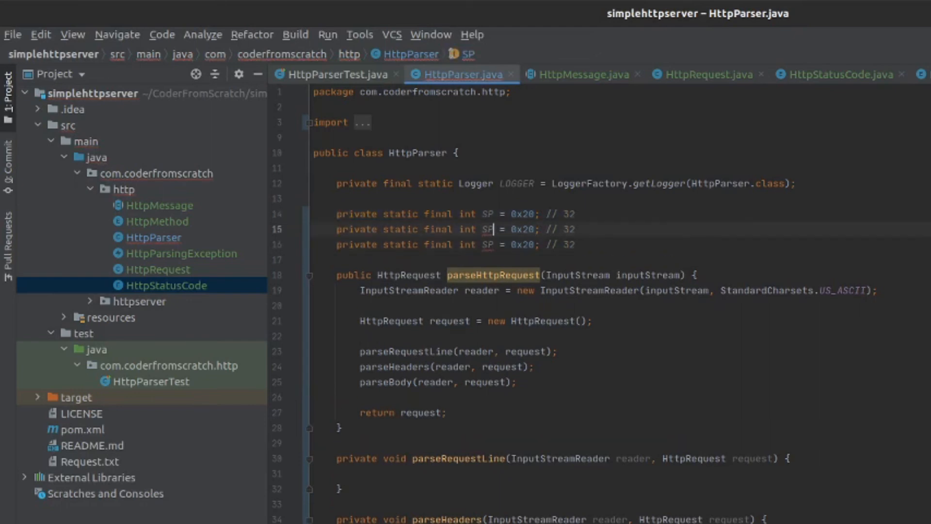
{"action": "type", "text": "CR"}
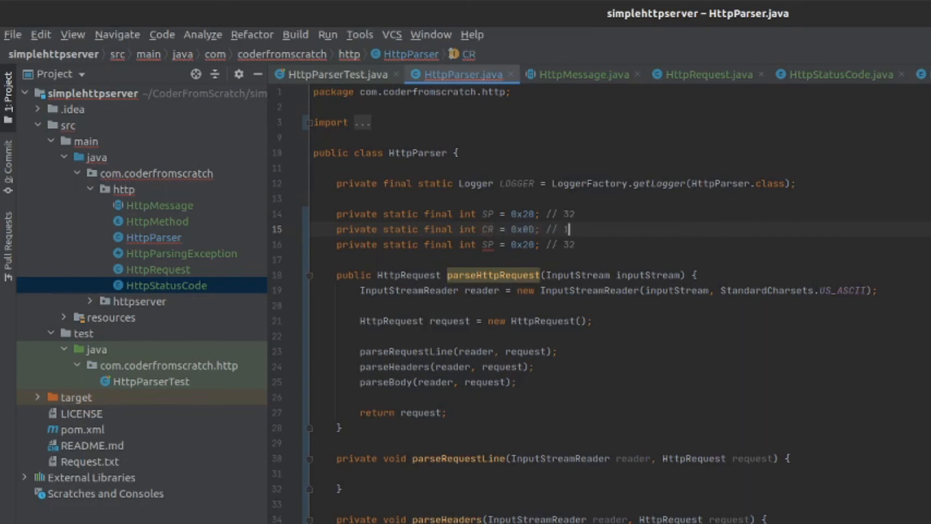
{"action": "type", "text": "3"}
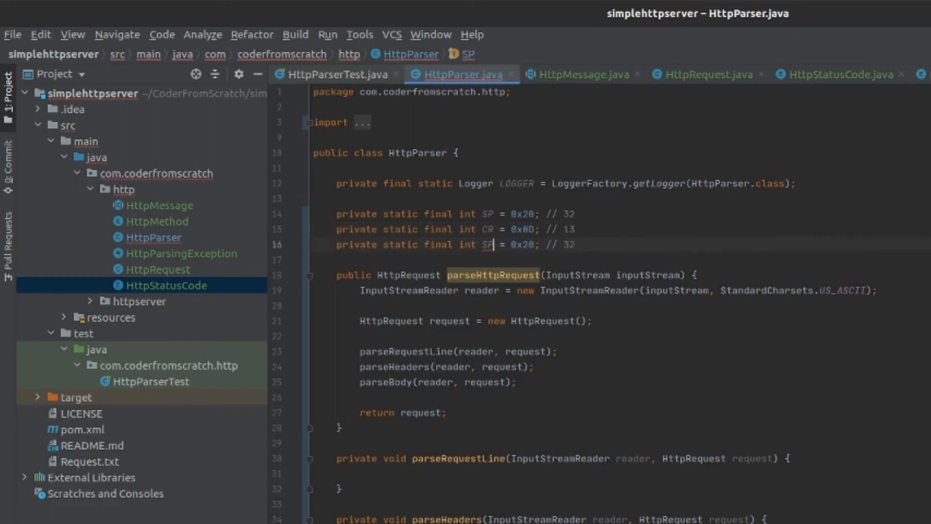
{"action": "type", "text": "LF"}
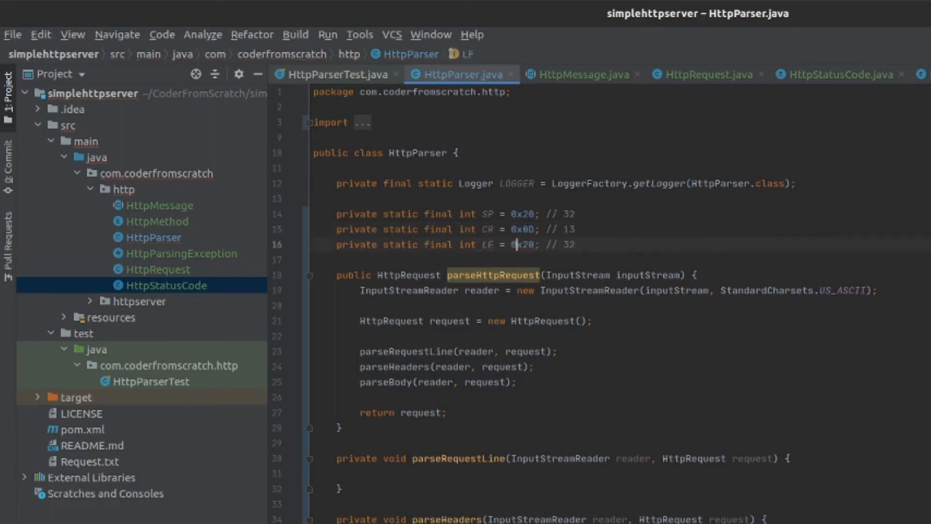
{"action": "type", "text": "0A"}
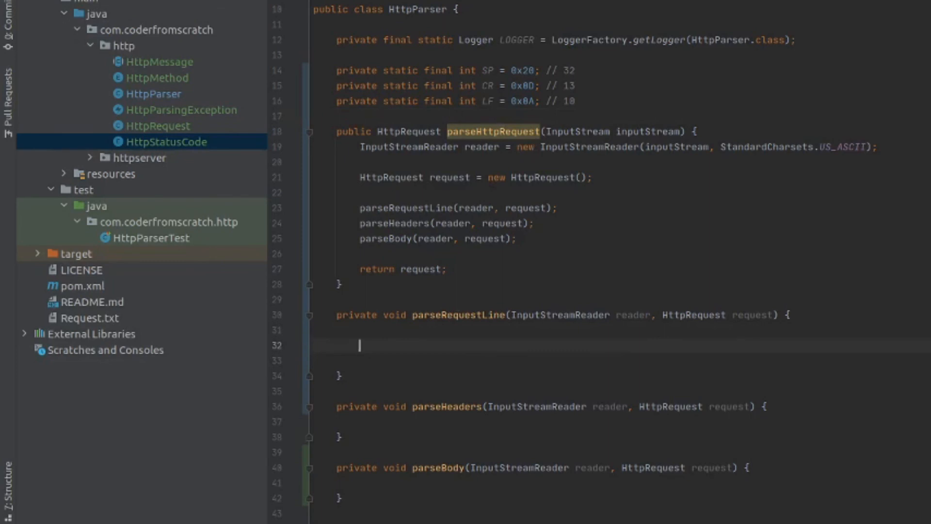
Declare 'int _byte;' and open 'while ((_byte = reader.read()) >= 0) {' in parseRequestLine
{"action": "type", "text": "int"}
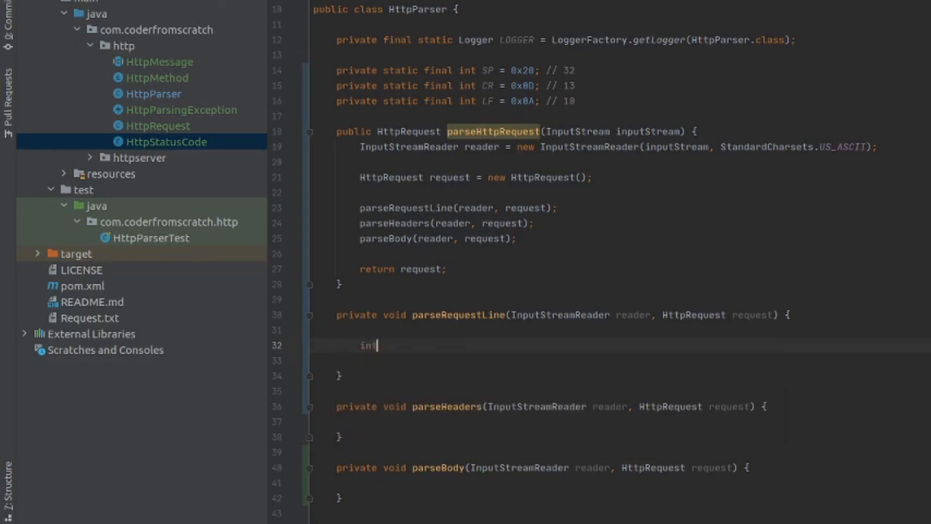
{"action": "type", "text": "_byte"}
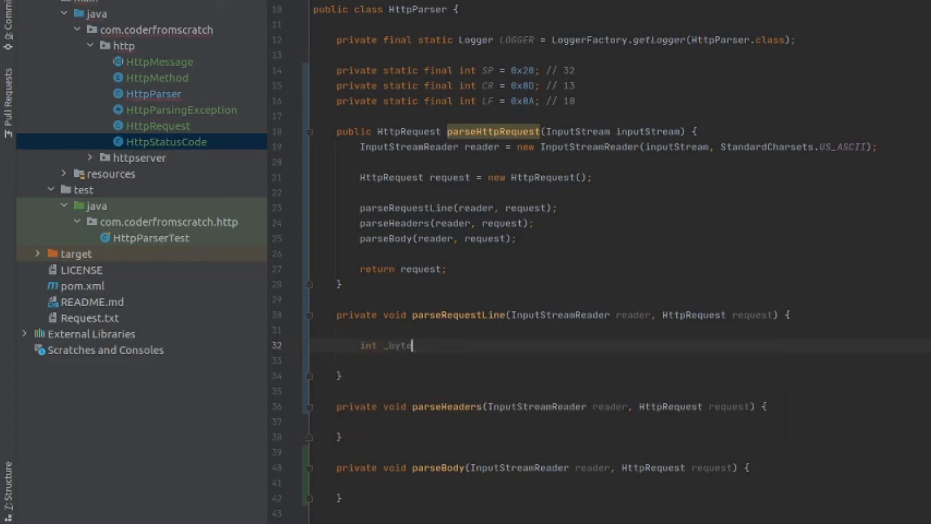
{"action": "type", "text": ";"}
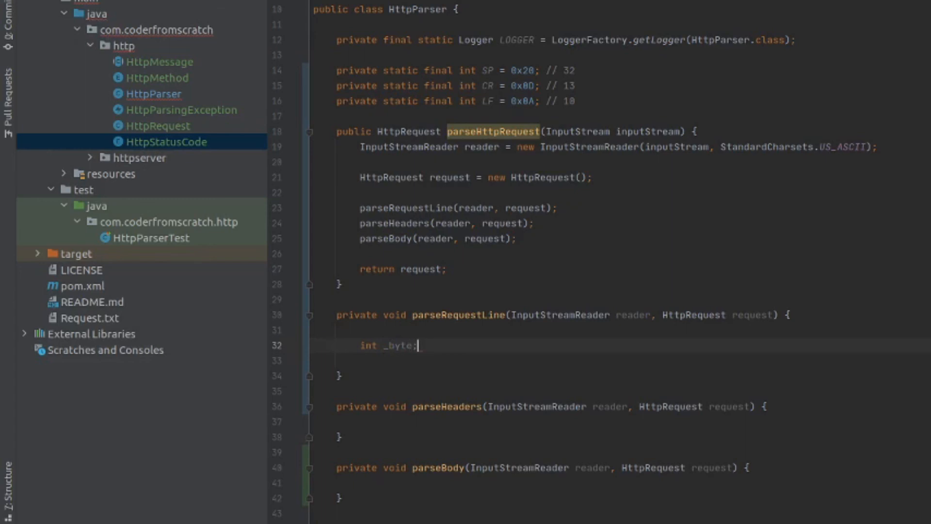
{"action": "type", "text": "whi"}
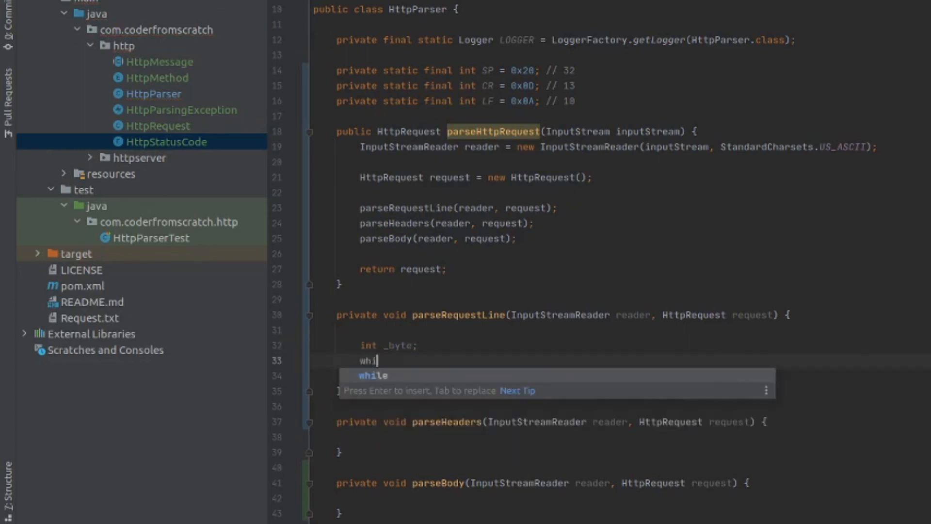
{"action": "key", "text": "Tab"}
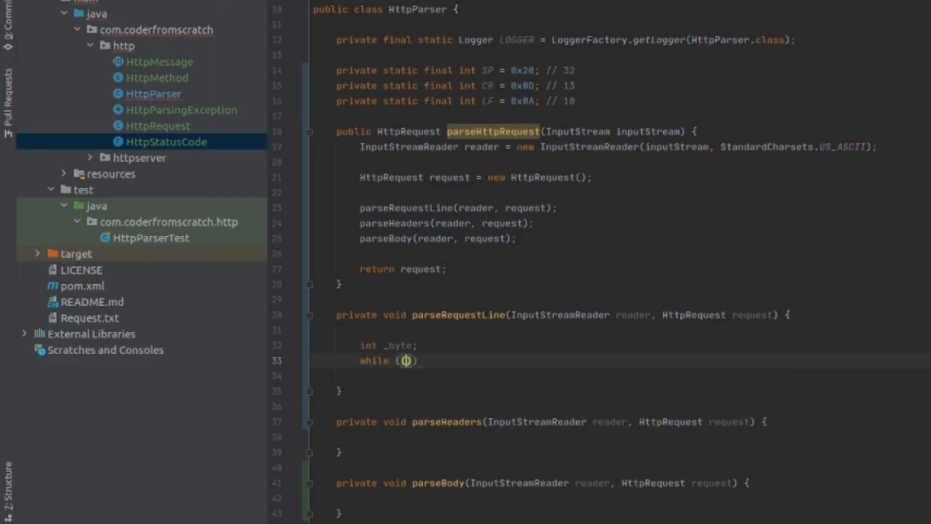
{"action": "type", "text": "_by"}
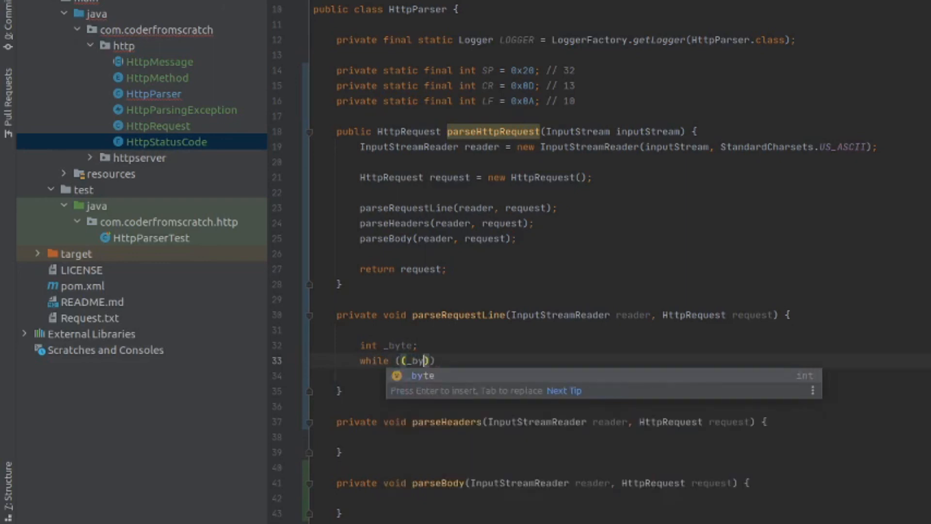
{"action": "type", "text": "= rea"}
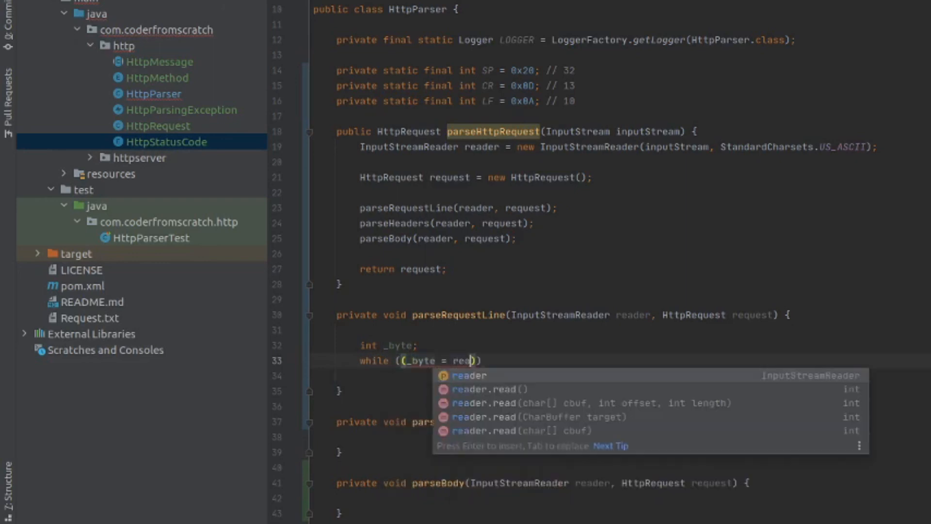
{"action": "key", "text": "Enter"}
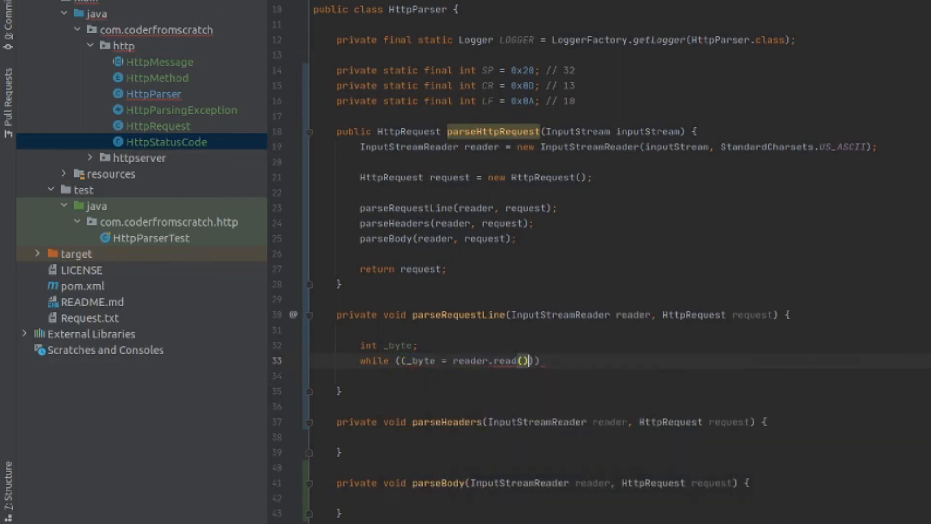
{"action": "type", "text": ">)"}
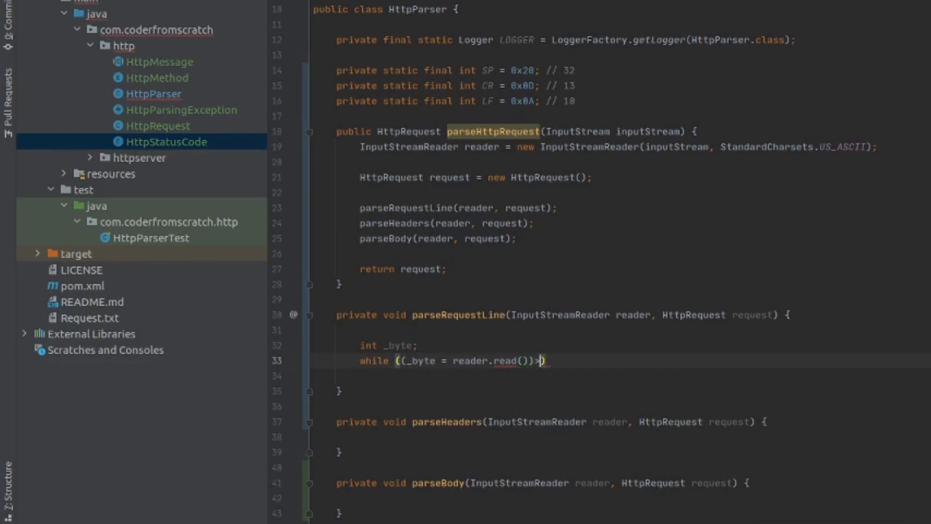
{"action": "type", "text": "=0"}
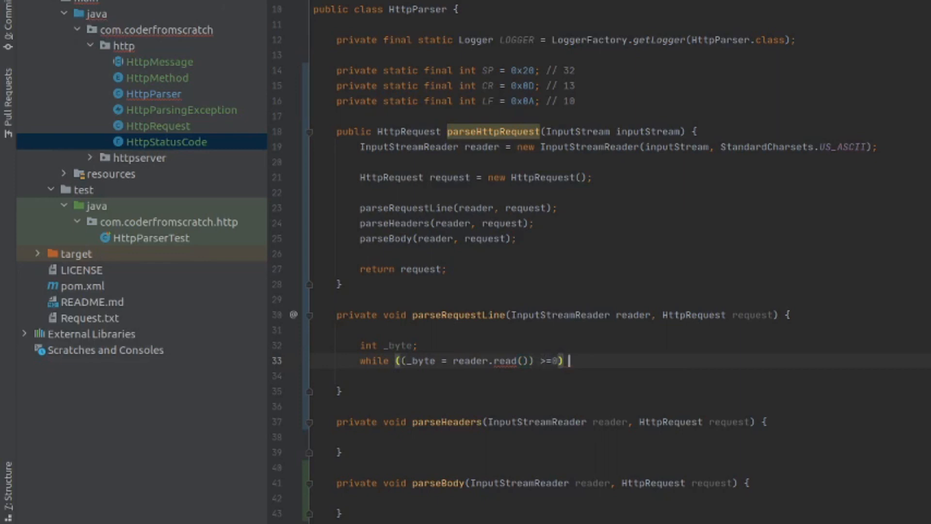
{"action": "type", "text": "{"}
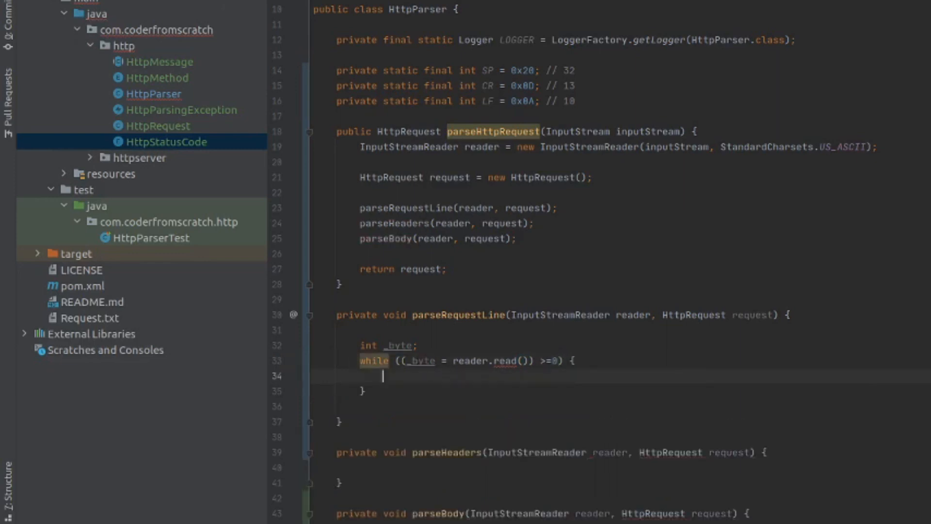
Inside the loop, add 'if (_byte == CR)' that reads the next byte with reader.read()
{"action": "type", "text": "if"}
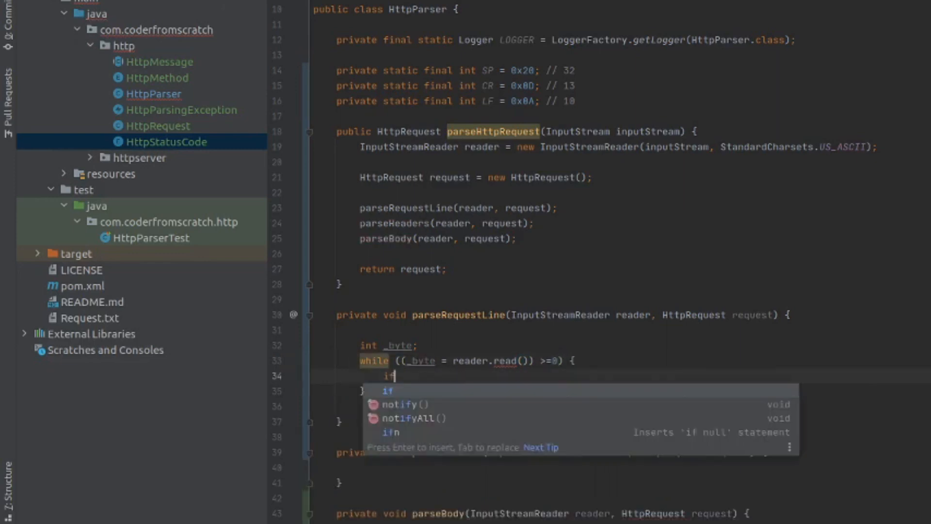
{"action": "type", "text": "(_byte"}
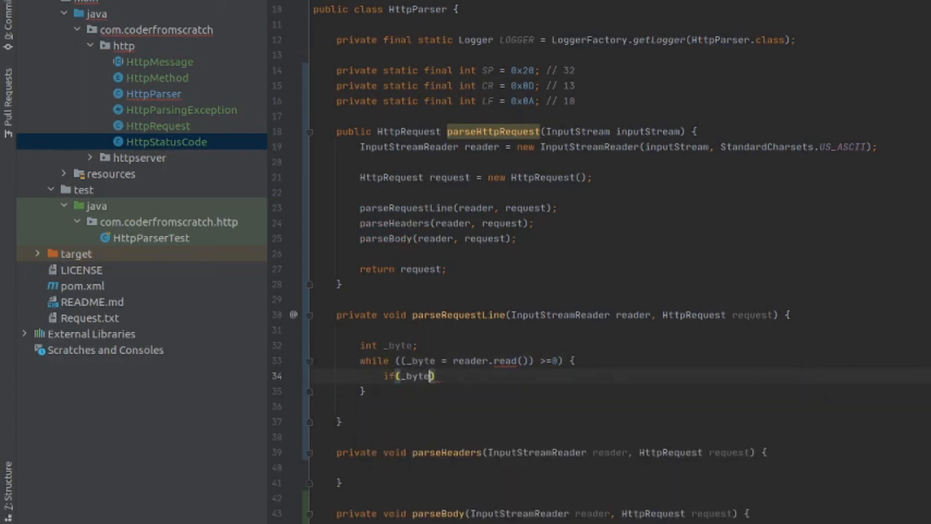
{"action": "type", "text": "== CR"}
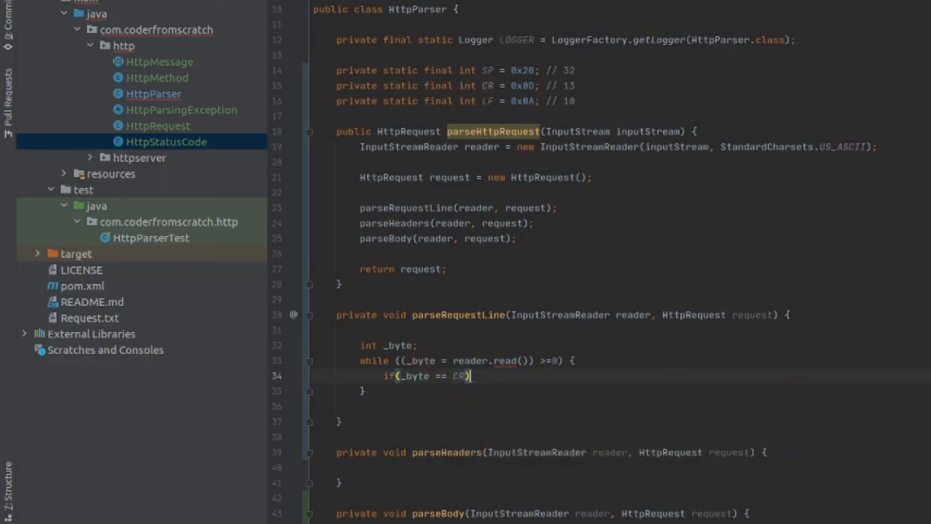
{"action": "type", "text": "{"}
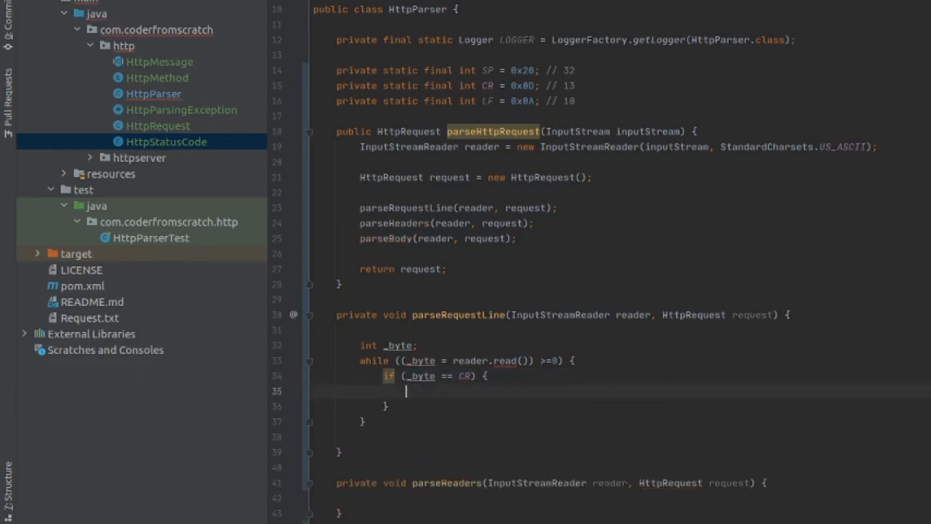
{"action": "type", "text": "_bu"}
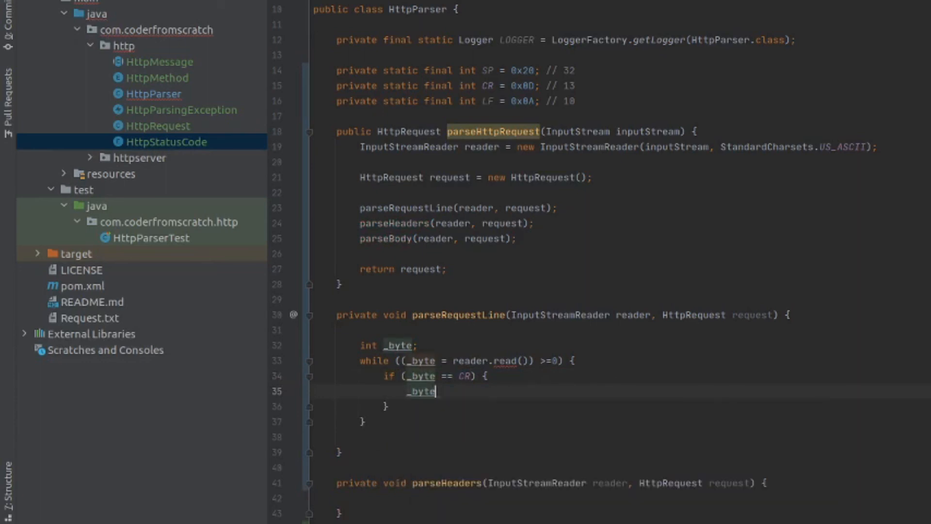
{"action": "type", "text": "= read"}
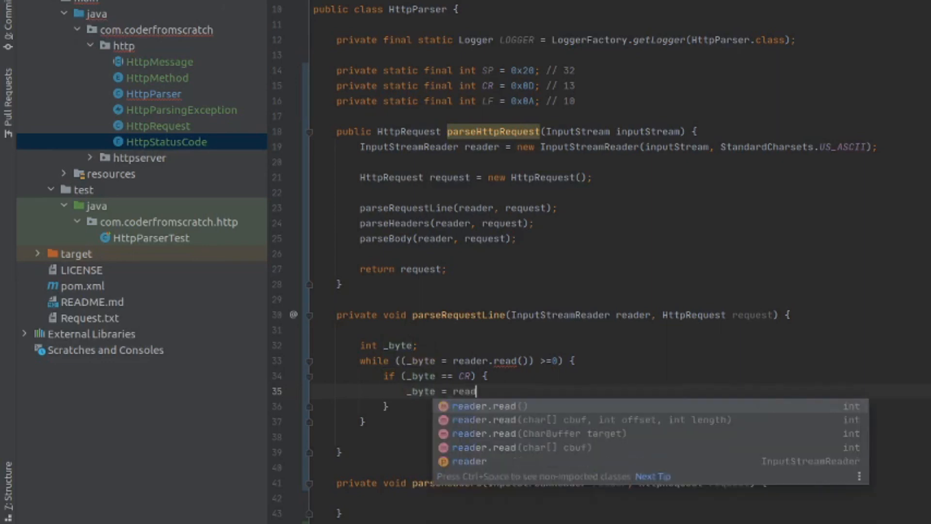
{"action": "type", "text": "reader."}
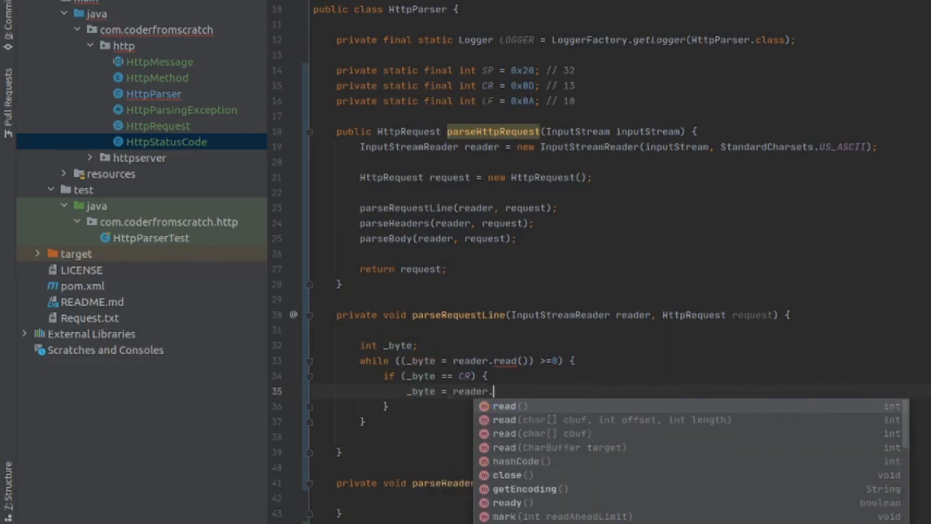
{"action": "left_click", "coordinate": [508, 405]}
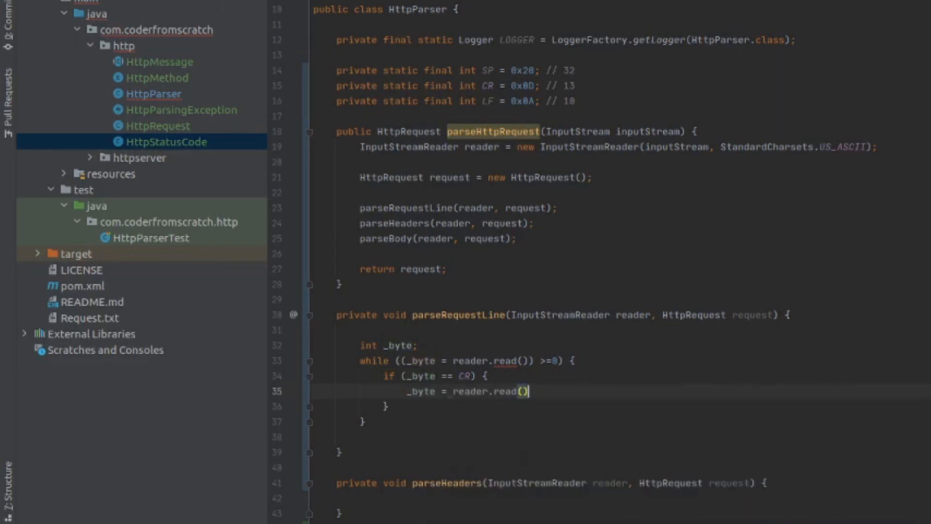
{"action": "type", "text": ";"}
{"action": "type", "text": "if (_byte == "}
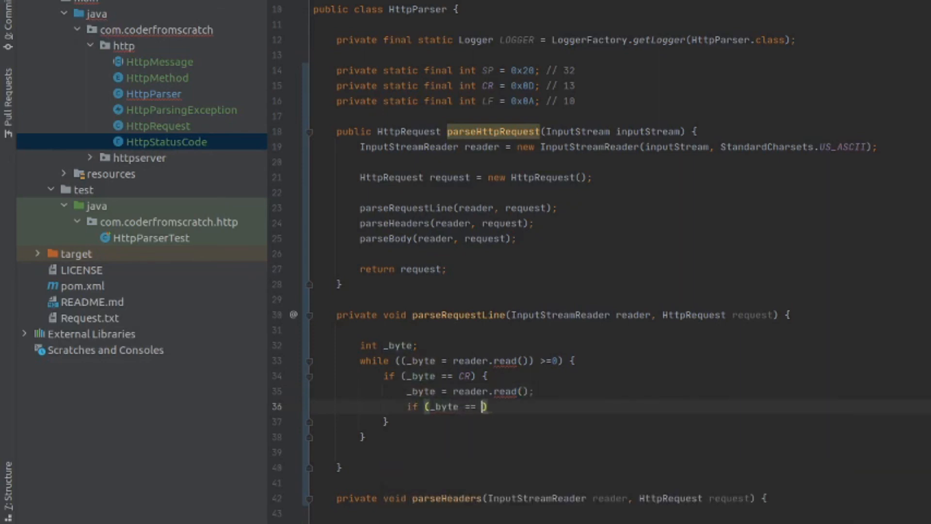
Return when the next byte is LF, and add throws IOException to parseRequestLine
{"action": "type", "text": "LF"}
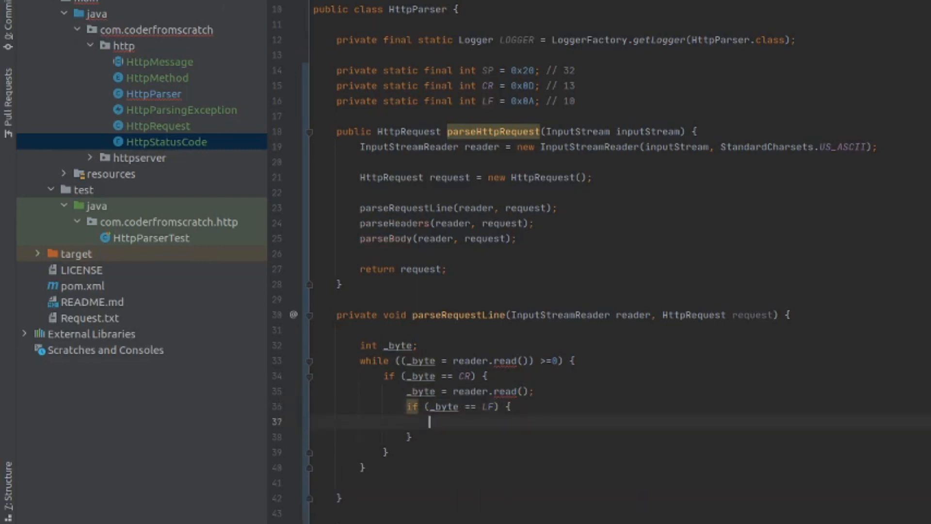
{"action": "left_click", "coordinate": [499, 361]}
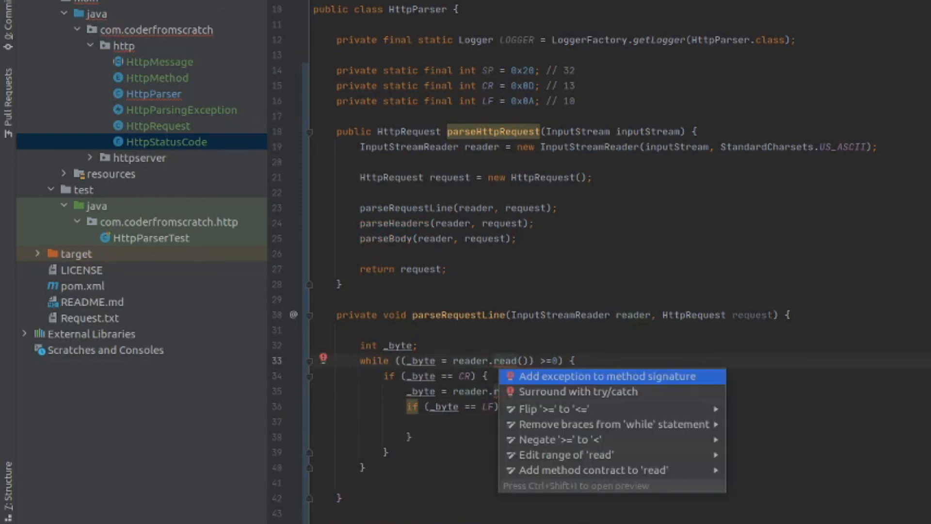
{"action": "left_click", "coordinate": [605, 376]}
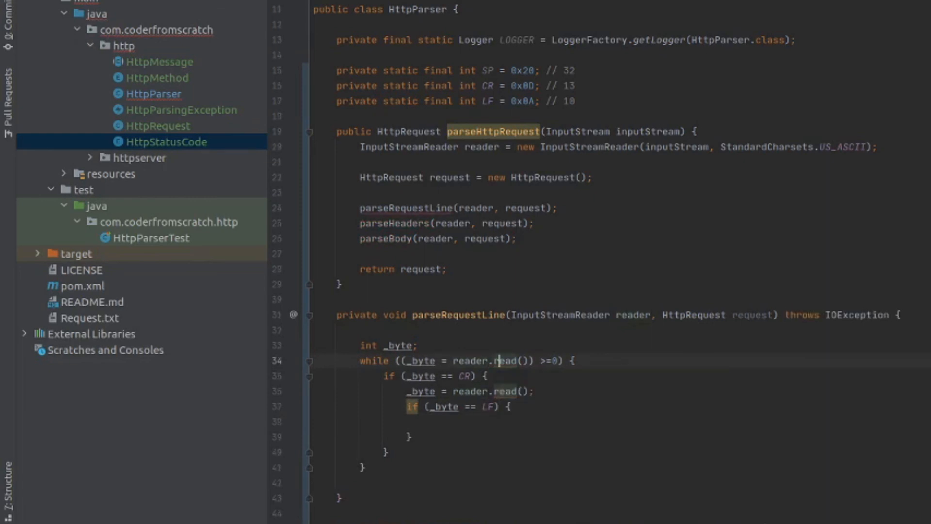
{"action": "type", "text": "return;"}
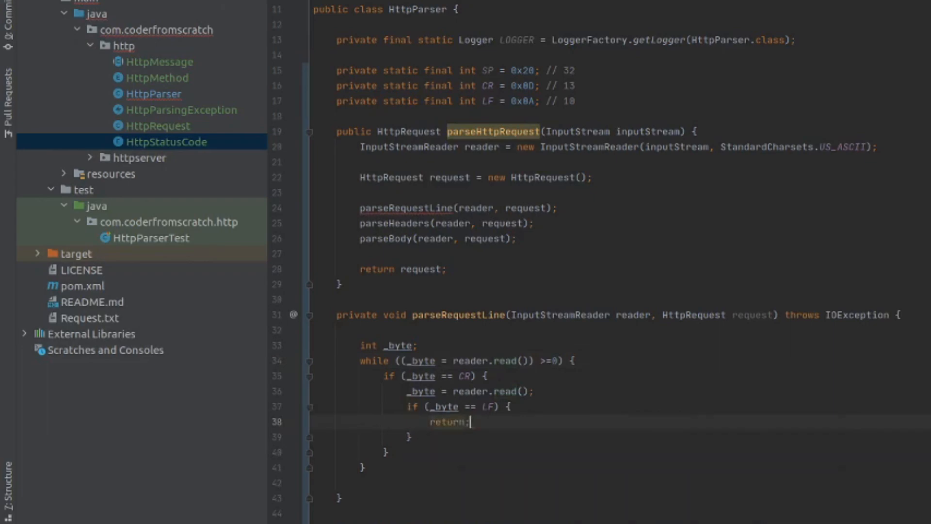